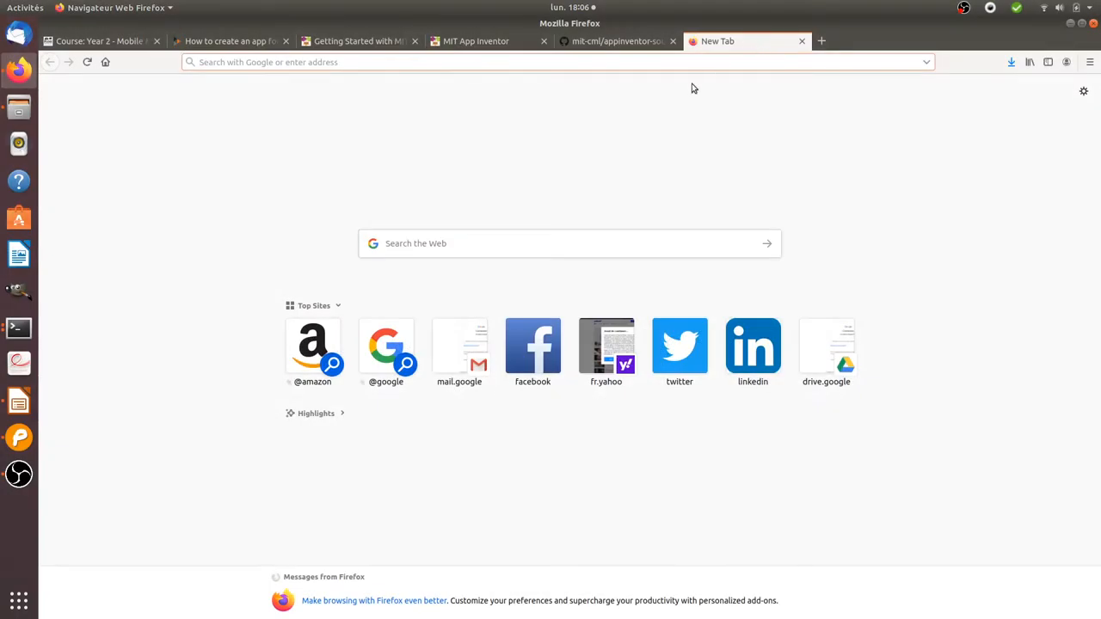
mouse_move(412, 157)
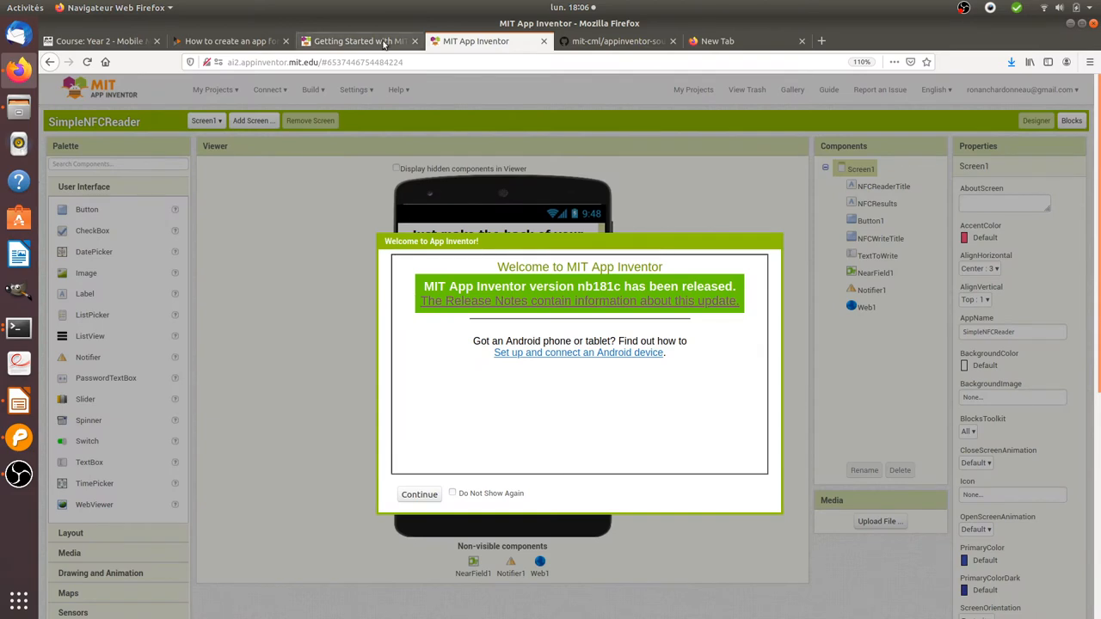
- Switch to the Getting Started with MIT App Inventor guide page in the browser
left_click(357, 41)
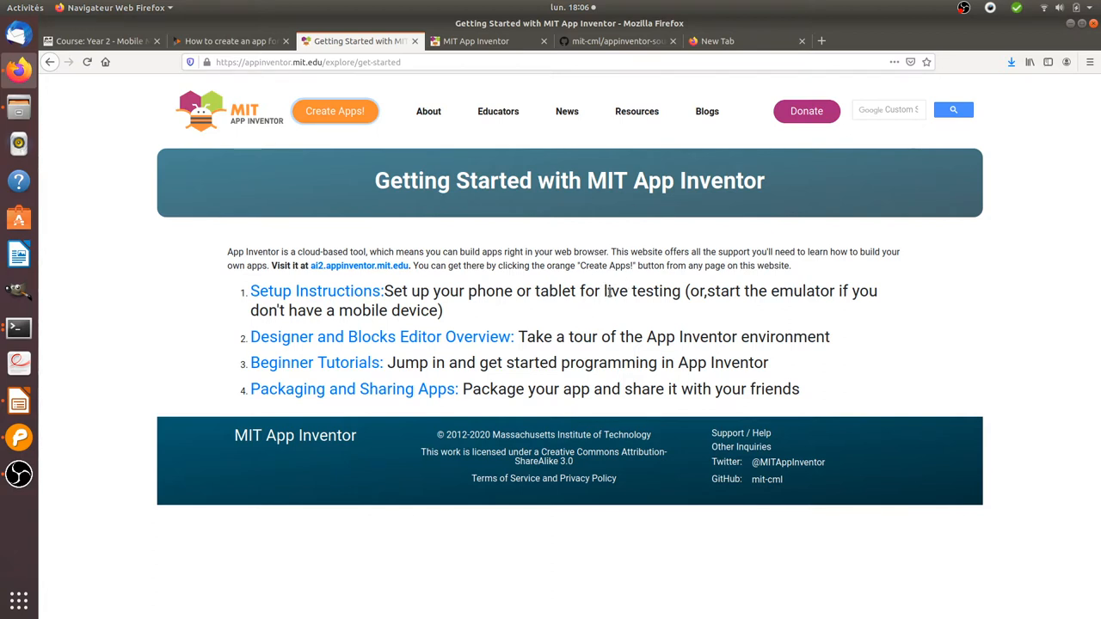
mouse_move(593, 216)
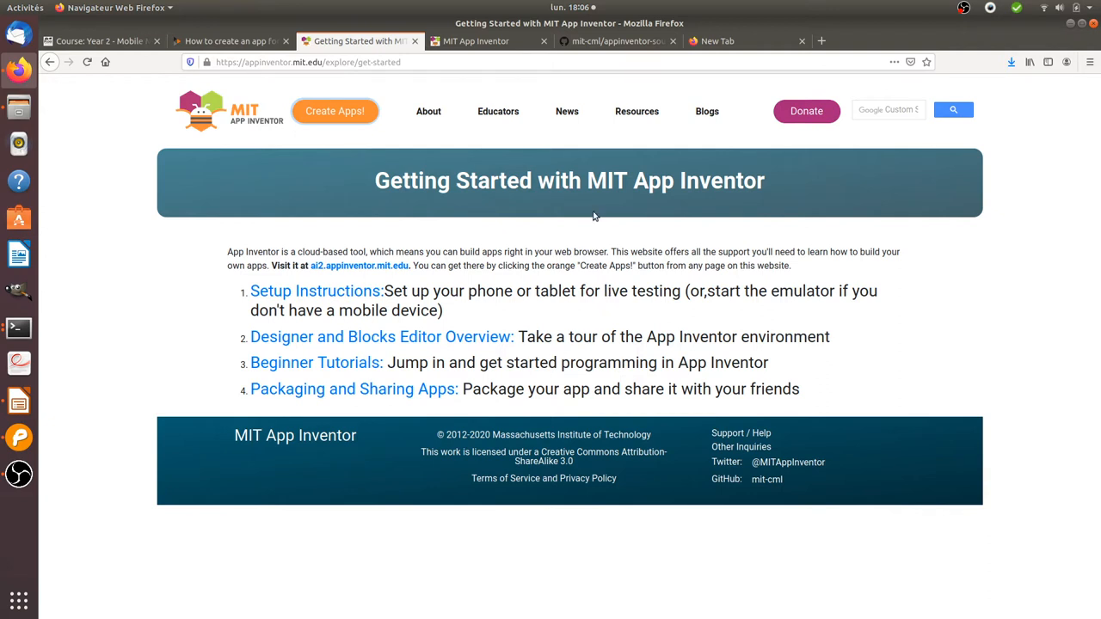
double_click(606, 180)
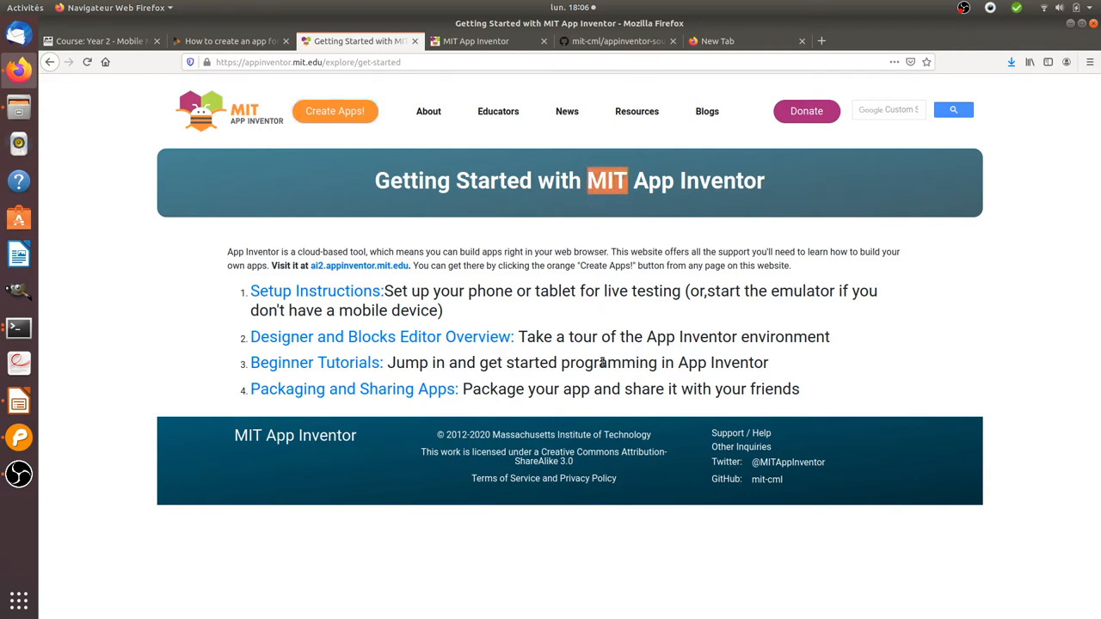
mouse_move(596, 319)
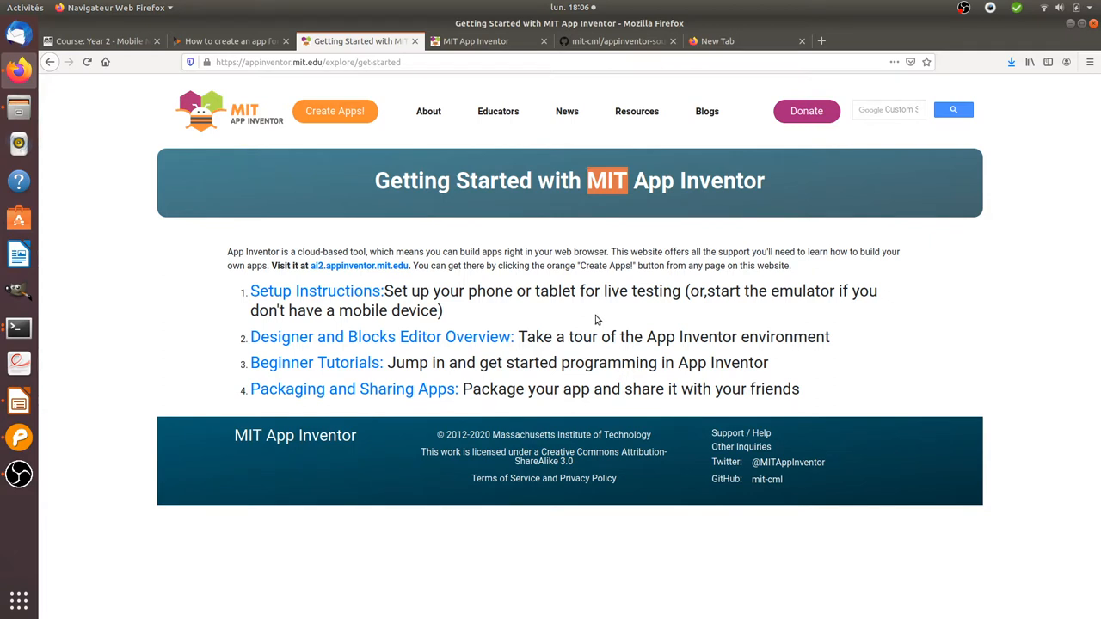
mouse_move(636, 262)
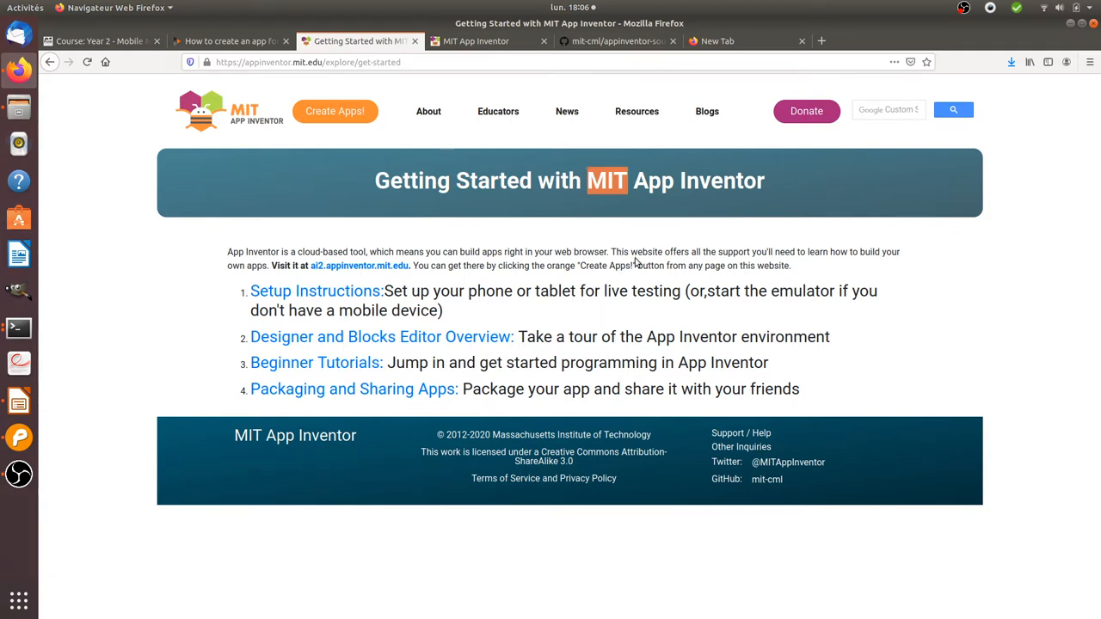
mouse_move(617, 235)
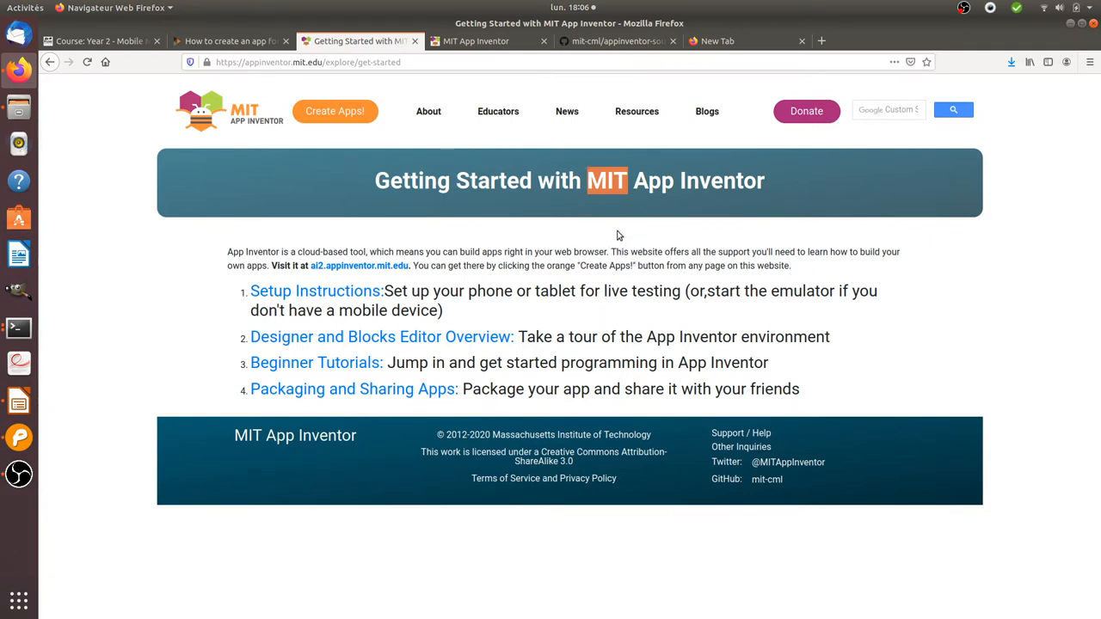
mouse_move(360, 265)
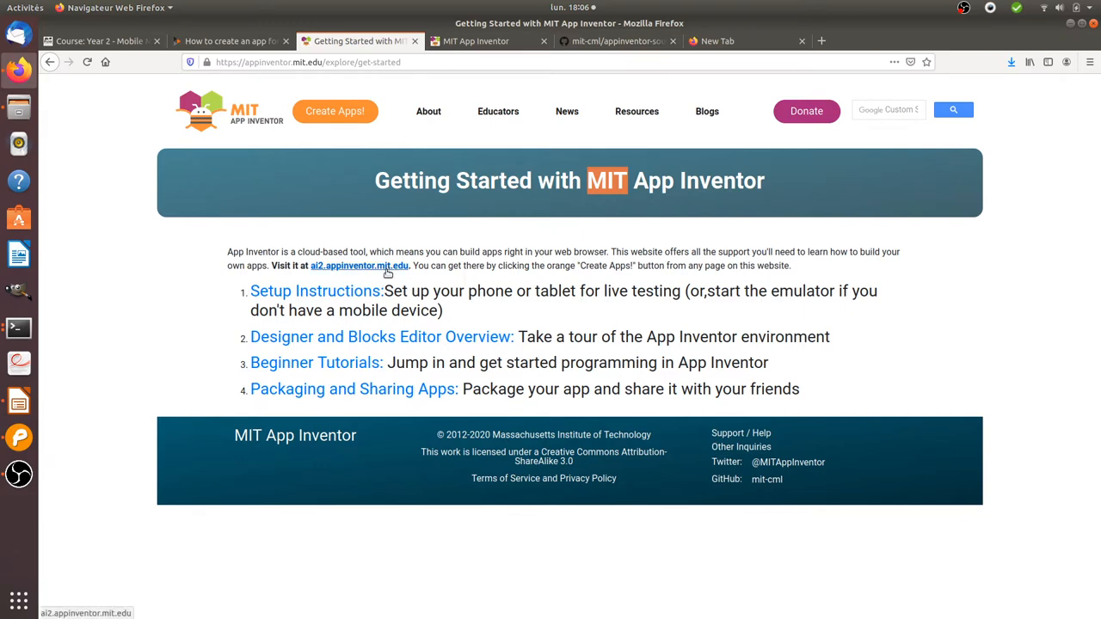
mouse_move(619, 67)
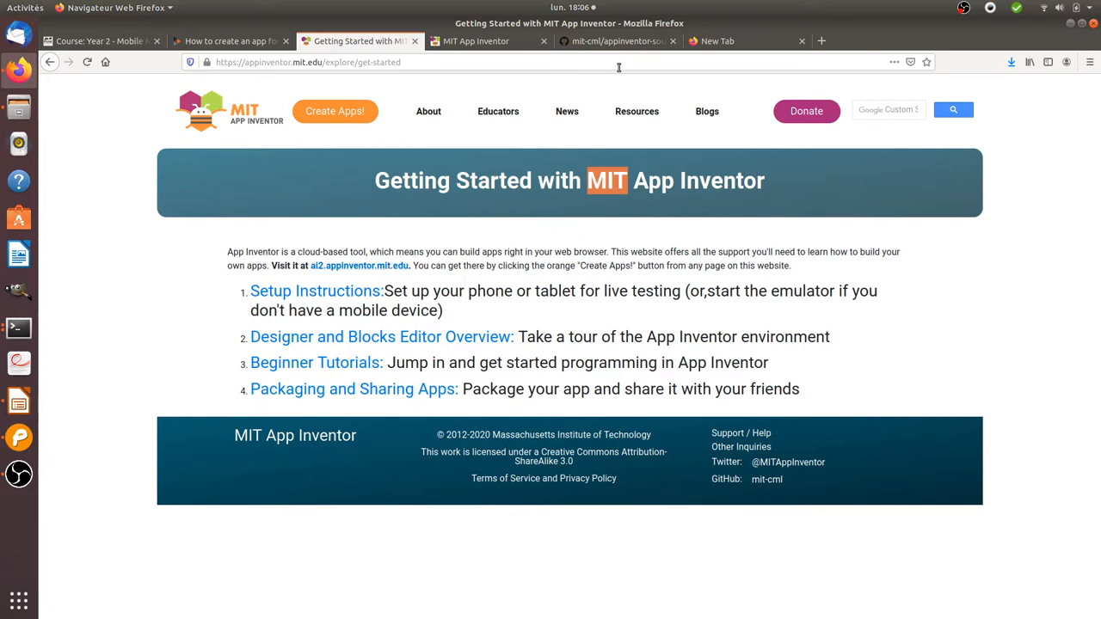
left_click(615, 41)
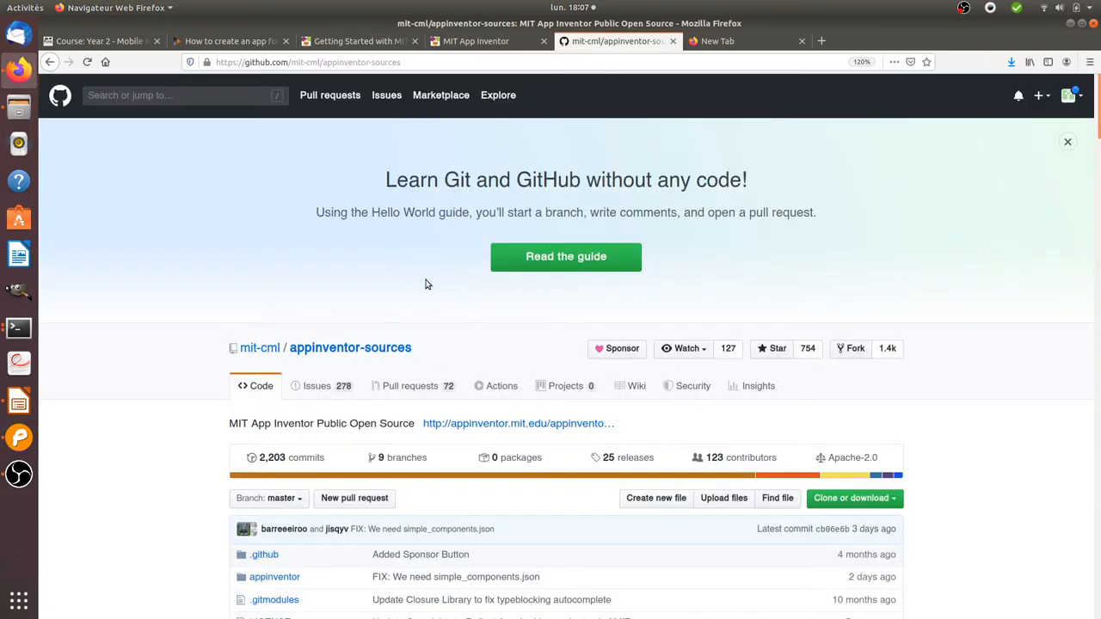
left_click(359, 41)
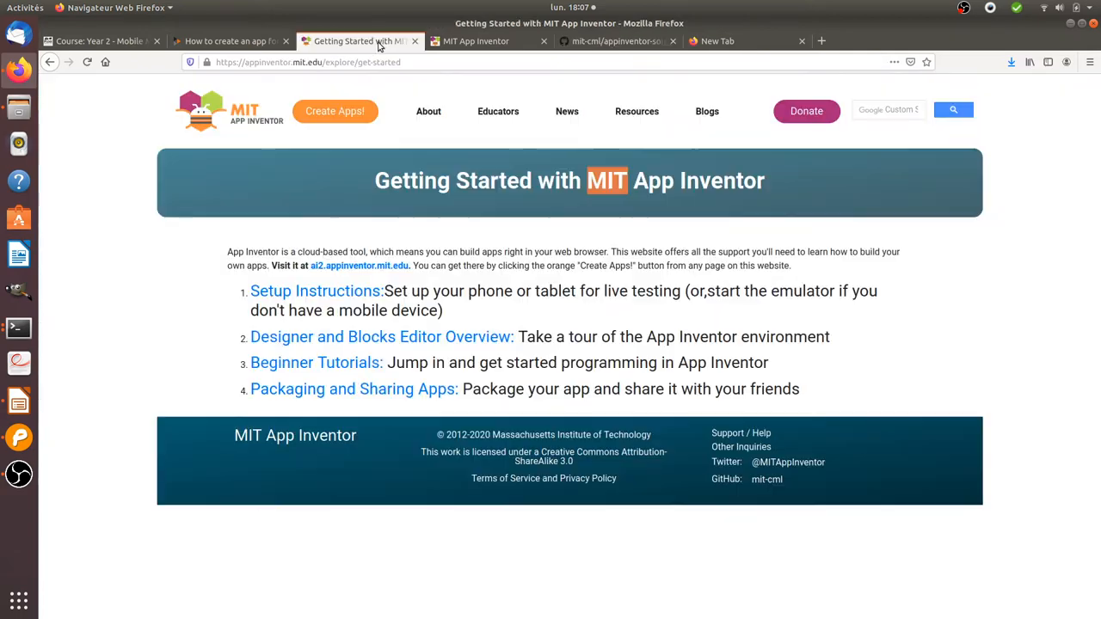
mouse_move(494, 299)
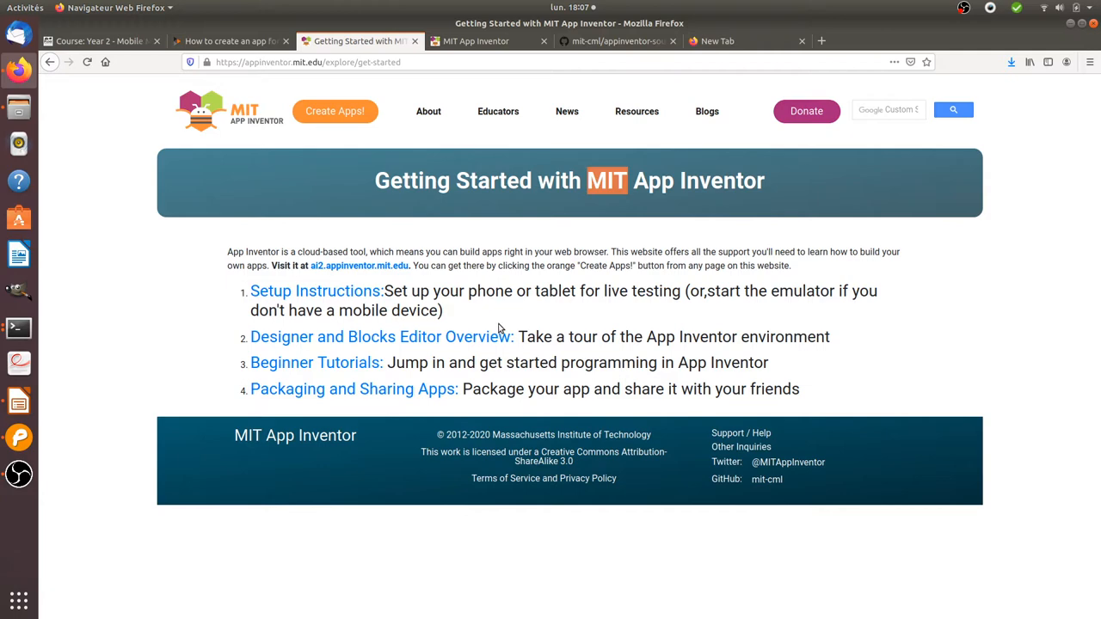
mouse_move(476, 41)
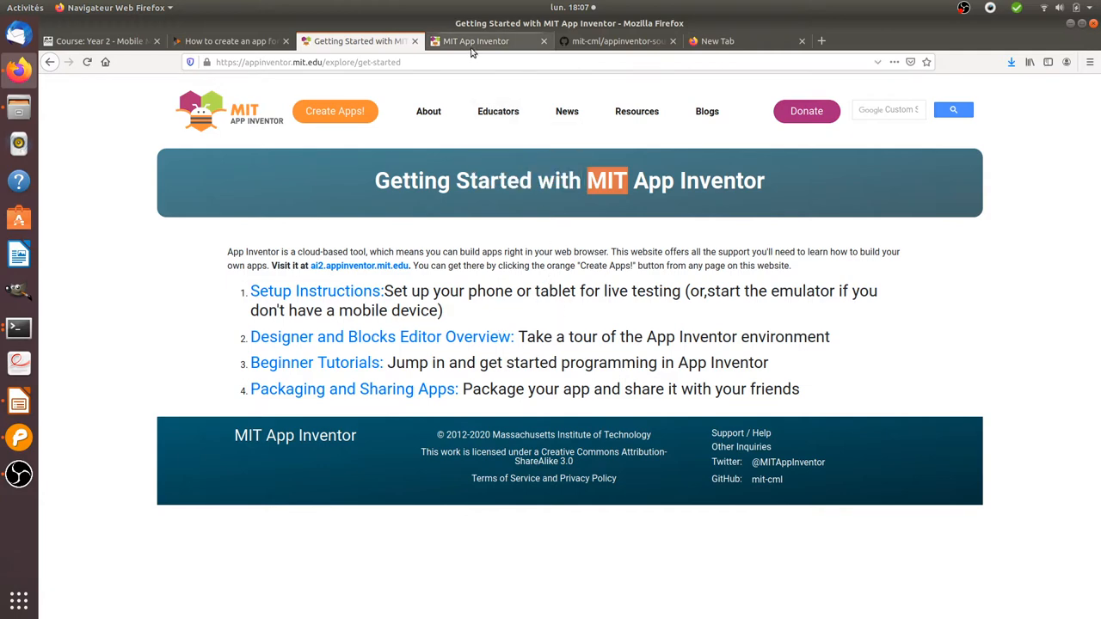
- Return to App Inventor, dismiss the welcome announcement and browse the My Projects list
left_click(476, 41)
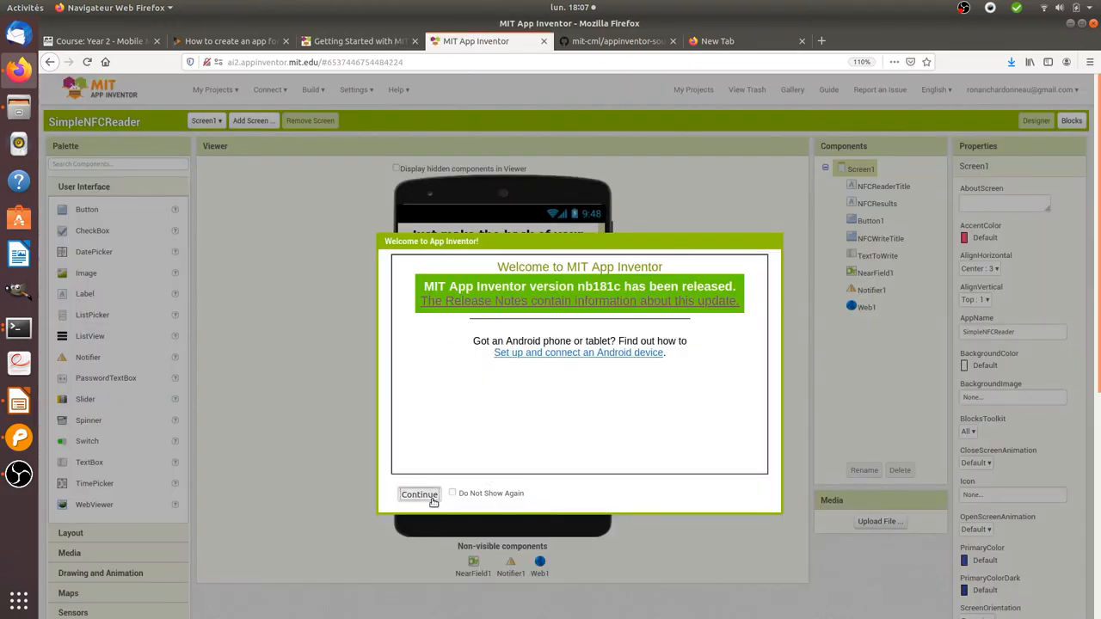
left_click(419, 494)
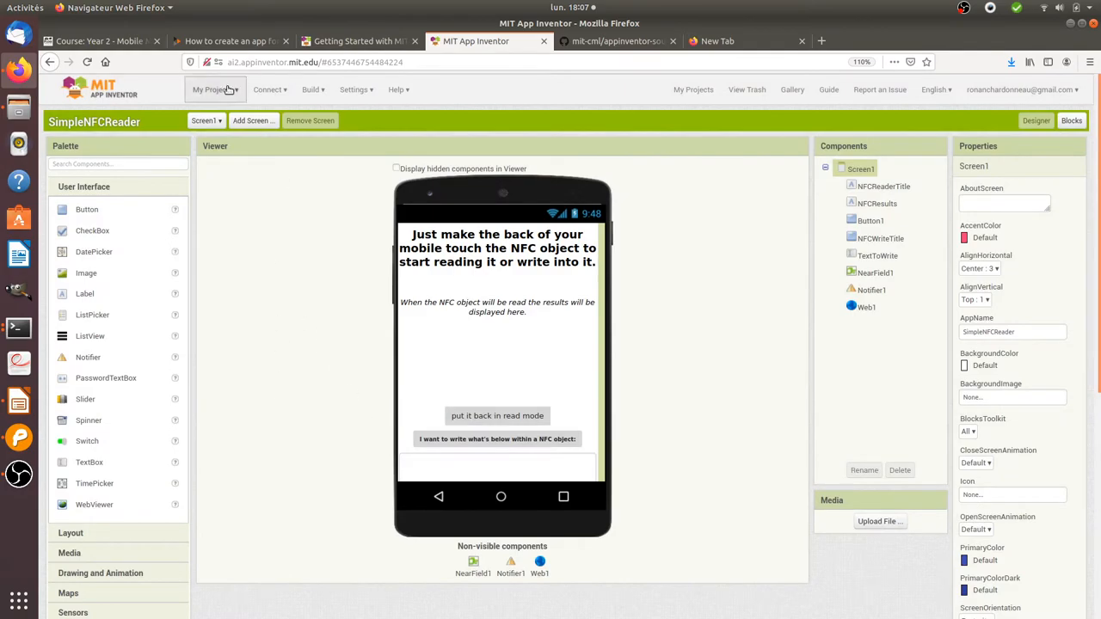
left_click(213, 89)
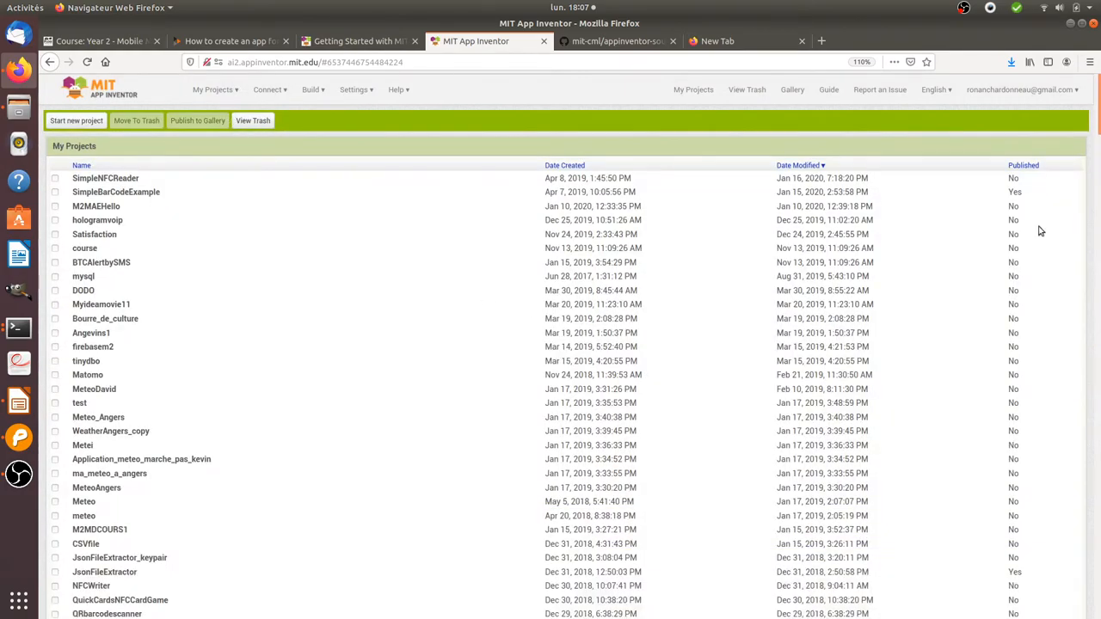
scroll("down", 3)
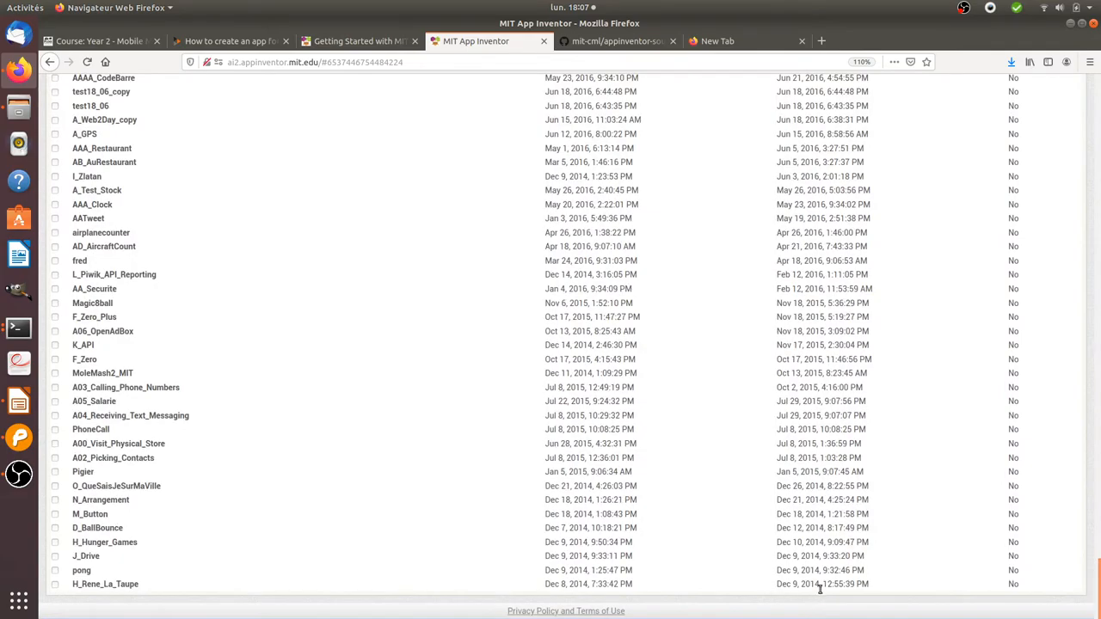
scroll("up", 3)
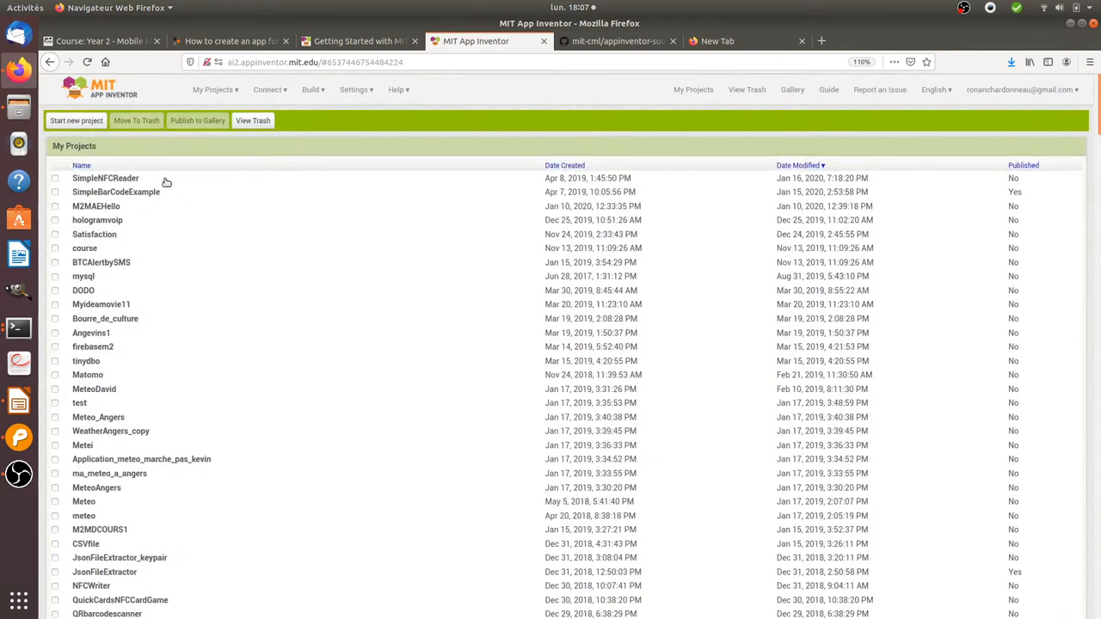
mouse_move(260, 197)
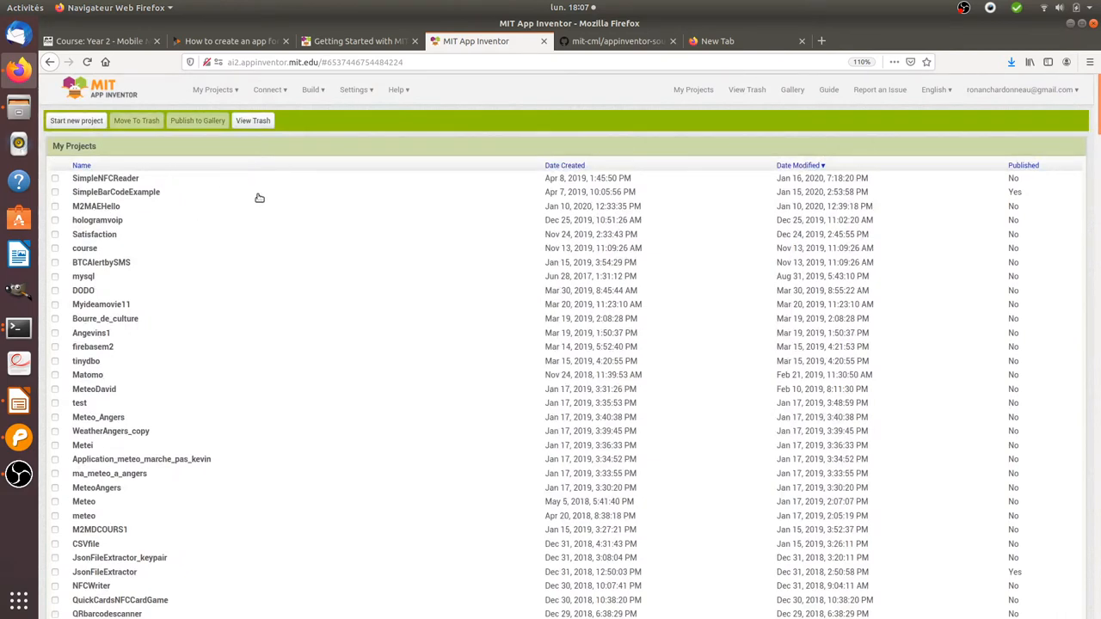
mouse_move(421, 248)
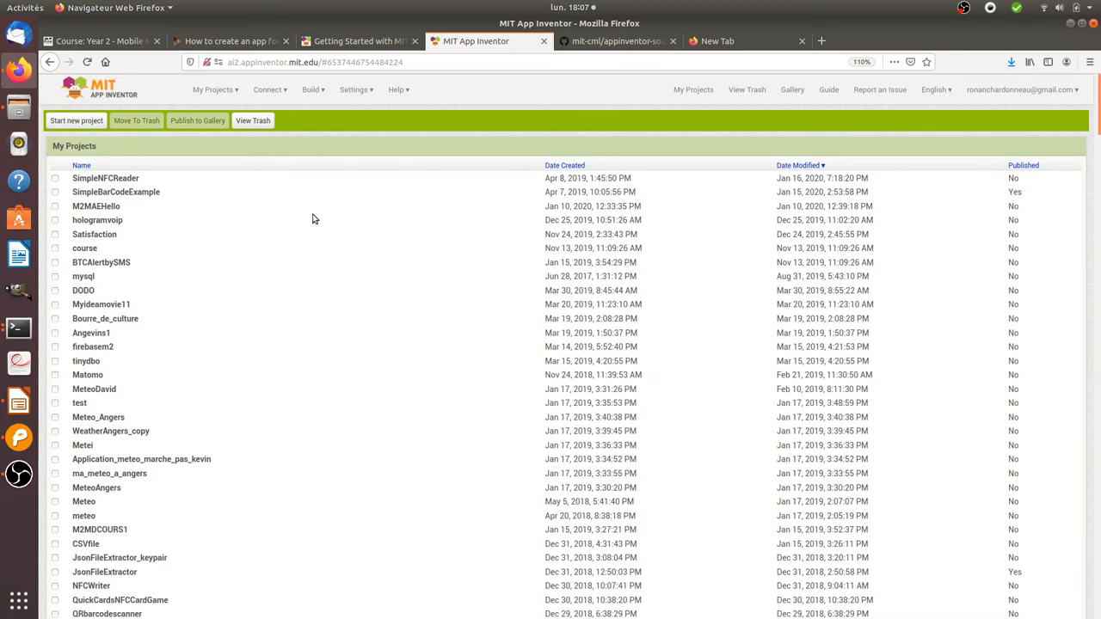
mouse_move(366, 175)
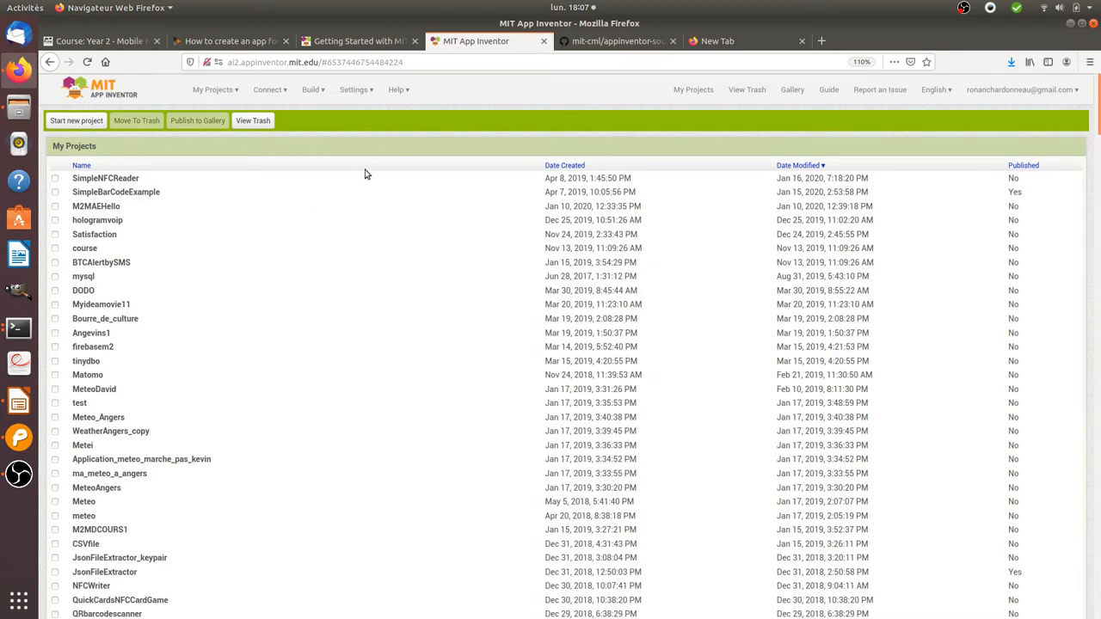
left_click(798, 89)
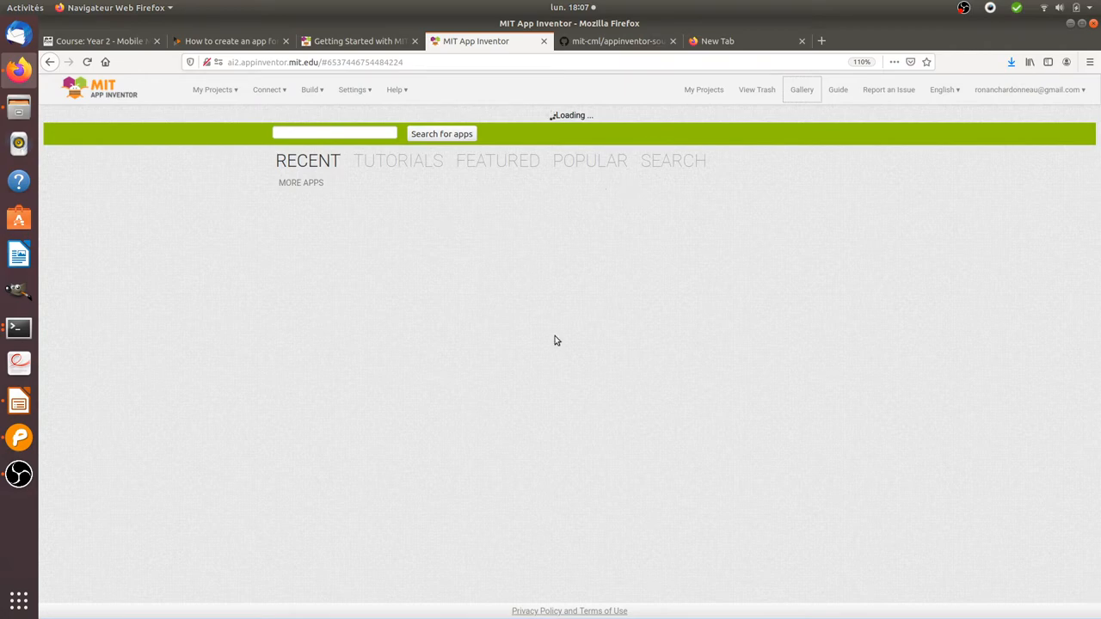
mouse_move(458, 365)
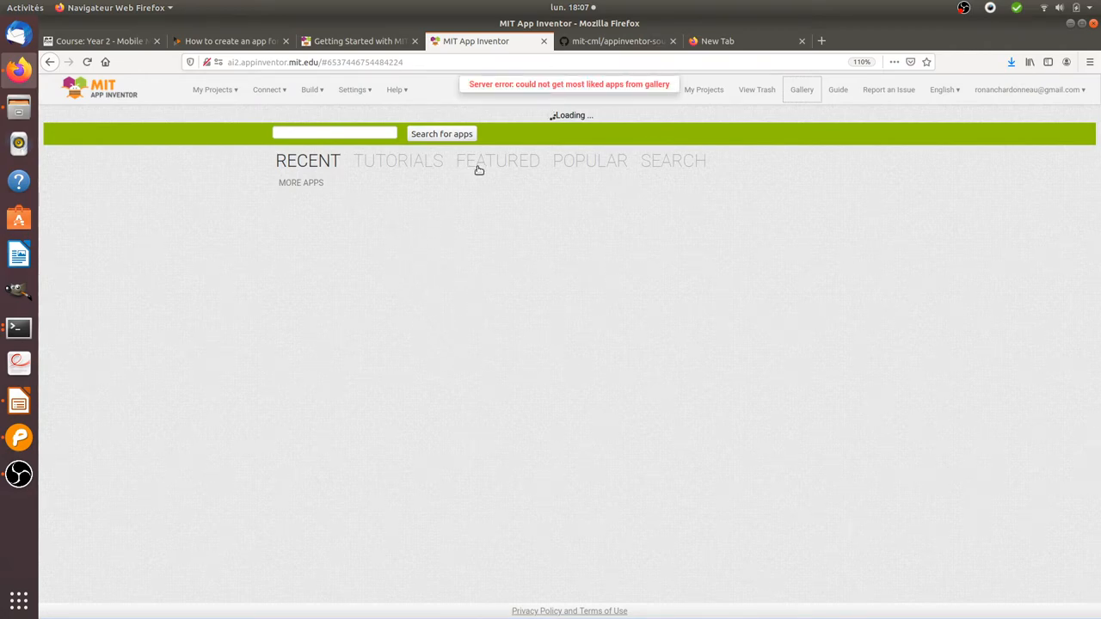
mouse_move(134, 86)
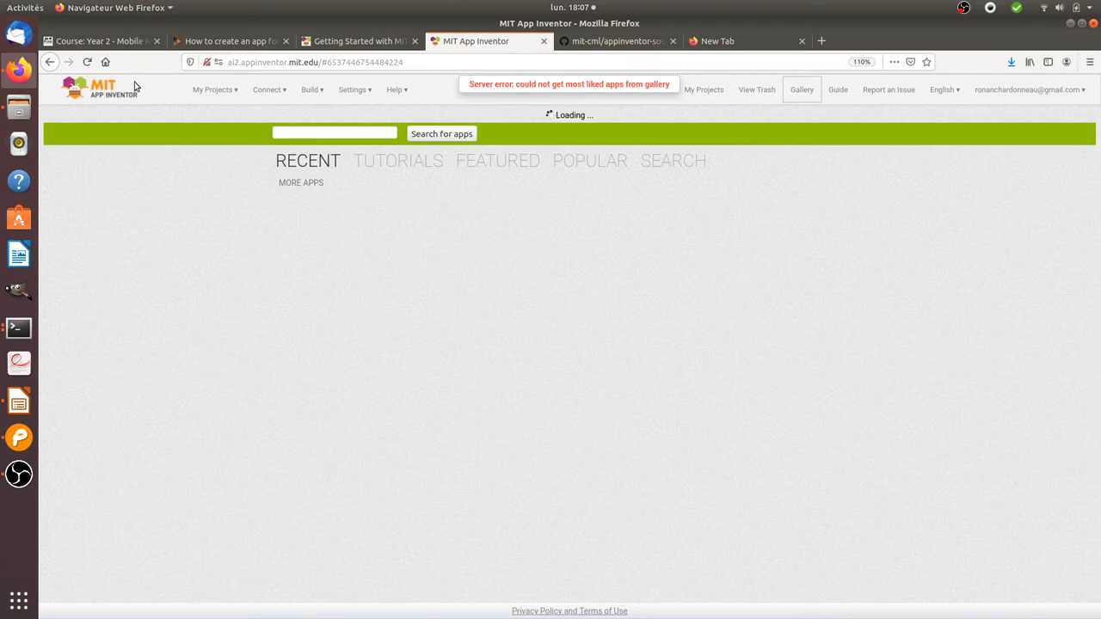
left_click(693, 90)
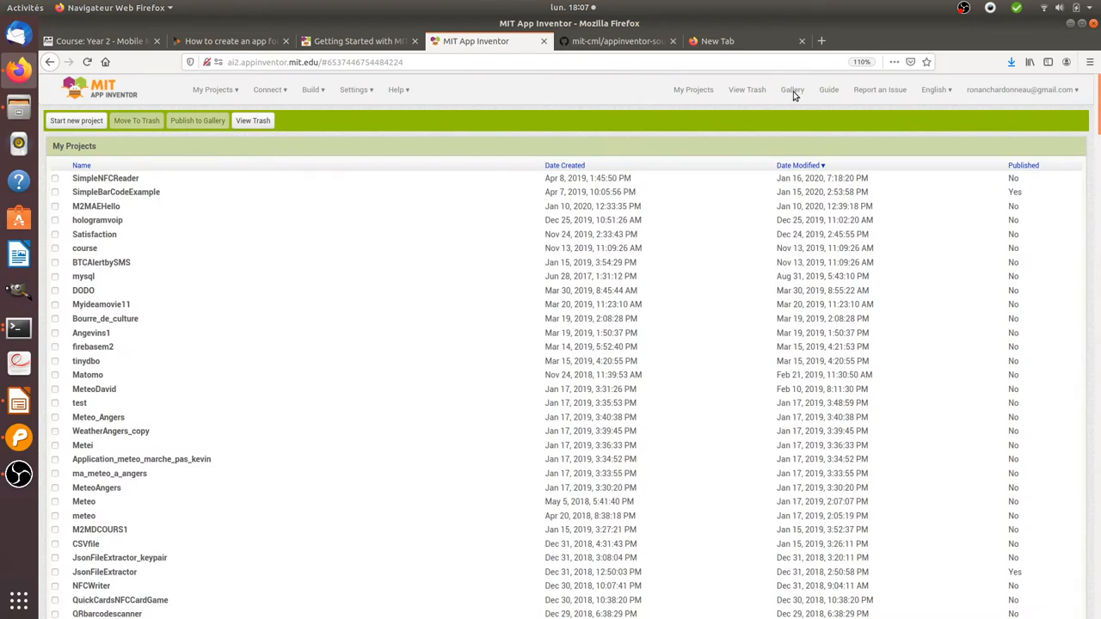
- Reopen the public app gallery and list its most popular apps
left_click(105, 178)
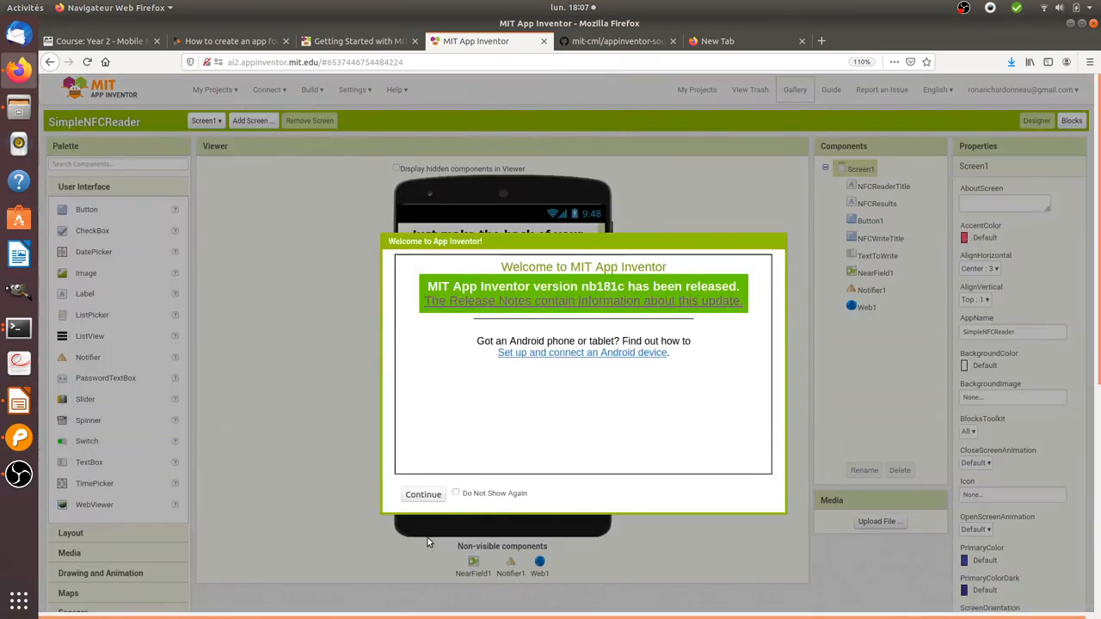
left_click(795, 90)
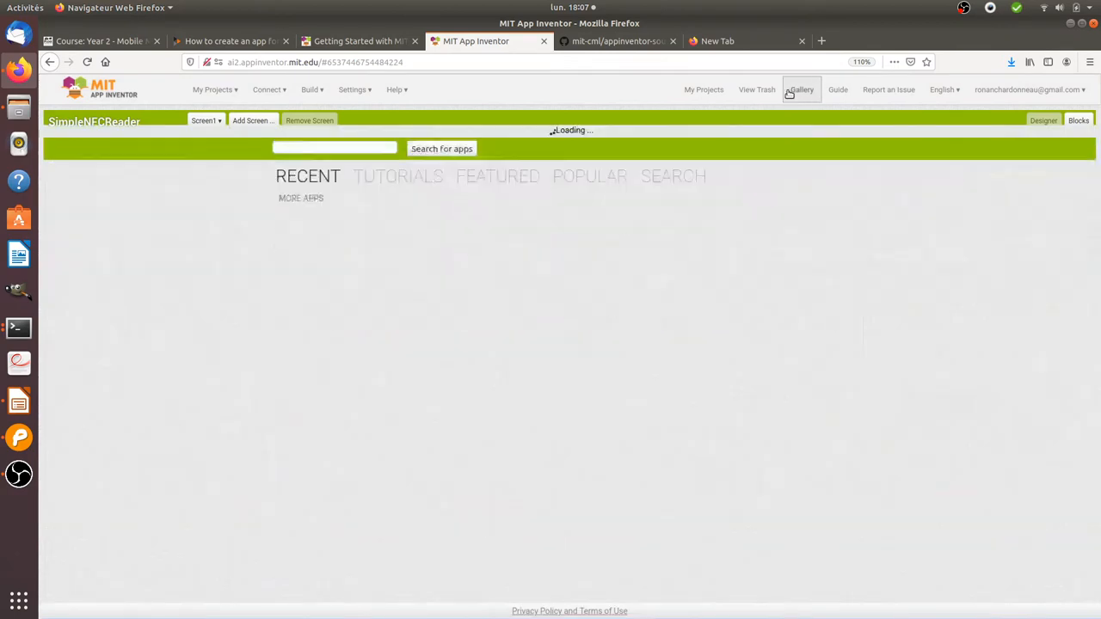
left_click(800, 90)
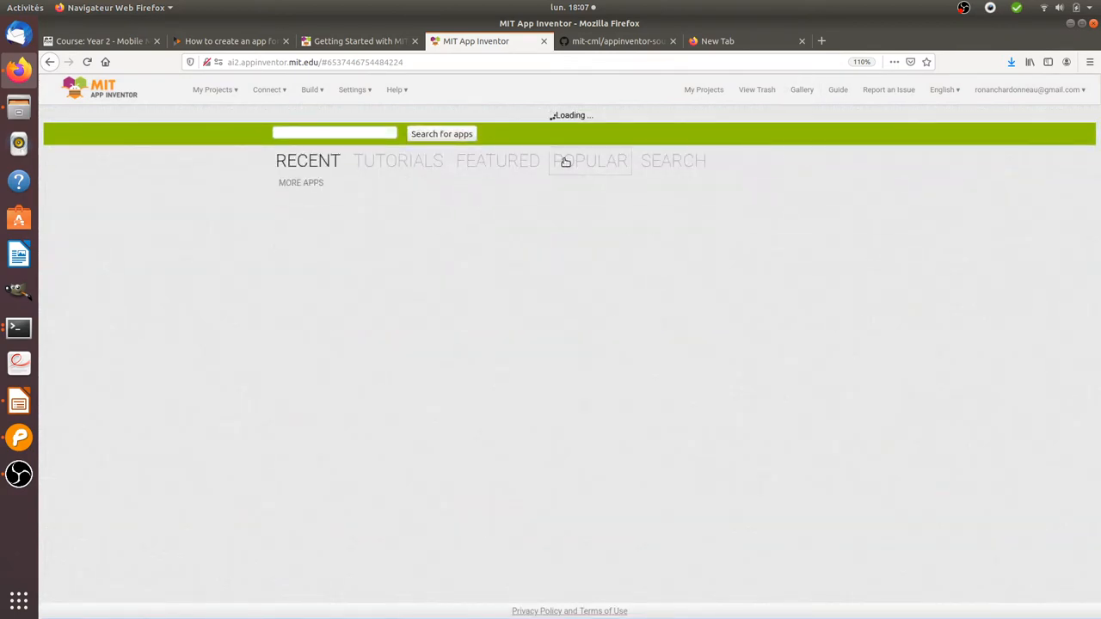
left_click(590, 160)
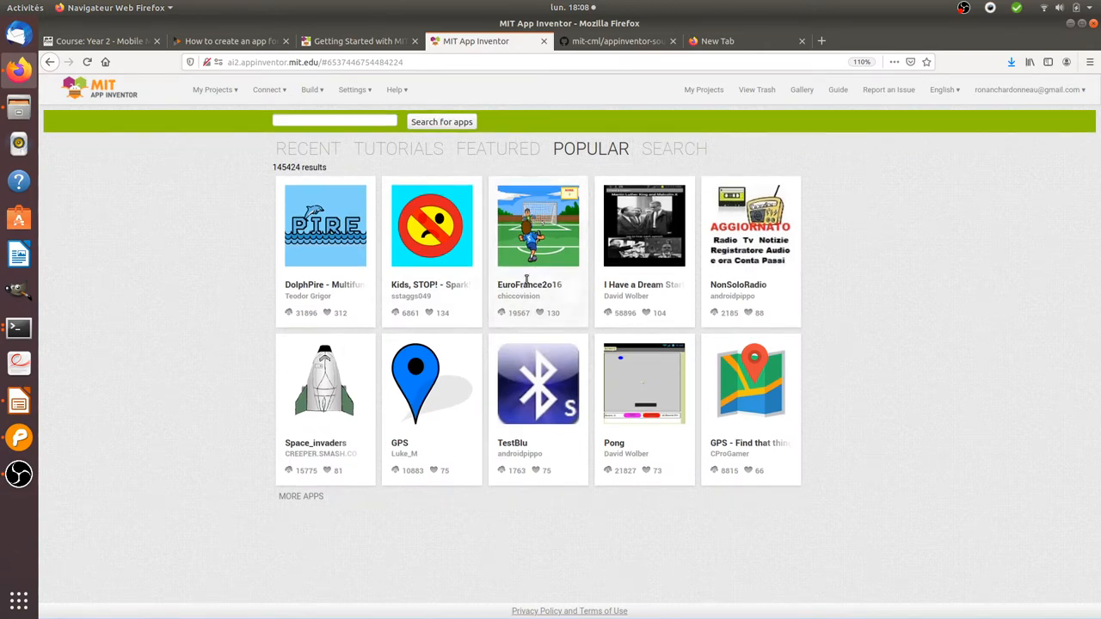
mouse_move(500, 325)
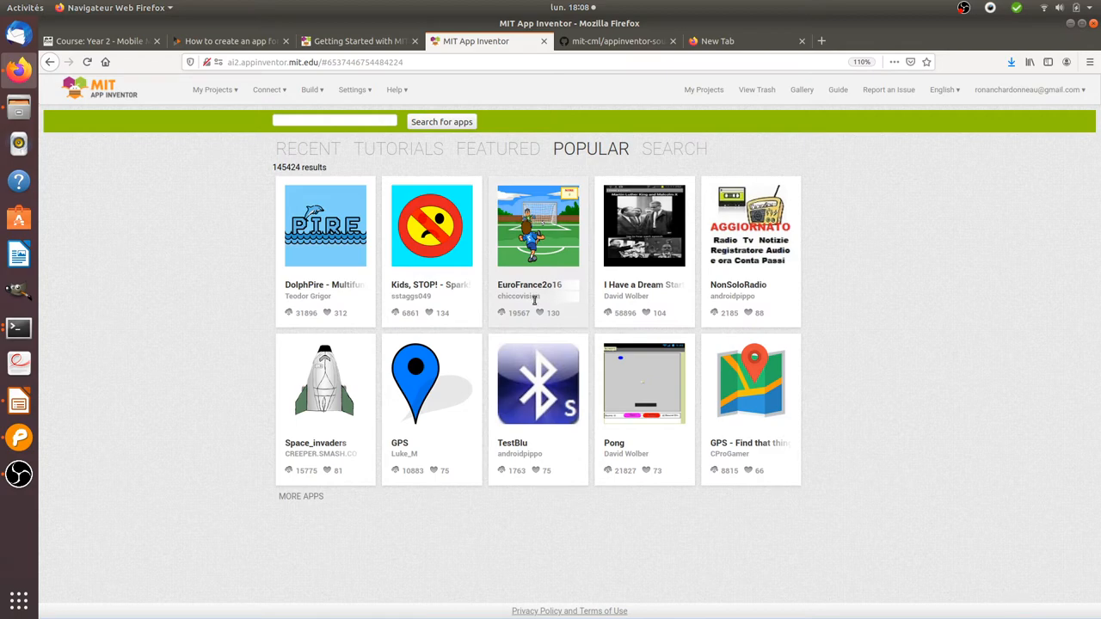
- Try importing the EuroFrance2o16 gallery app and dismiss the duplicate-name warning
left_click(538, 225)
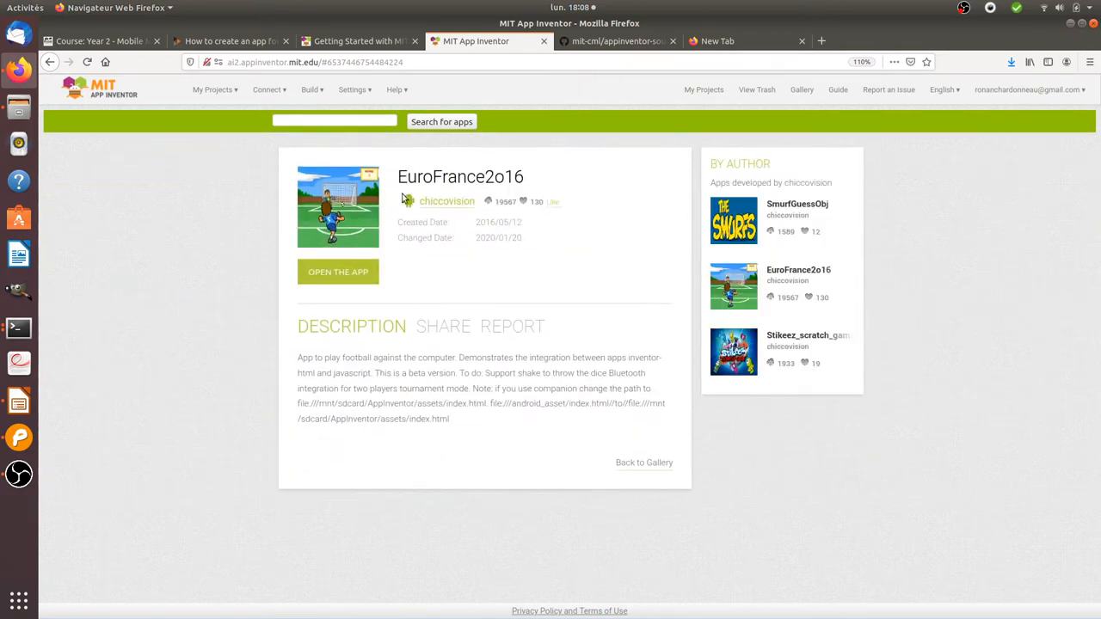
left_click(337, 272)
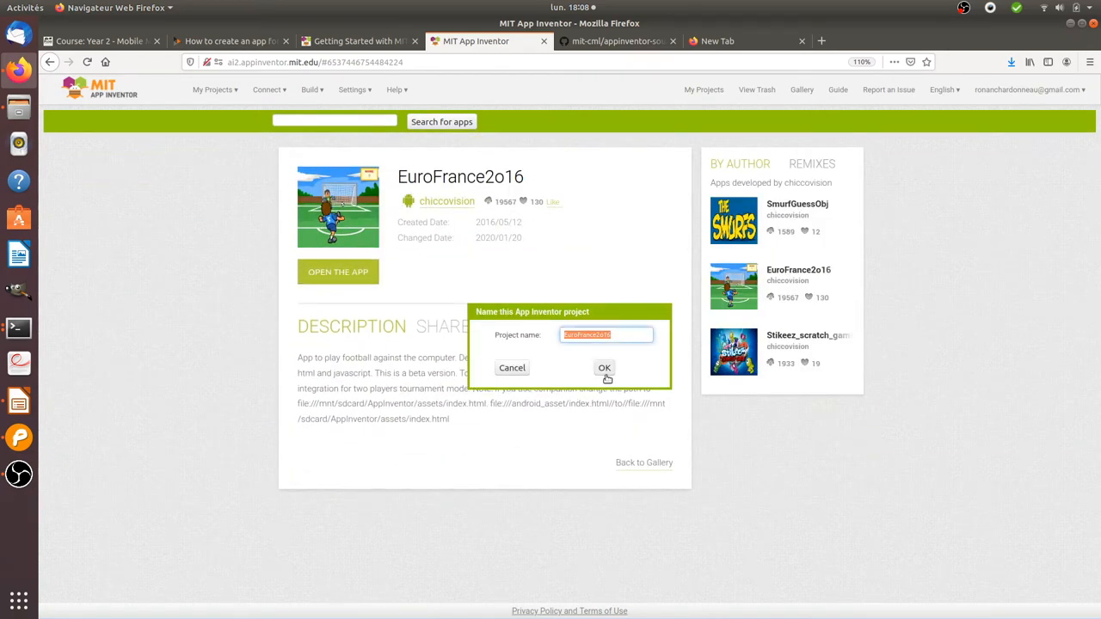
left_click(604, 367)
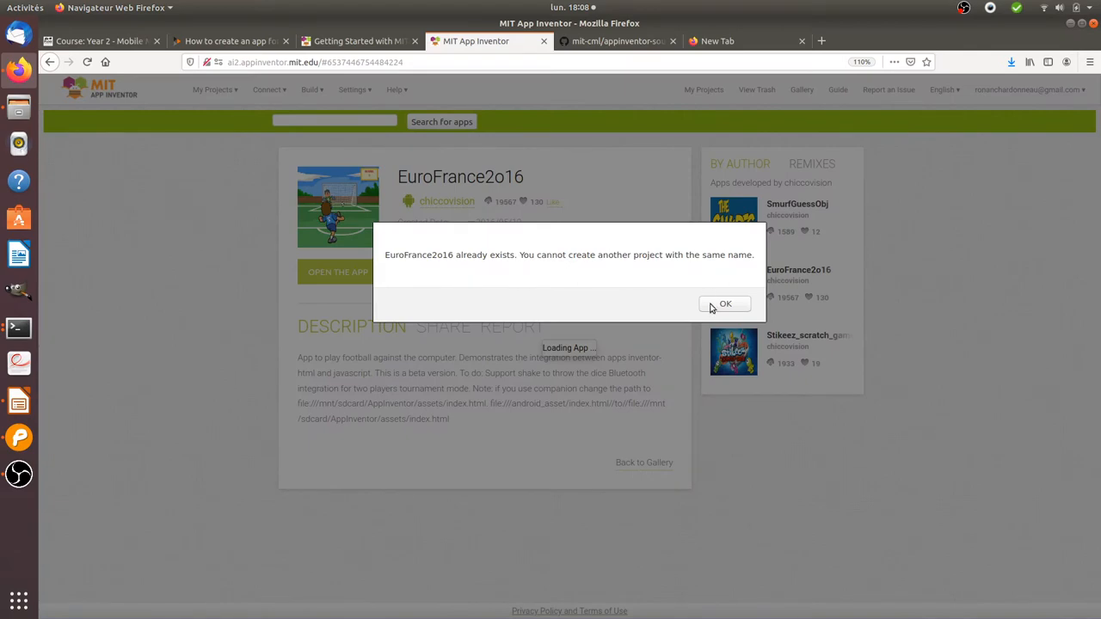
left_click(725, 304)
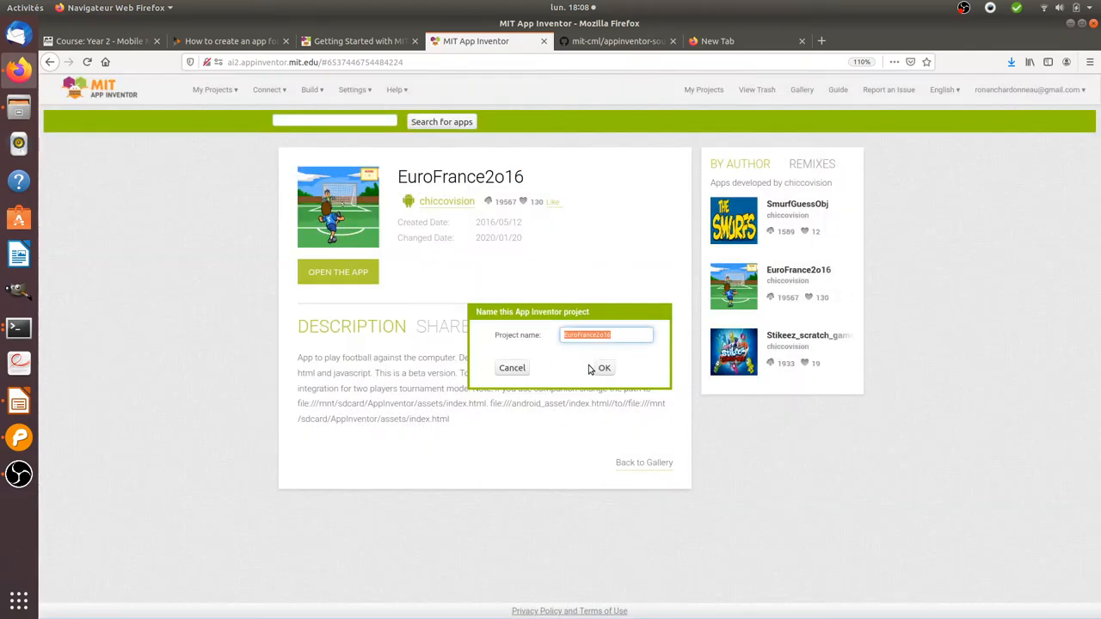
mouse_move(628, 305)
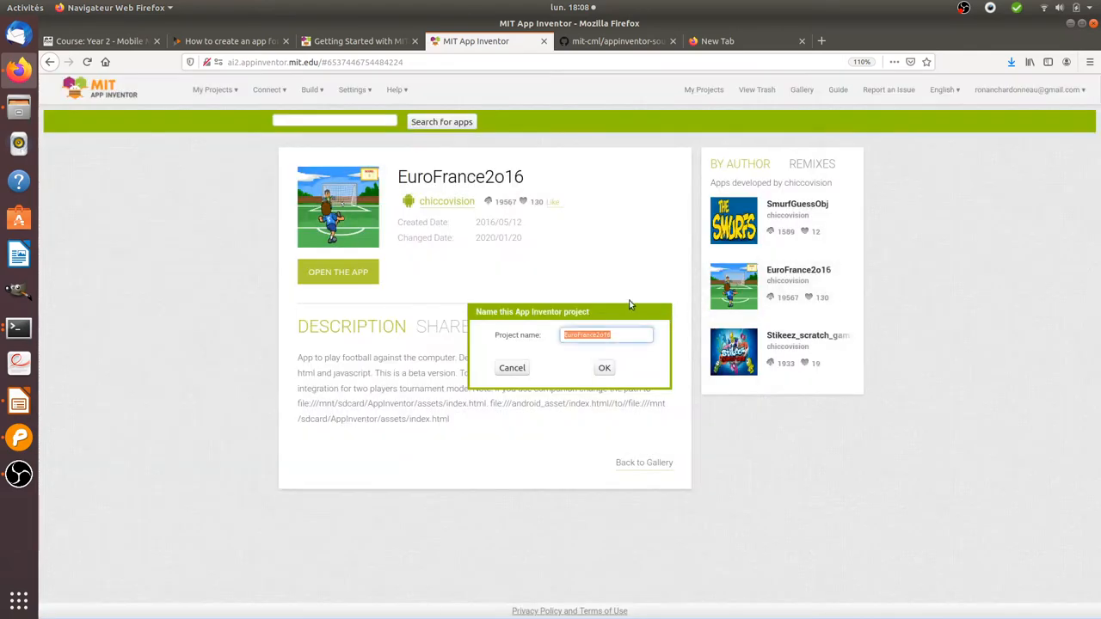
left_click(213, 90)
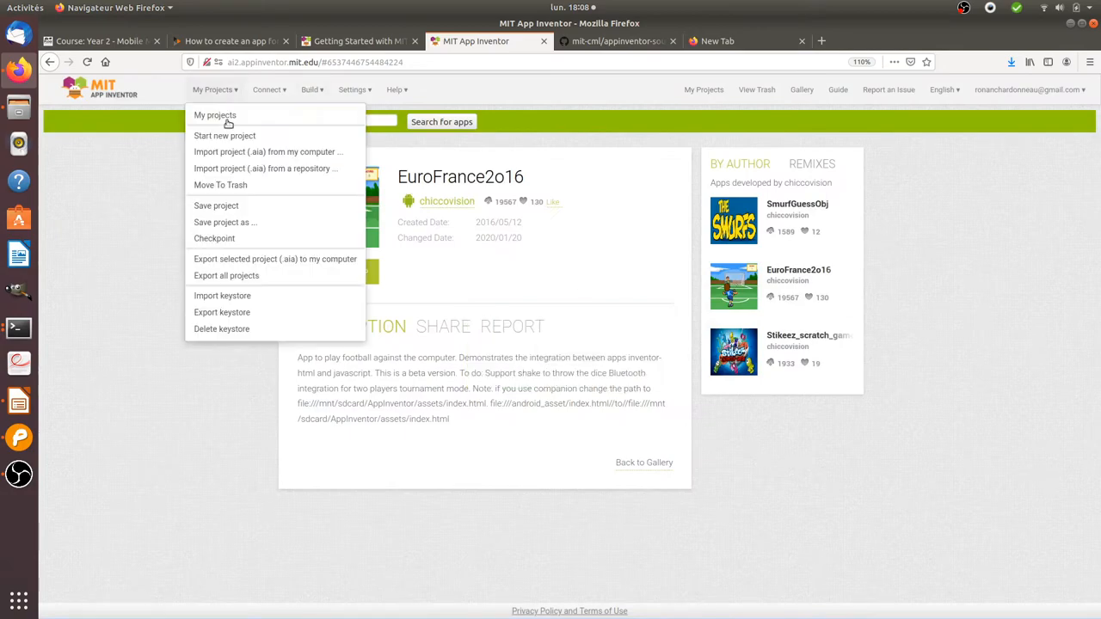
- Open the existing EuroFrance2o16 project from My Projects and view its blocks
left_click(215, 115)
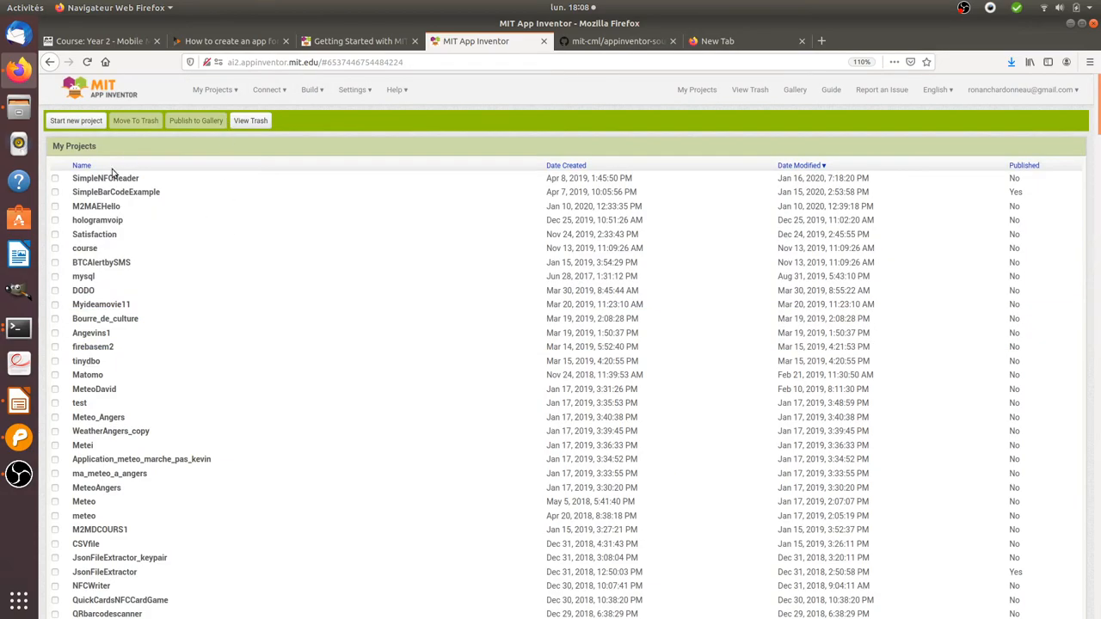
scroll("down", 3)
type("euro")
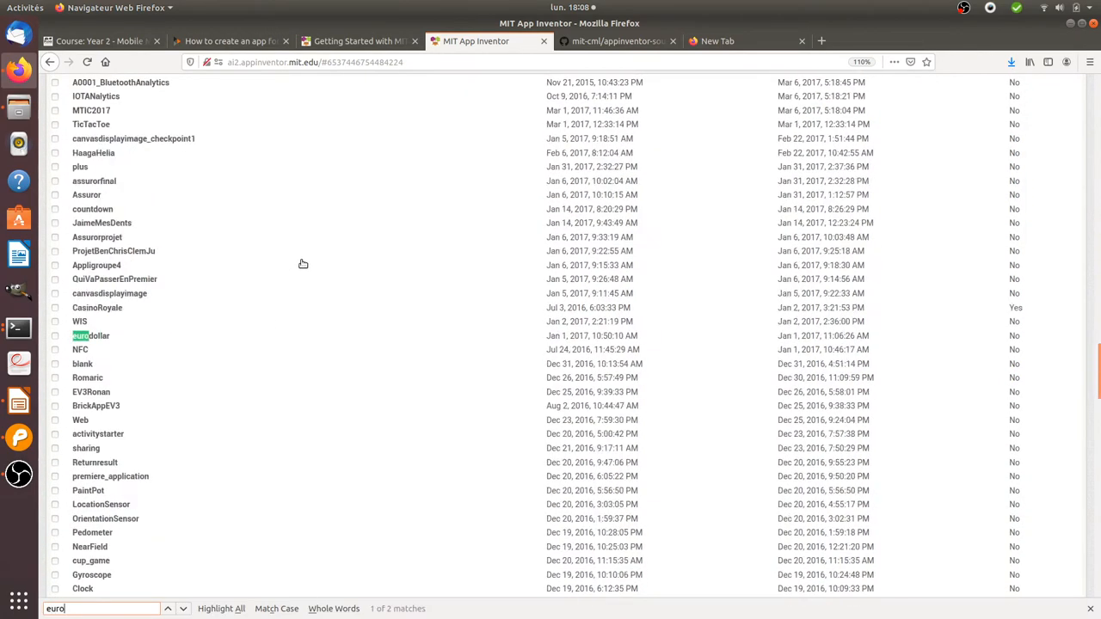
left_click(181, 608)
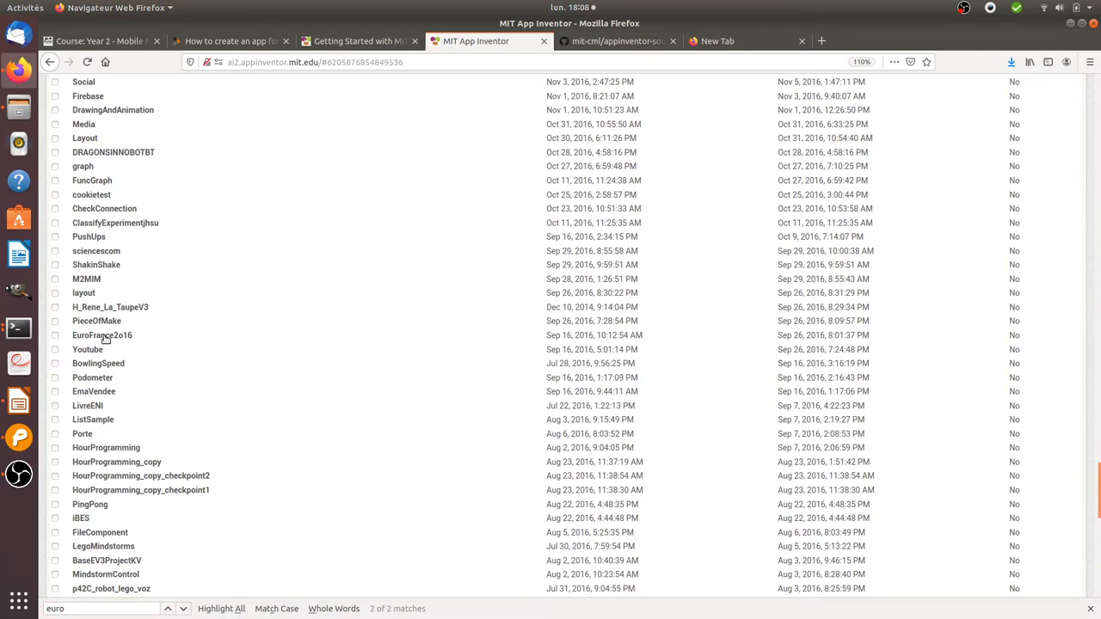
mouse_move(120, 349)
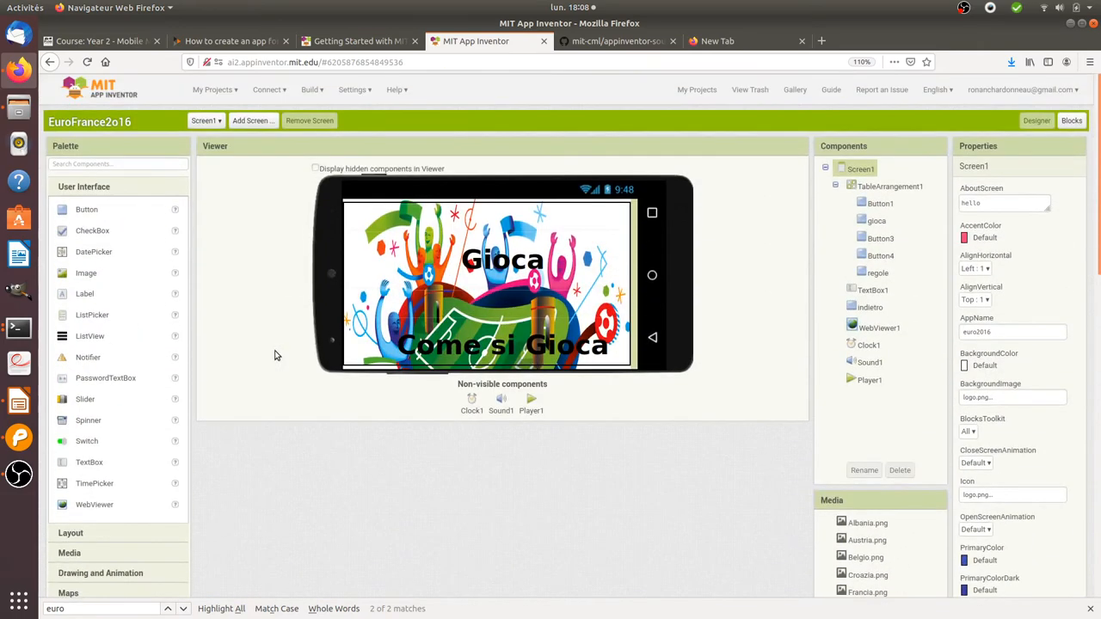
mouse_move(1064, 138)
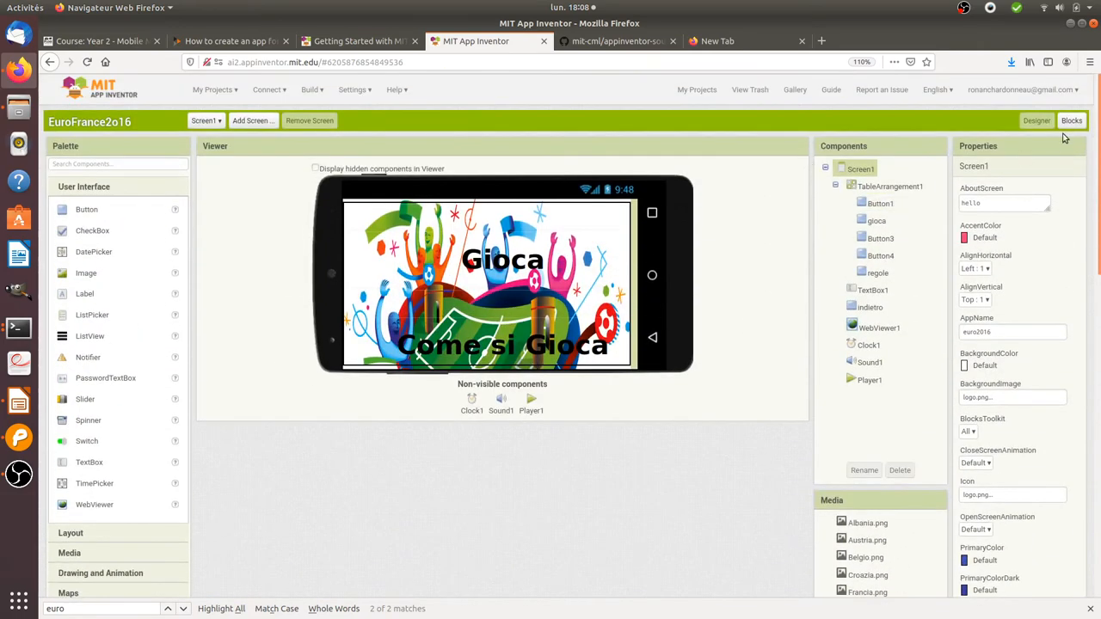
left_click(1071, 120)
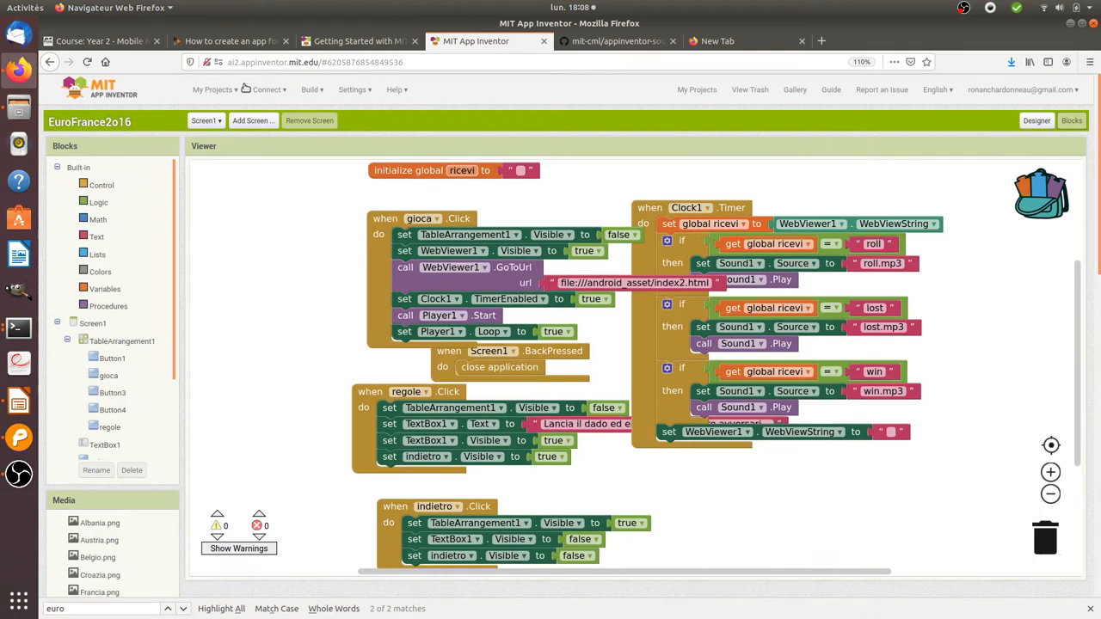
- Start a new project named floss from the My Projects menu
left_click(213, 89)
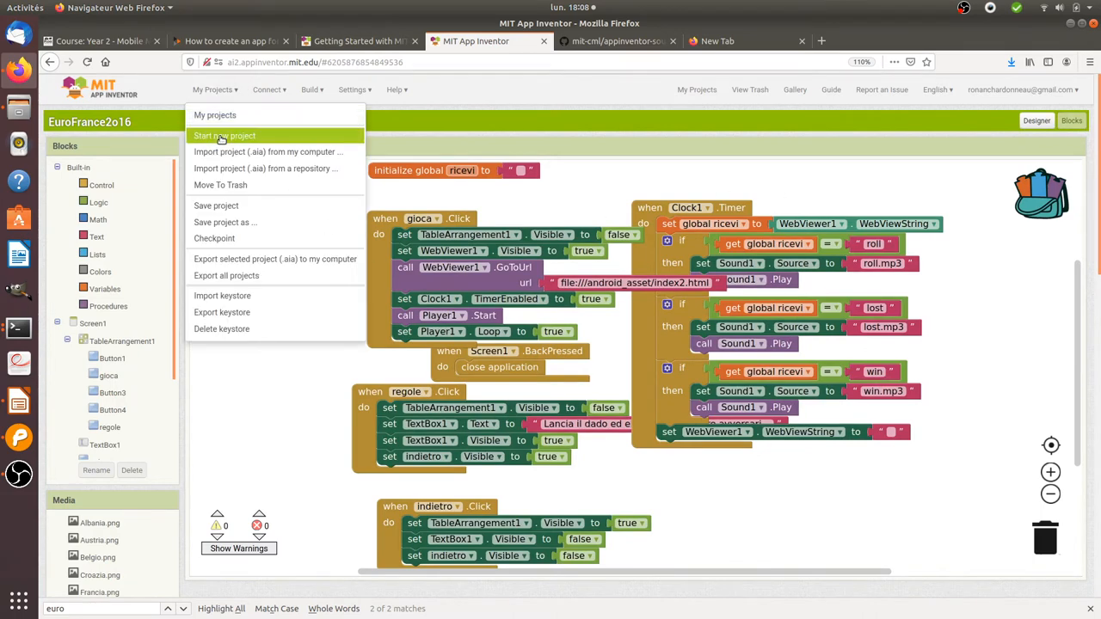
left_click(225, 136)
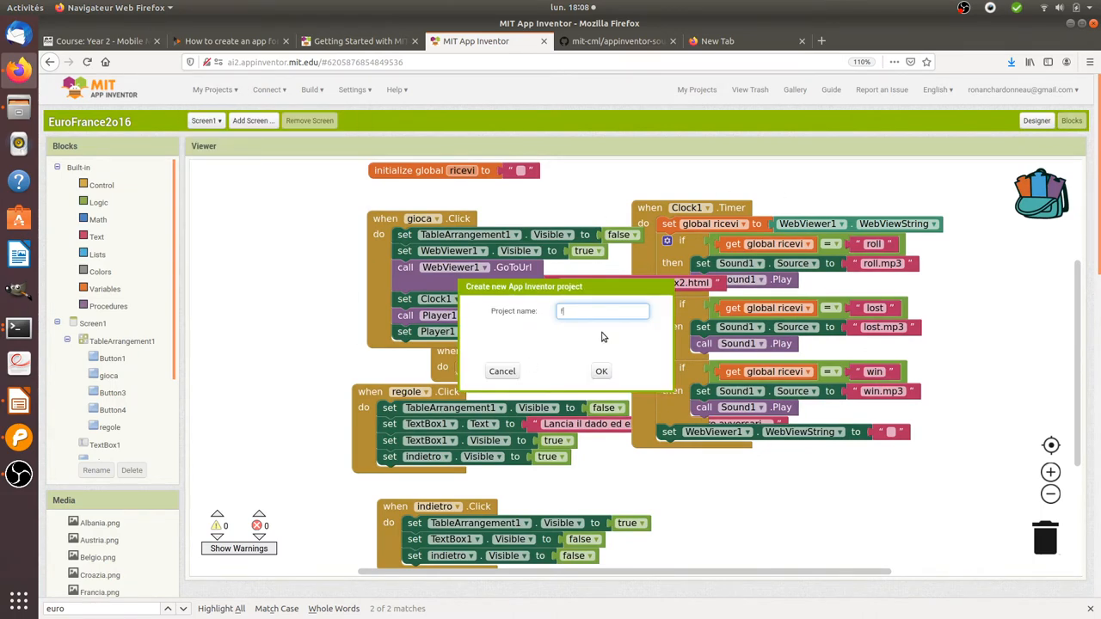
type("floss")
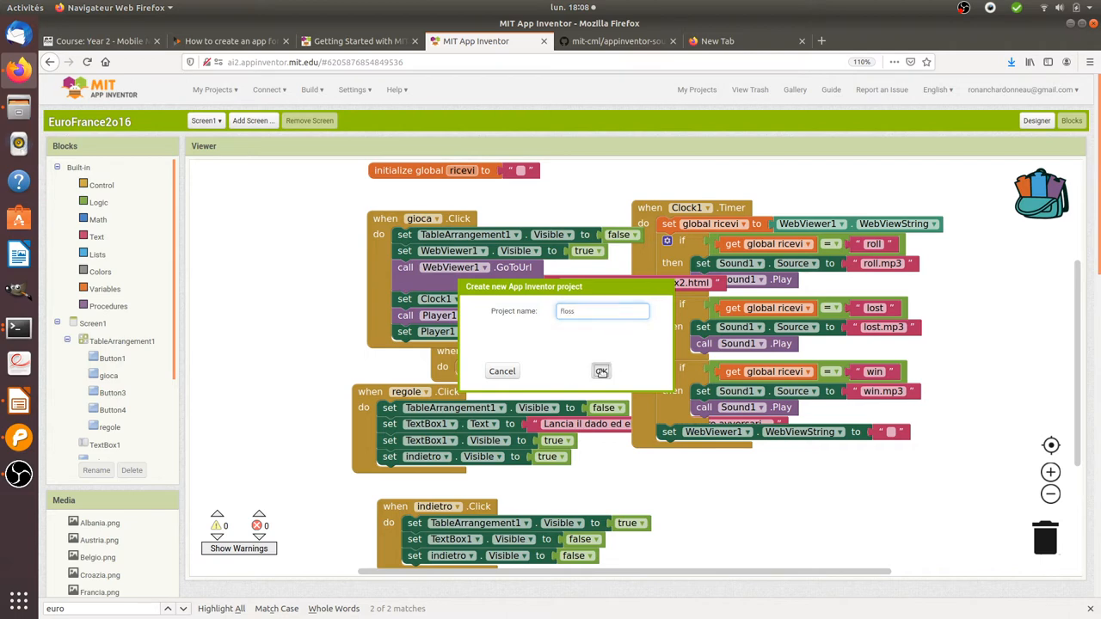
left_click(601, 371)
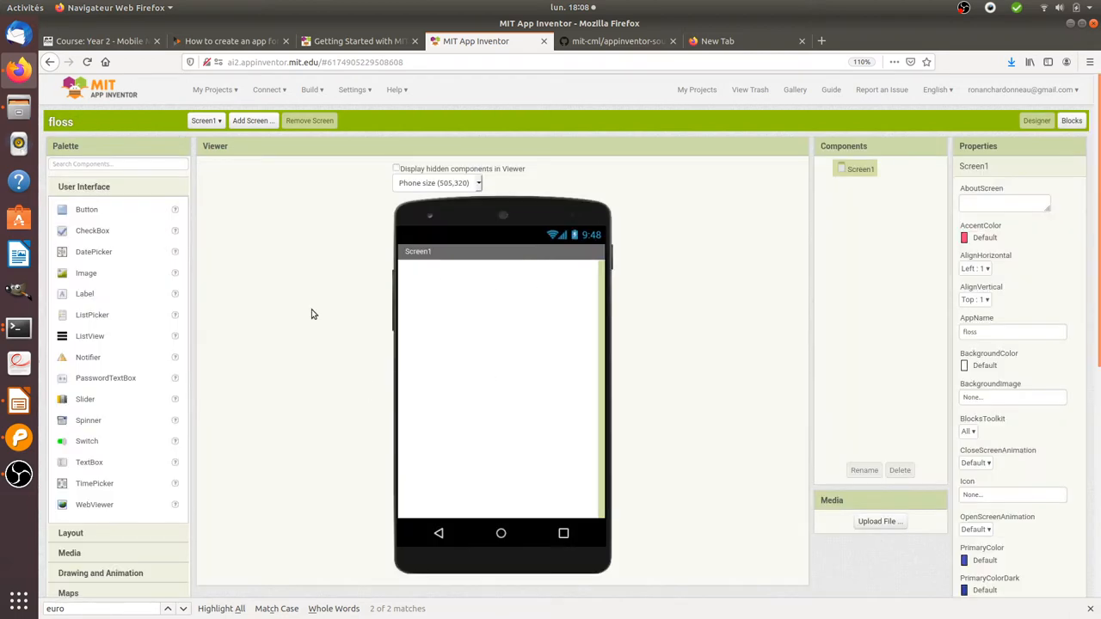
mouse_move(348, 412)
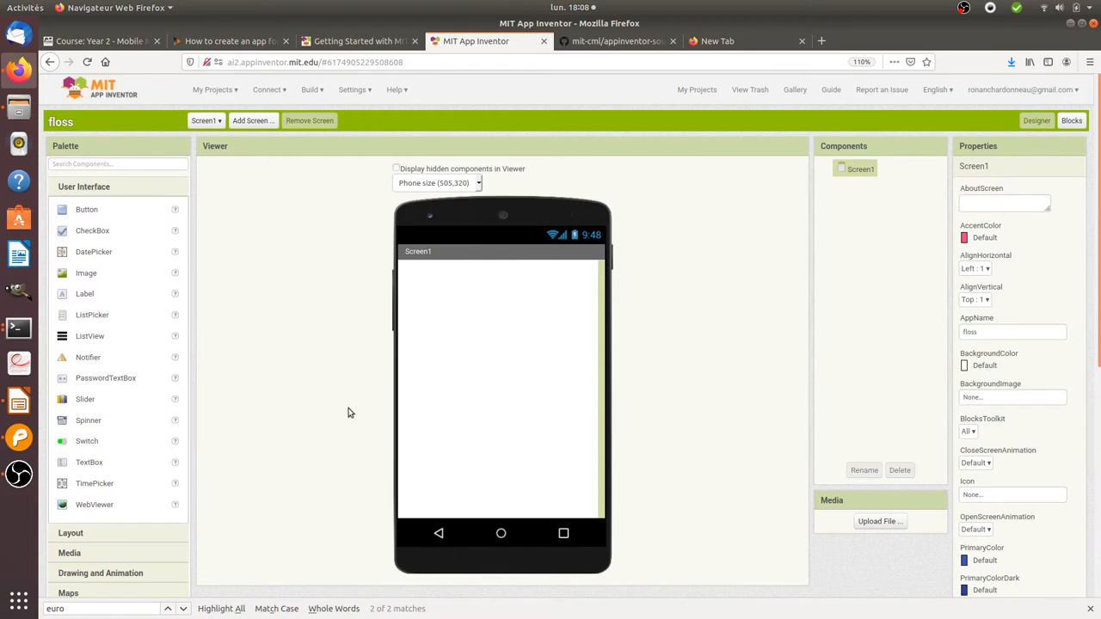
mouse_move(514, 292)
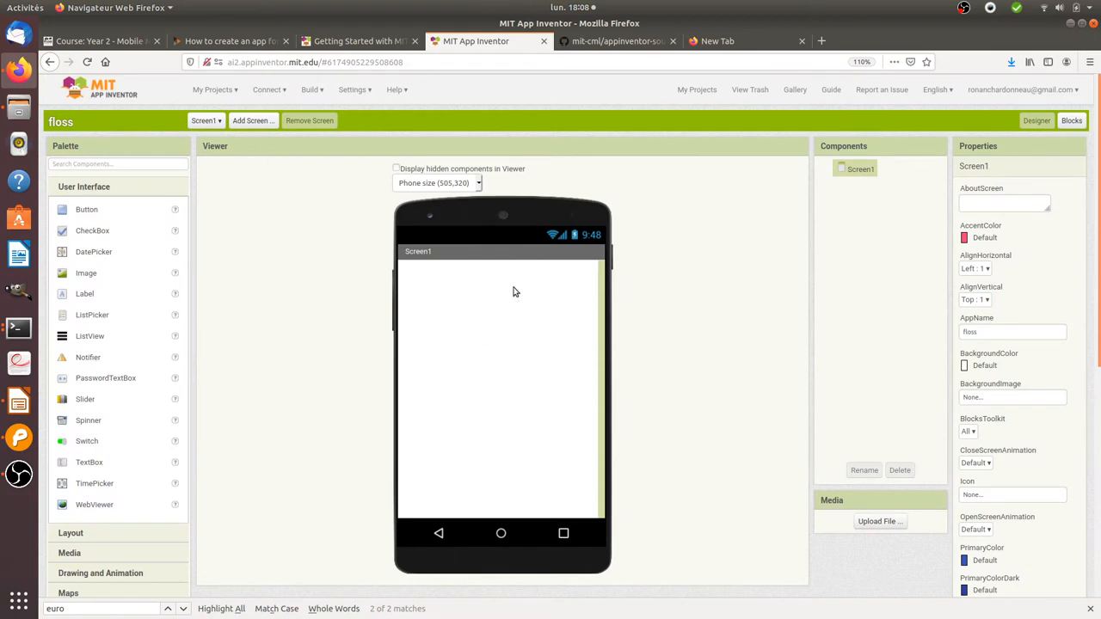
mouse_move(245, 389)
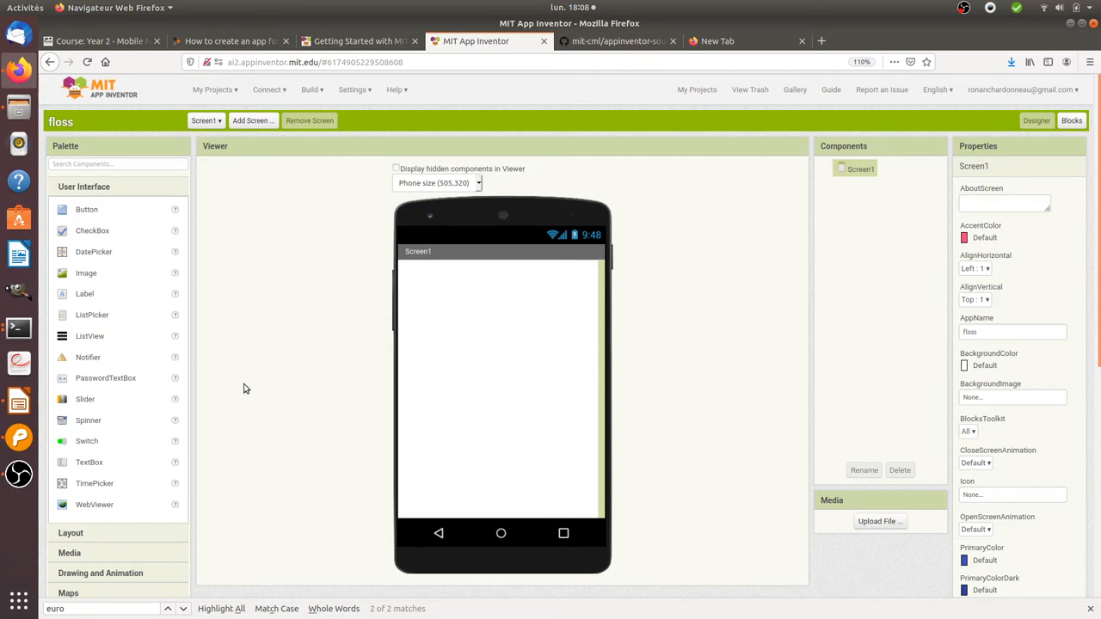
mouse_move(688, 321)
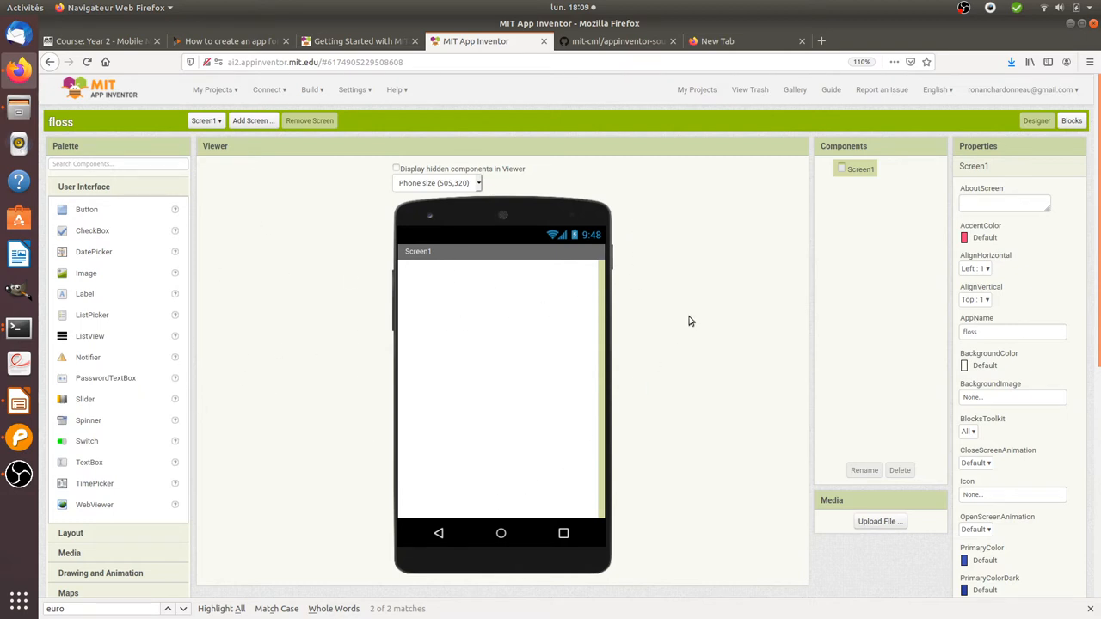
mouse_move(416, 249)
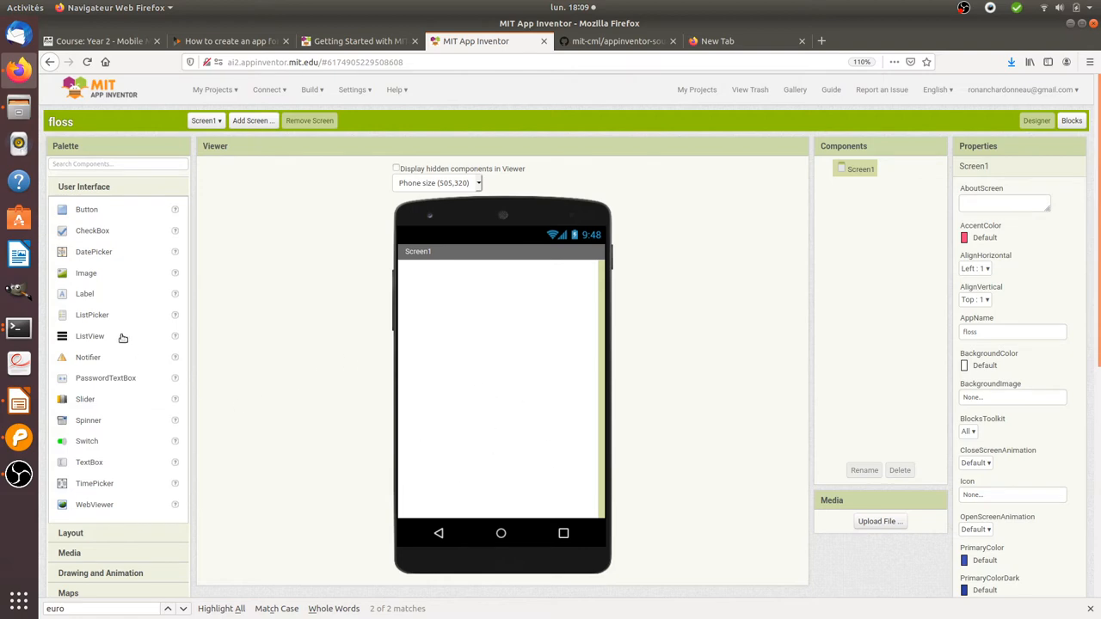
- Pause the break reminder extension for one hour
scroll("up", 3)
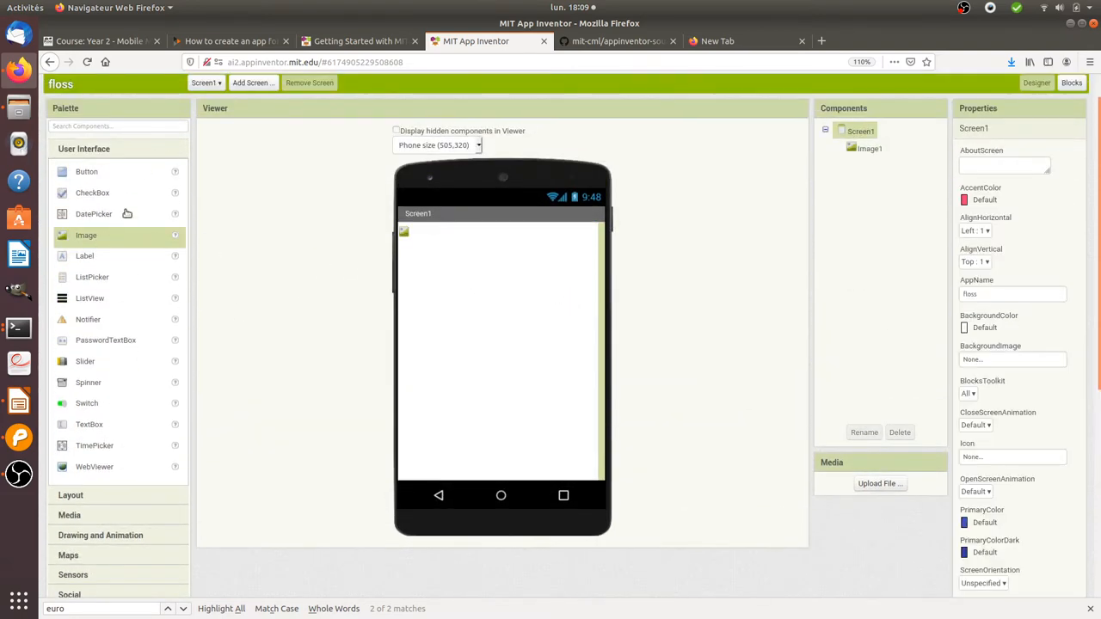
scroll("down", 3)
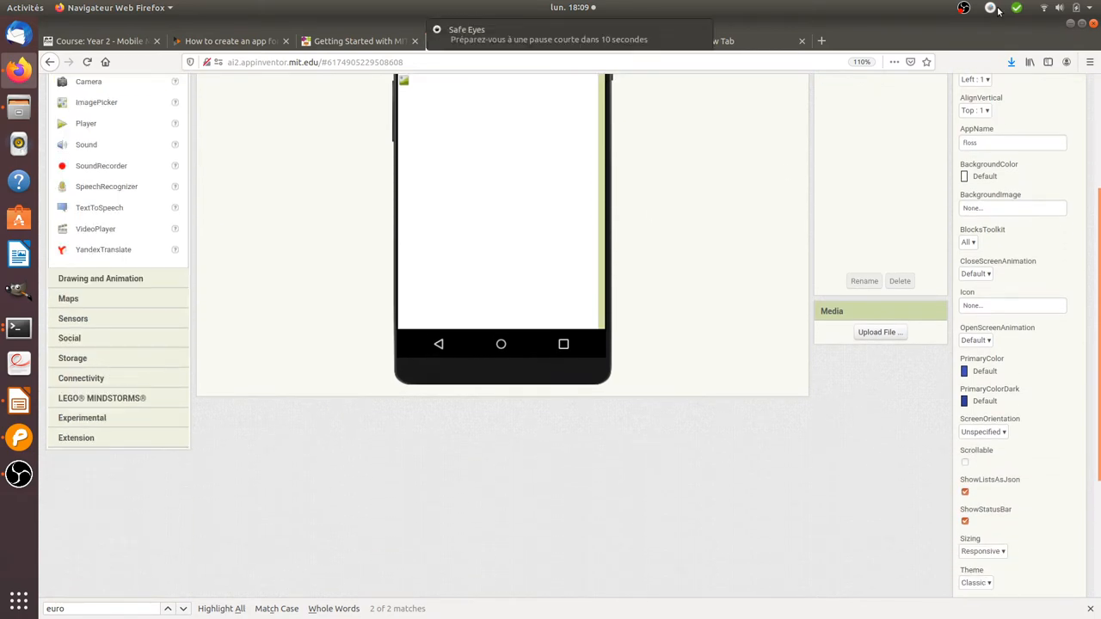
left_click(964, 7)
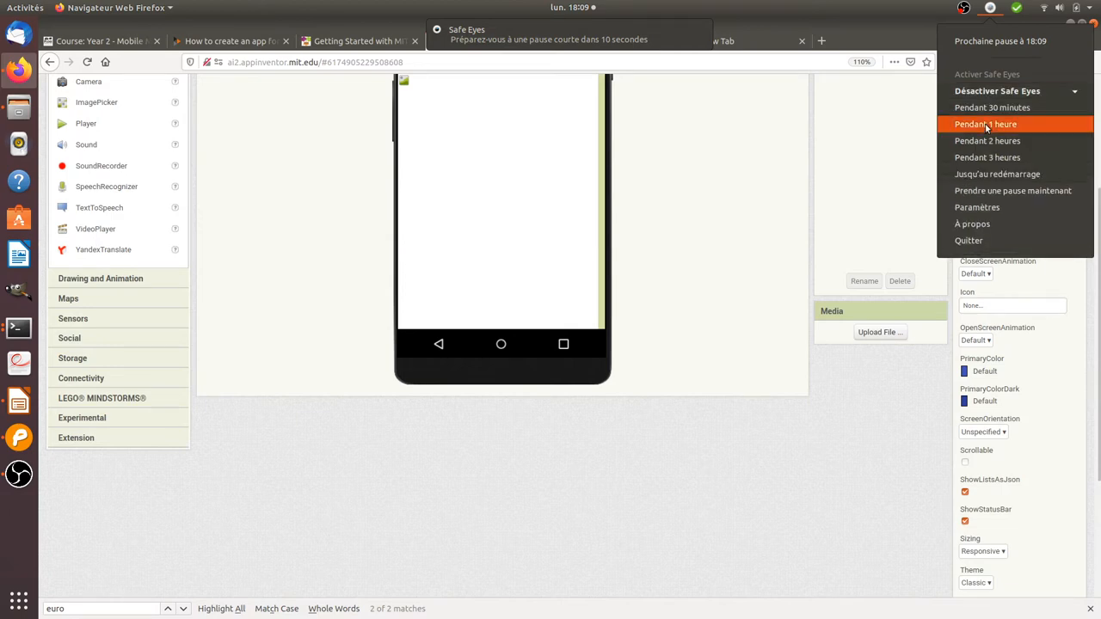
left_click(986, 124)
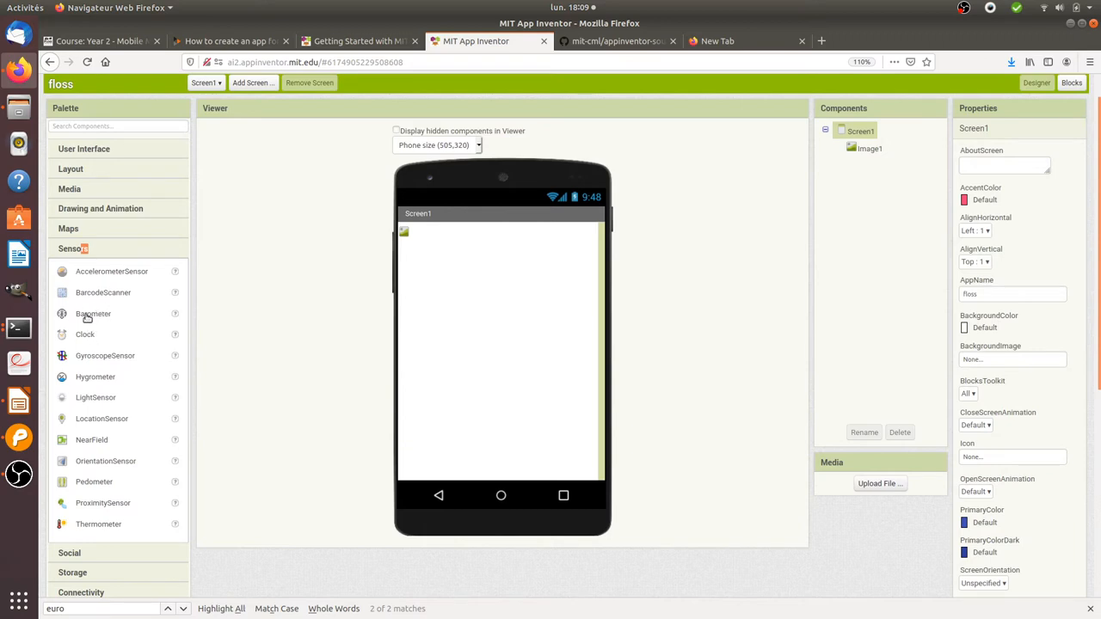
mouse_move(107, 408)
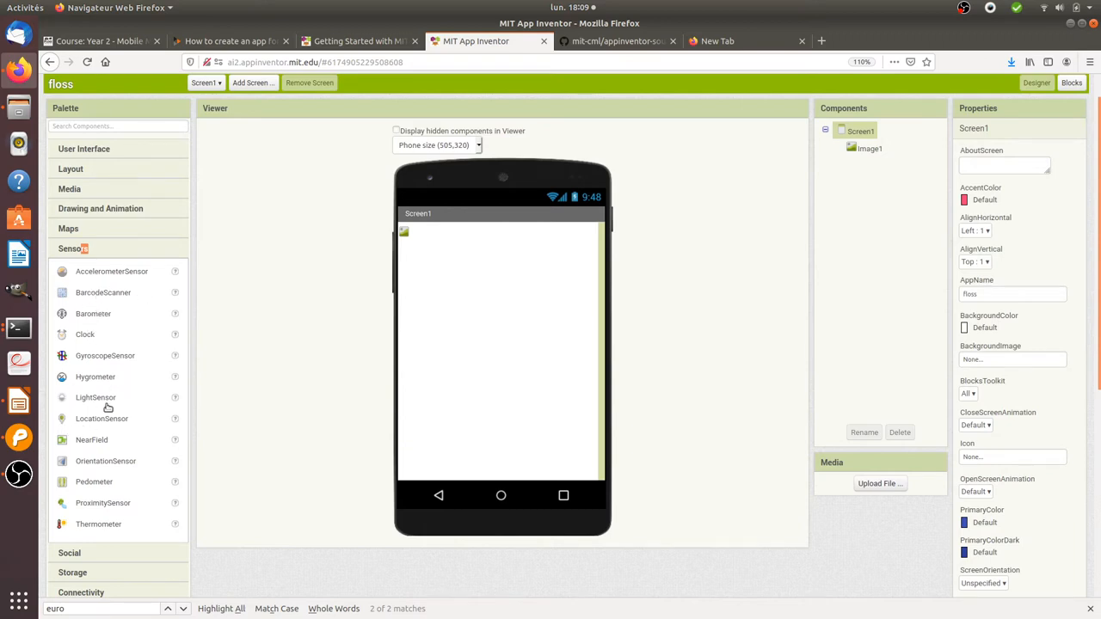
mouse_move(100, 479)
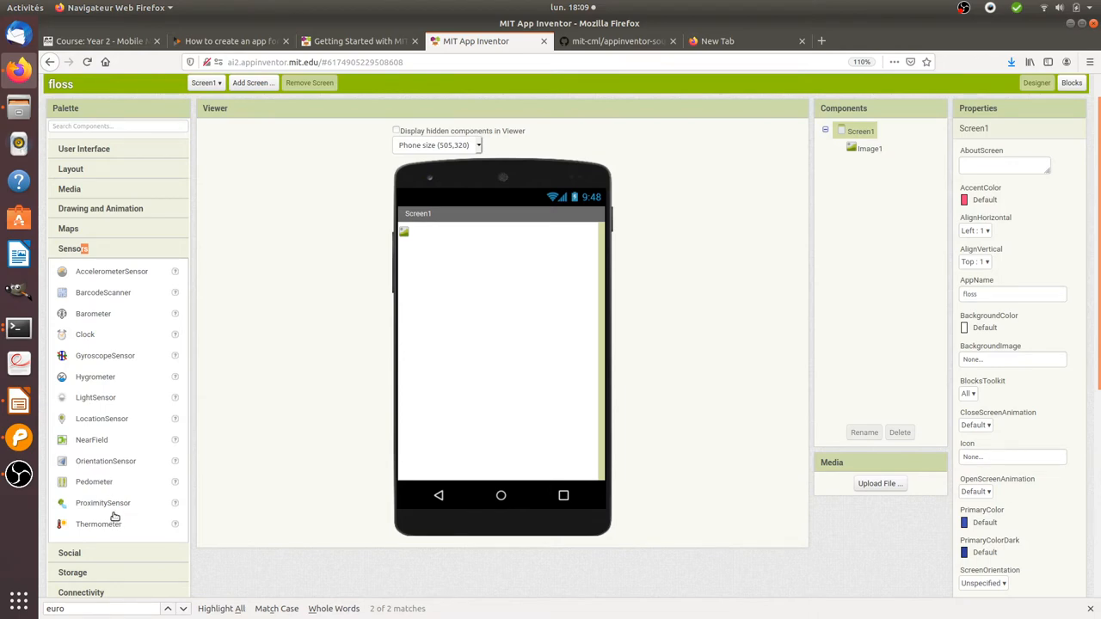
mouse_move(432, 256)
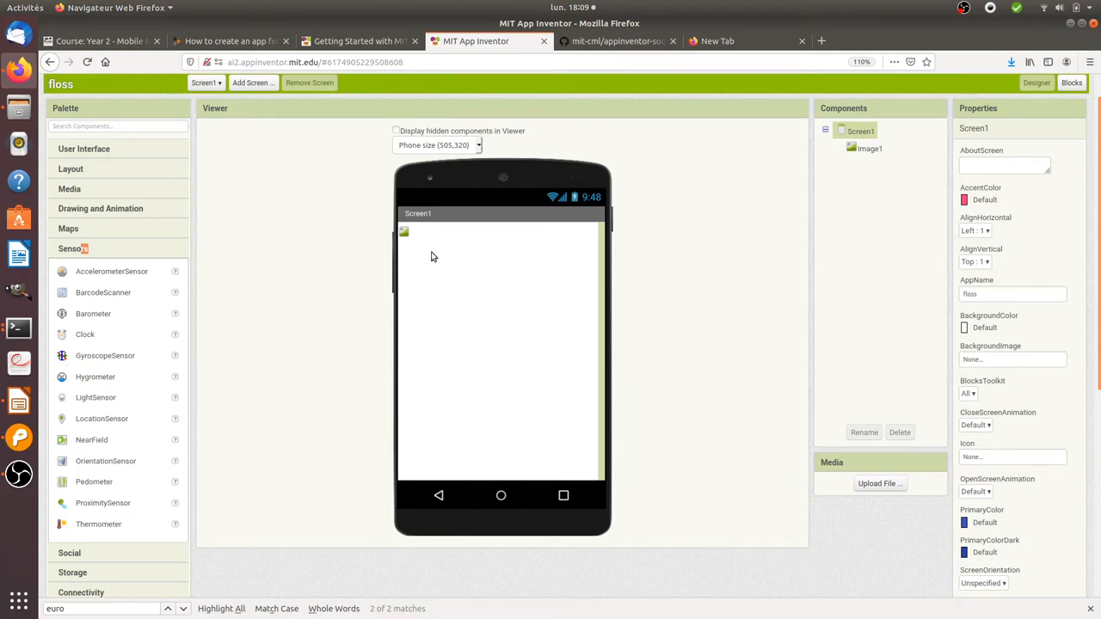
mouse_move(120, 385)
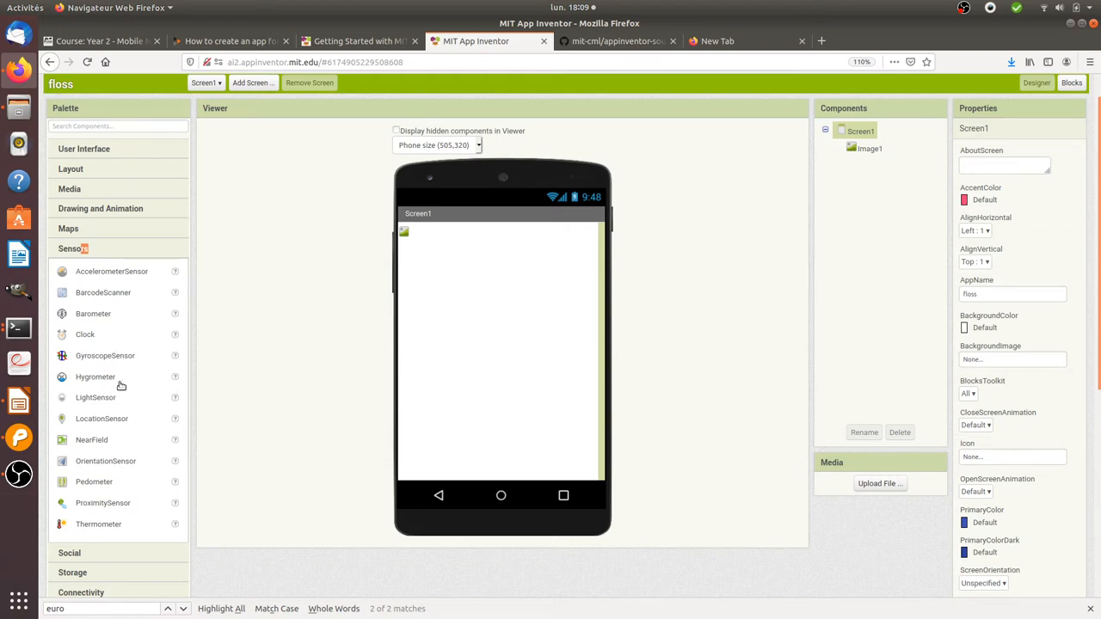
- Delete the Image1 component so Screen1 is empty again
left_click(869, 148)
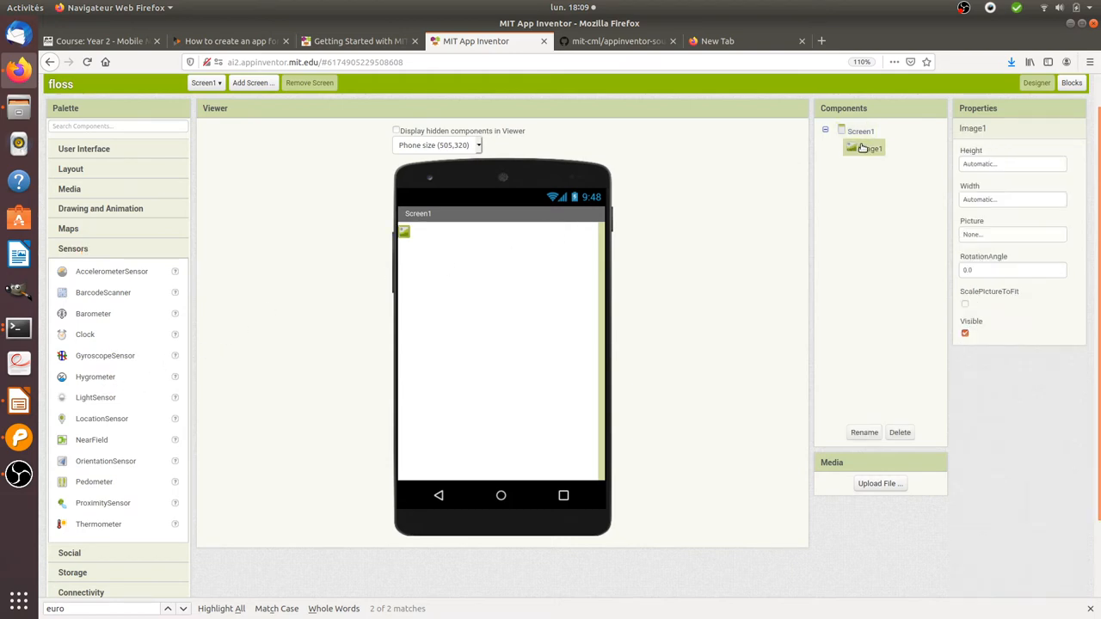
left_click(900, 431)
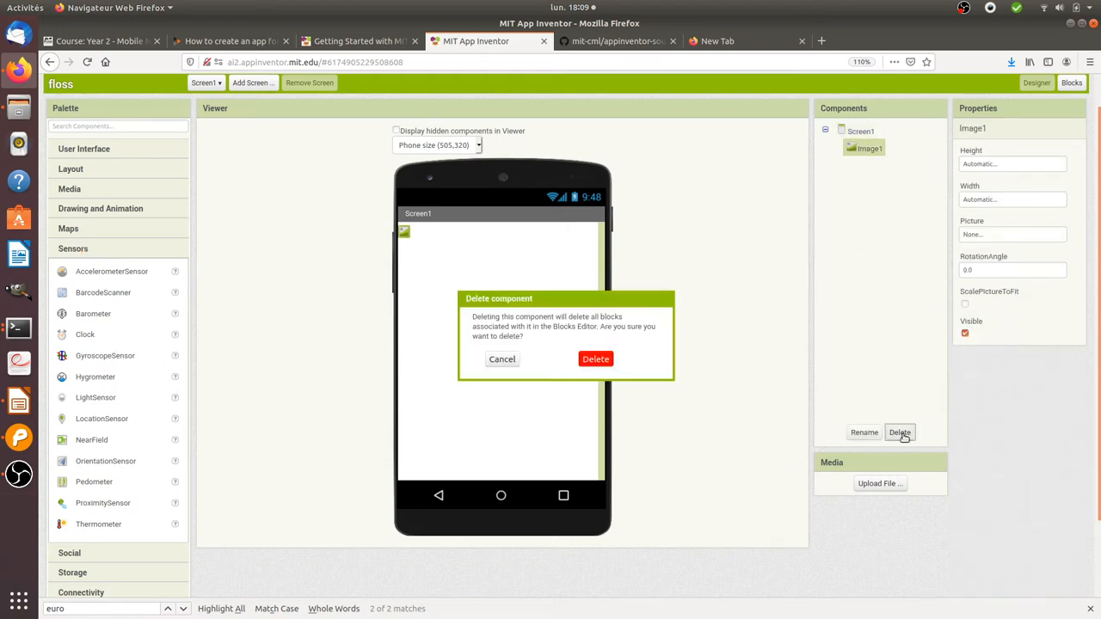
left_click(595, 358)
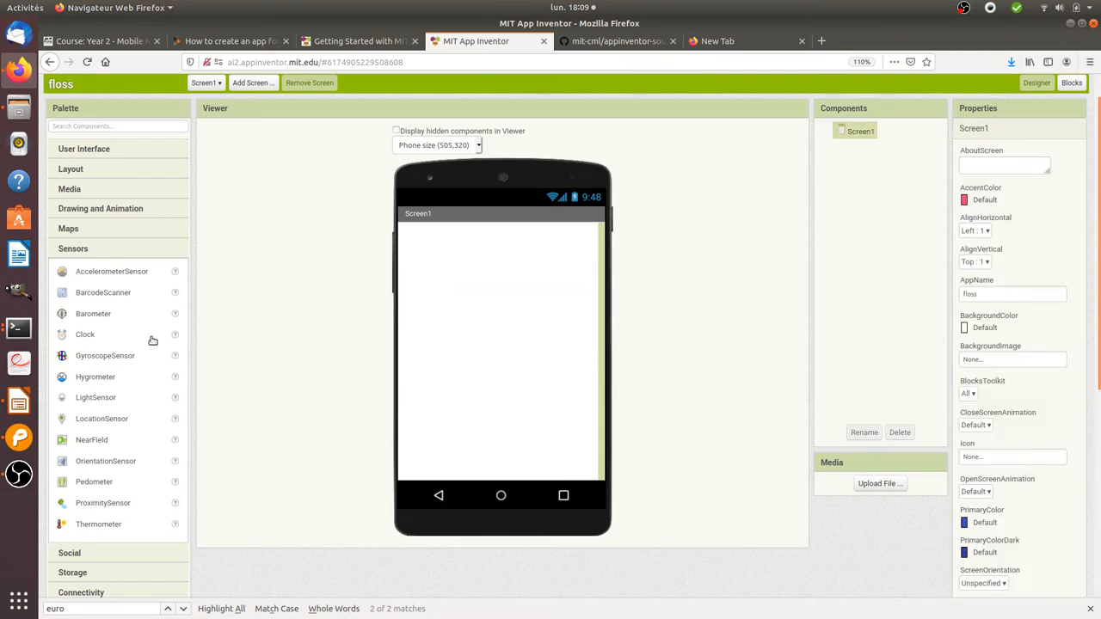
mouse_move(152, 382)
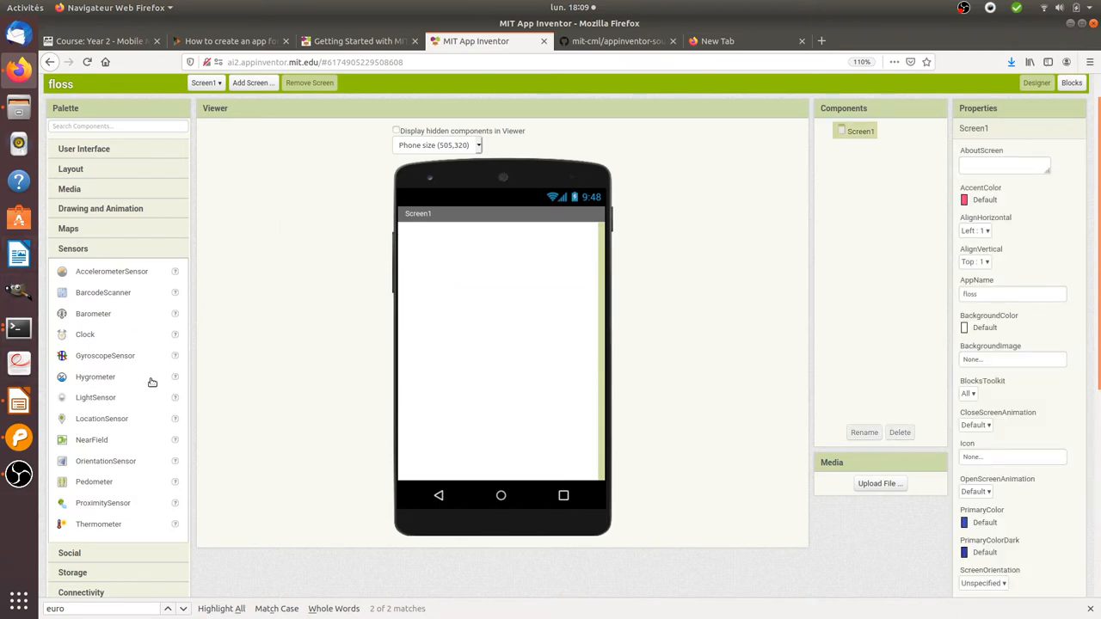
mouse_move(213, 211)
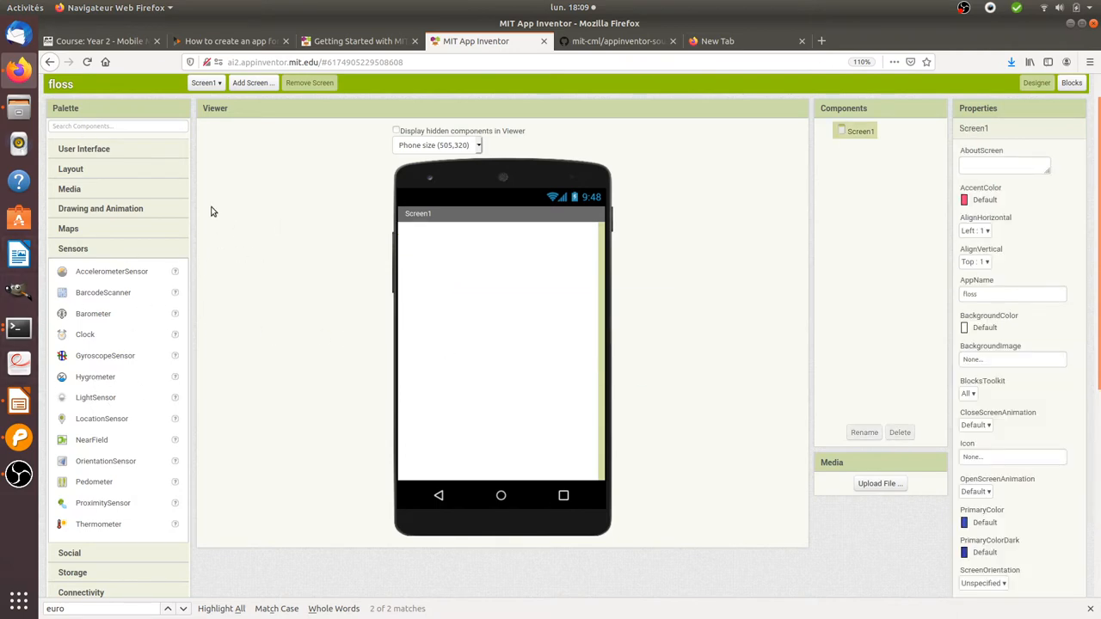
- Add Label1 reading 'light level:' and a second label with its text cleared
left_click(83, 148)
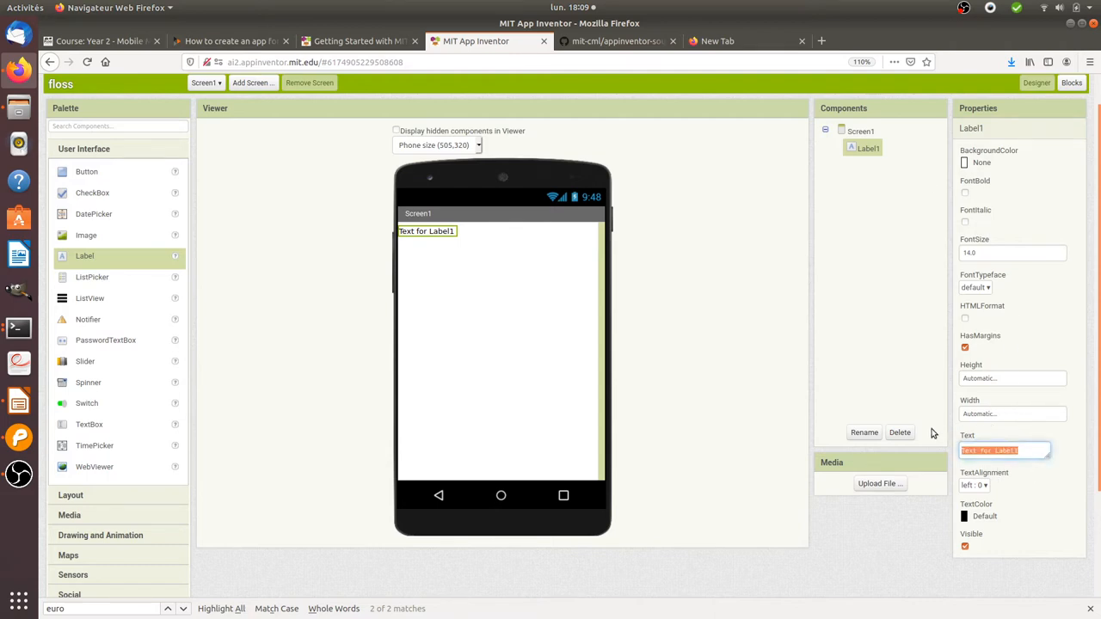
type("Light level:")
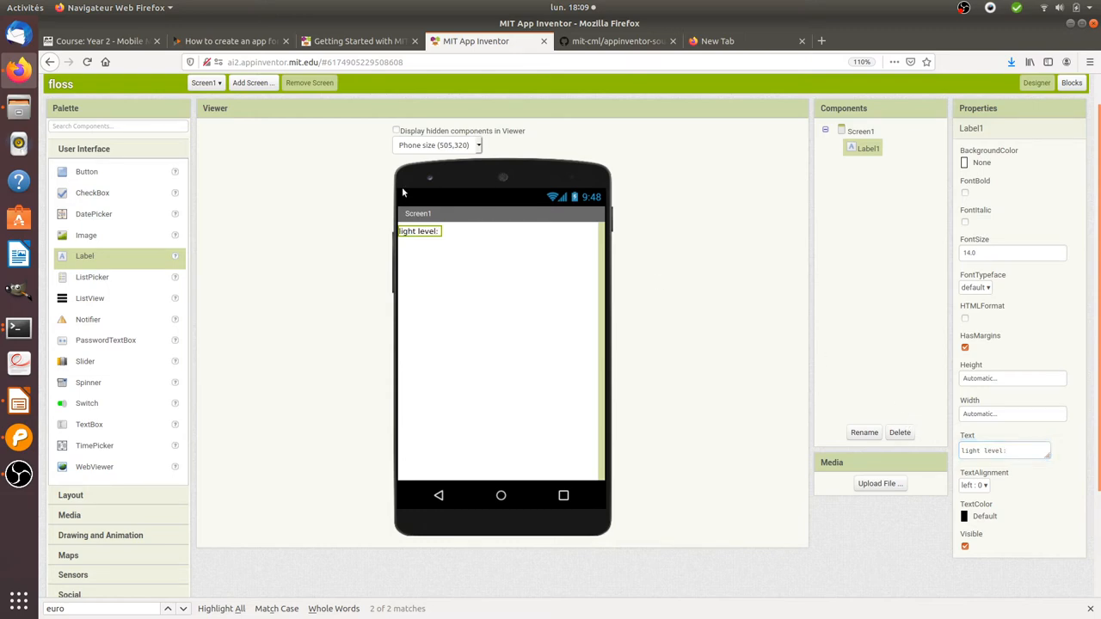
mouse_move(418, 259)
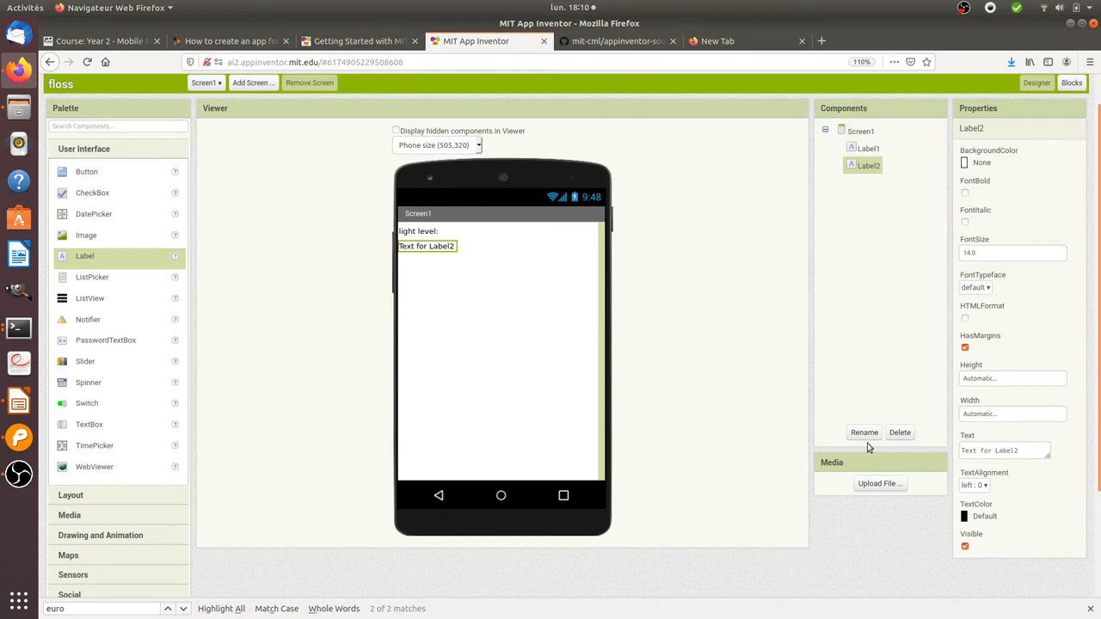
left_click(1012, 414)
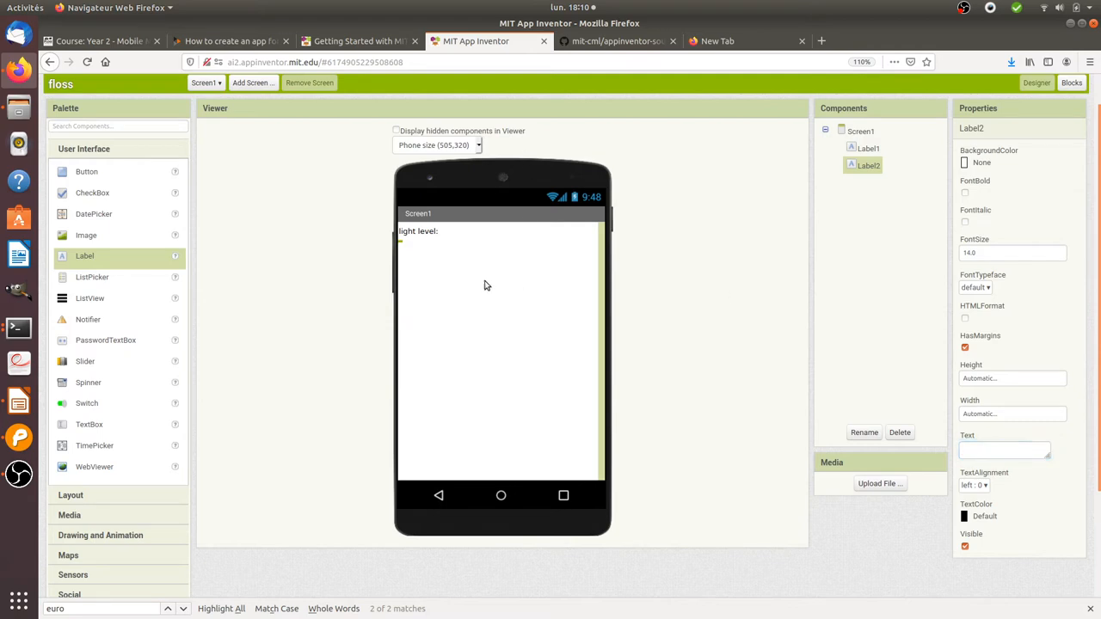
- Drag a LightSensor from Sensors onto the screen as non-visible LightSensor1 and review the labels' properties
scroll("down", 3)
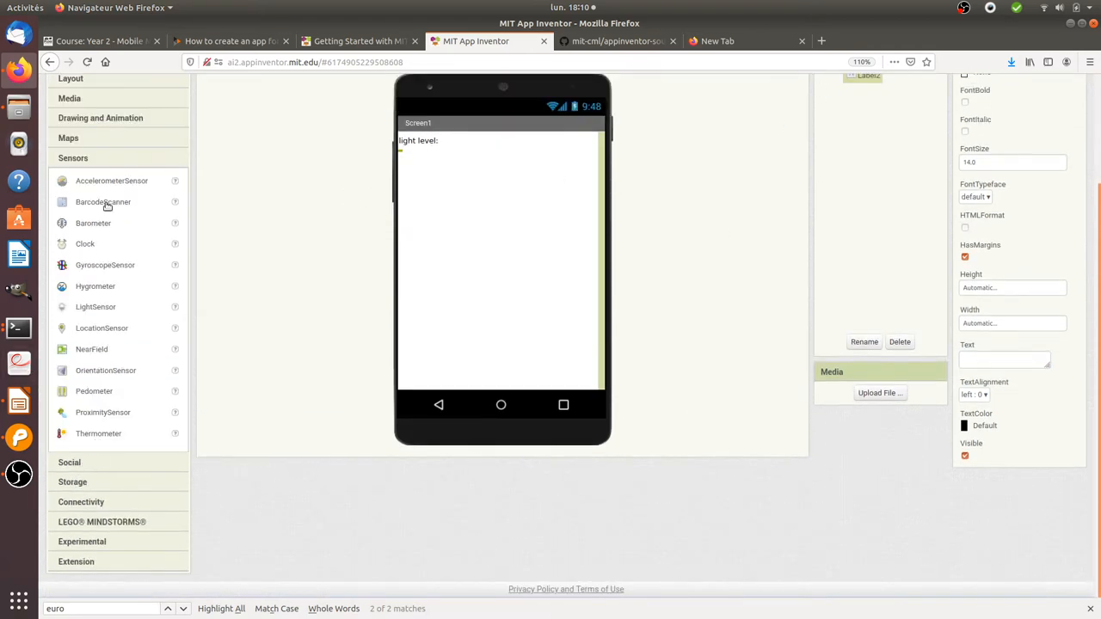
left_click_drag(95, 307, 427, 258)
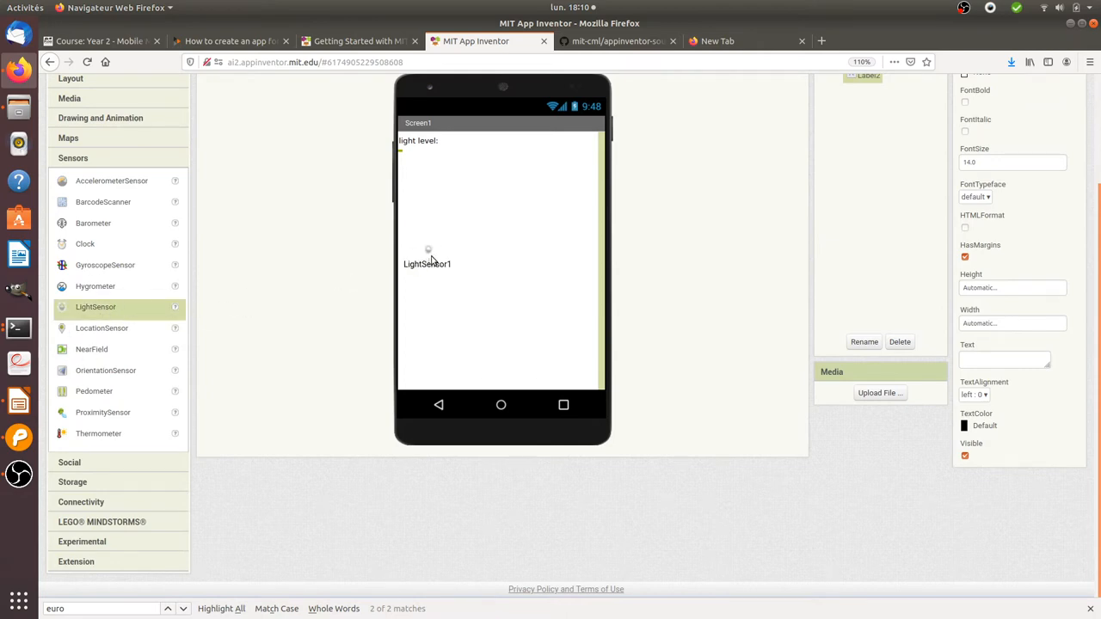
scroll("up", 3)
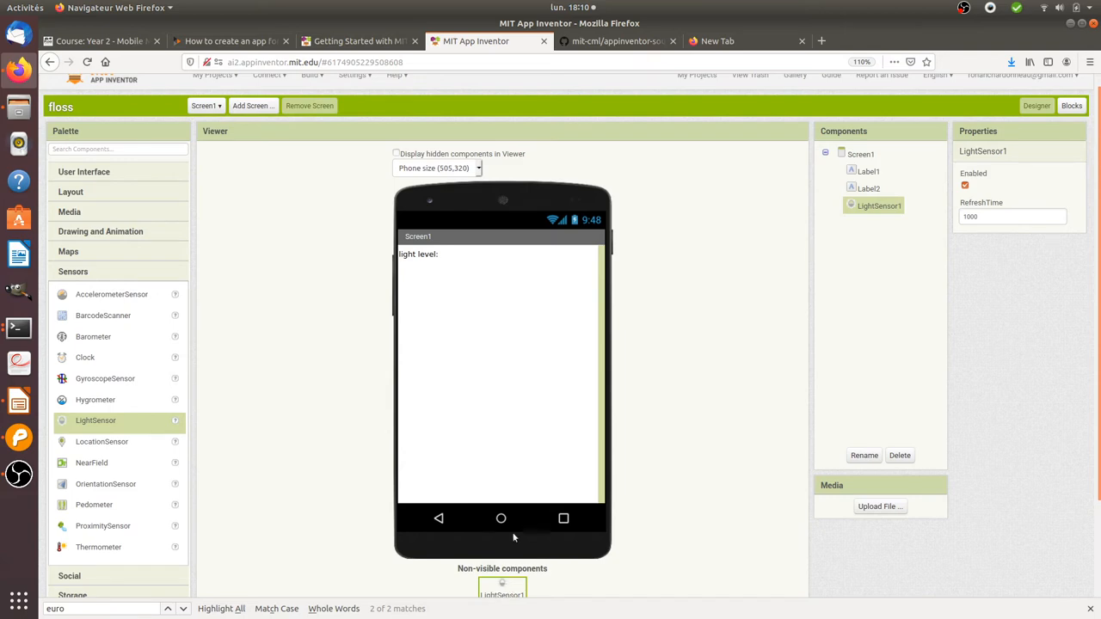
mouse_move(535, 289)
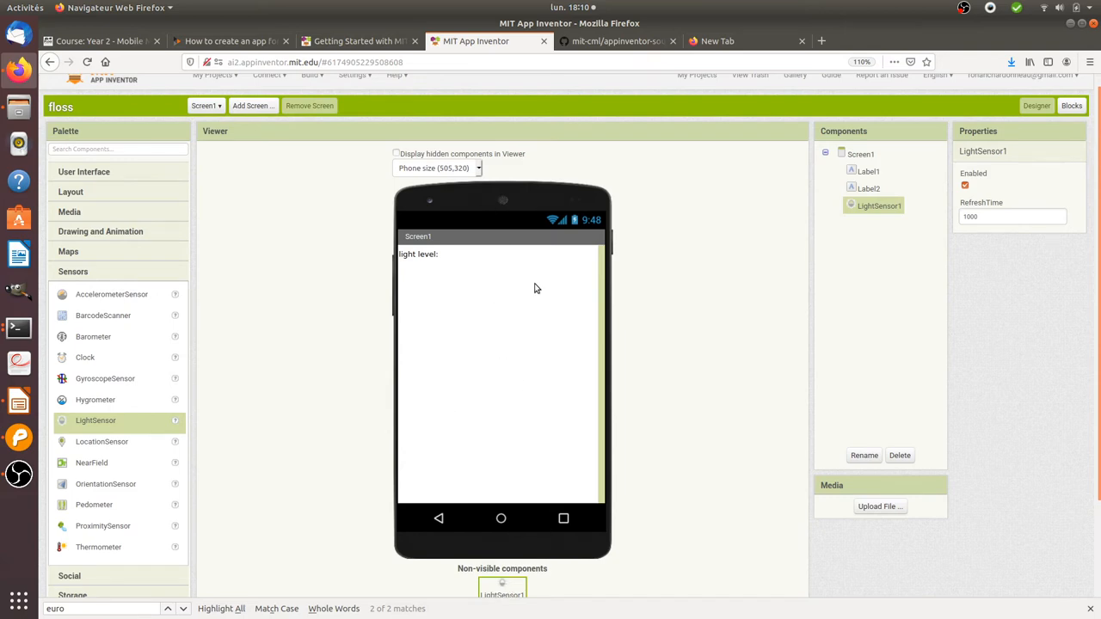
mouse_move(529, 247)
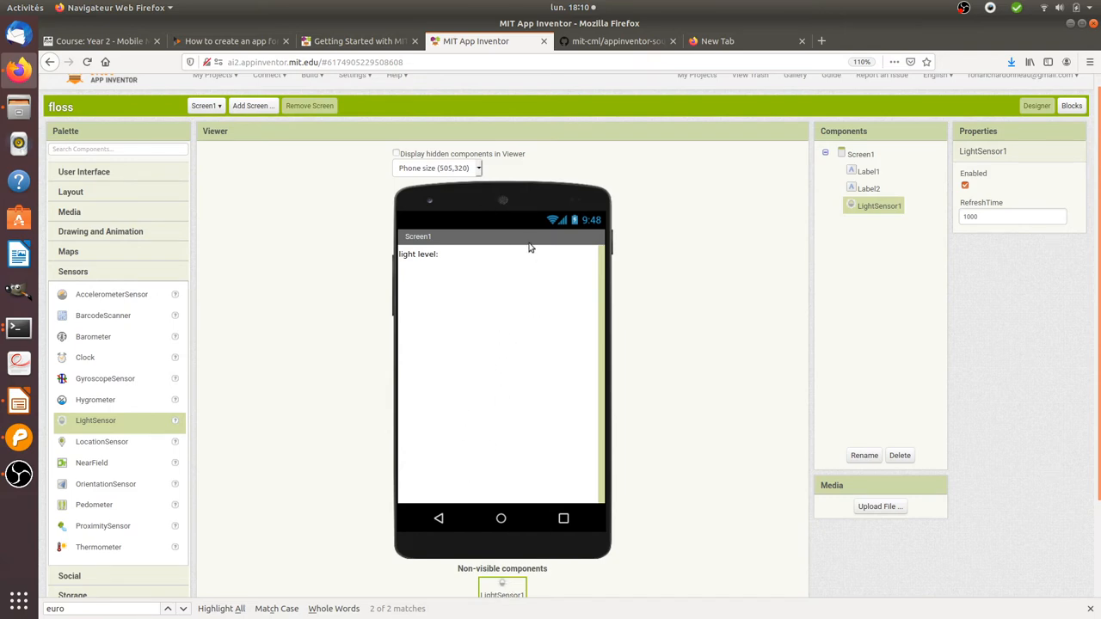
scroll("down", 3)
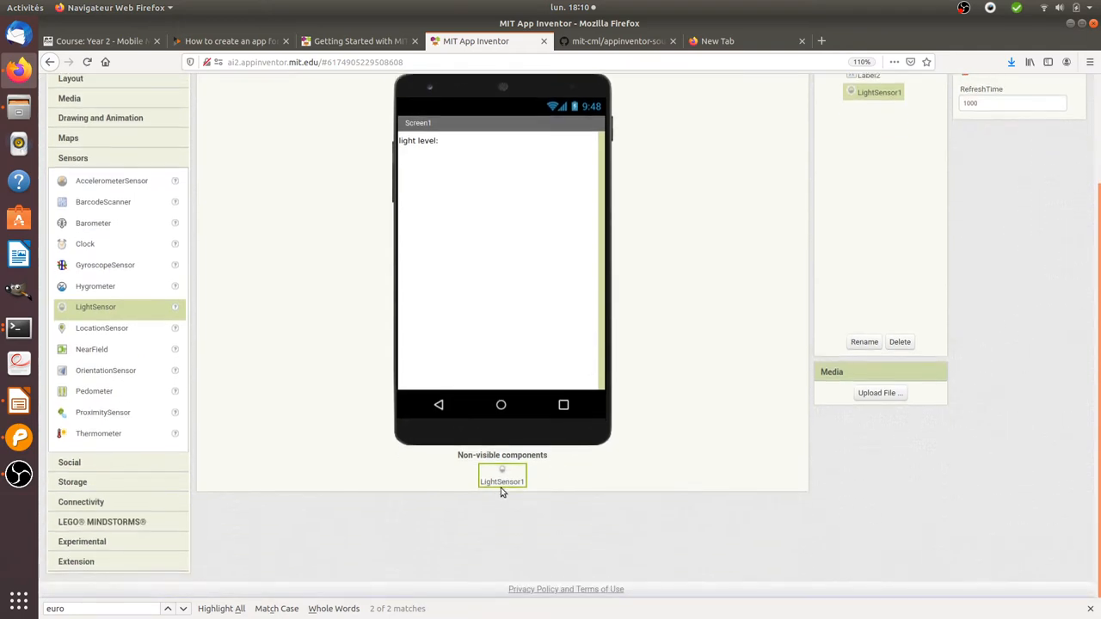
scroll("up", 3)
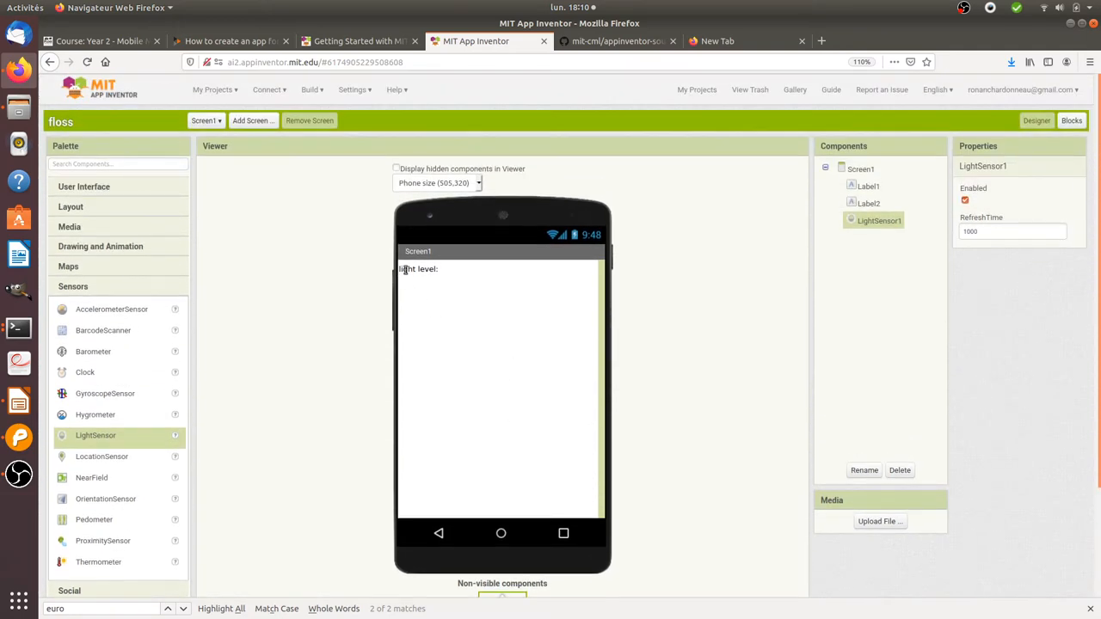
left_click(860, 169)
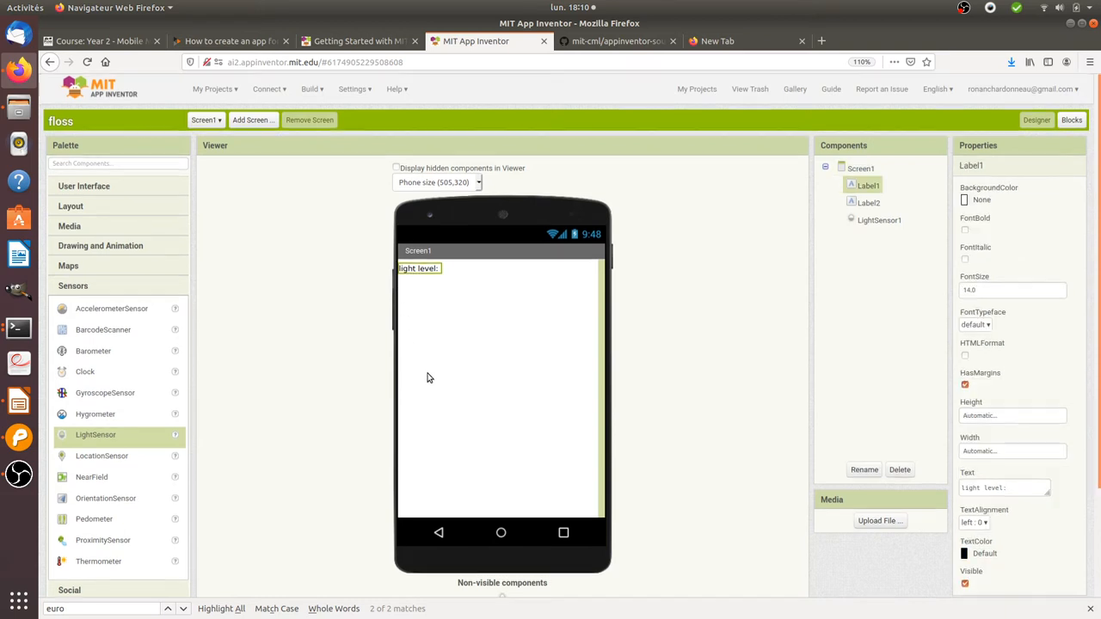
scroll("down", 3)
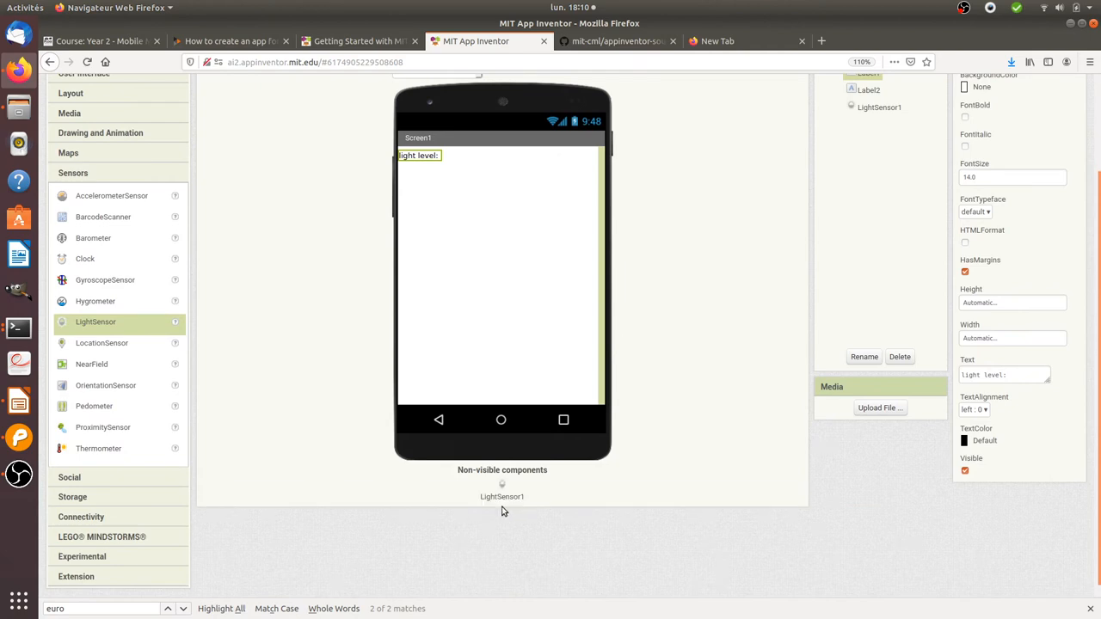
scroll("up", 3)
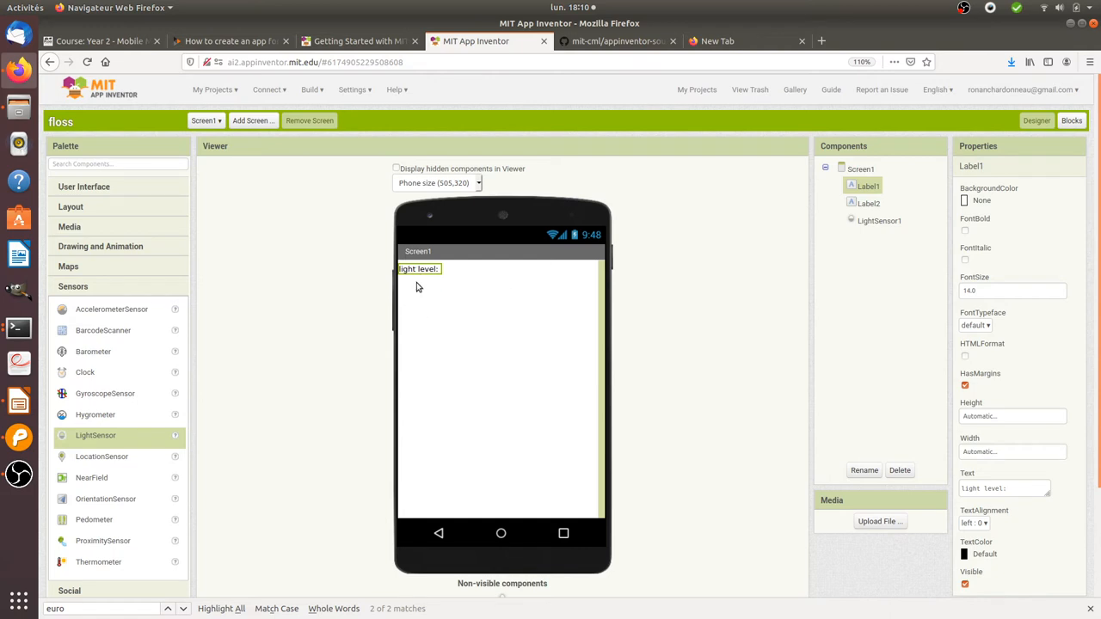
scroll("down", 3)
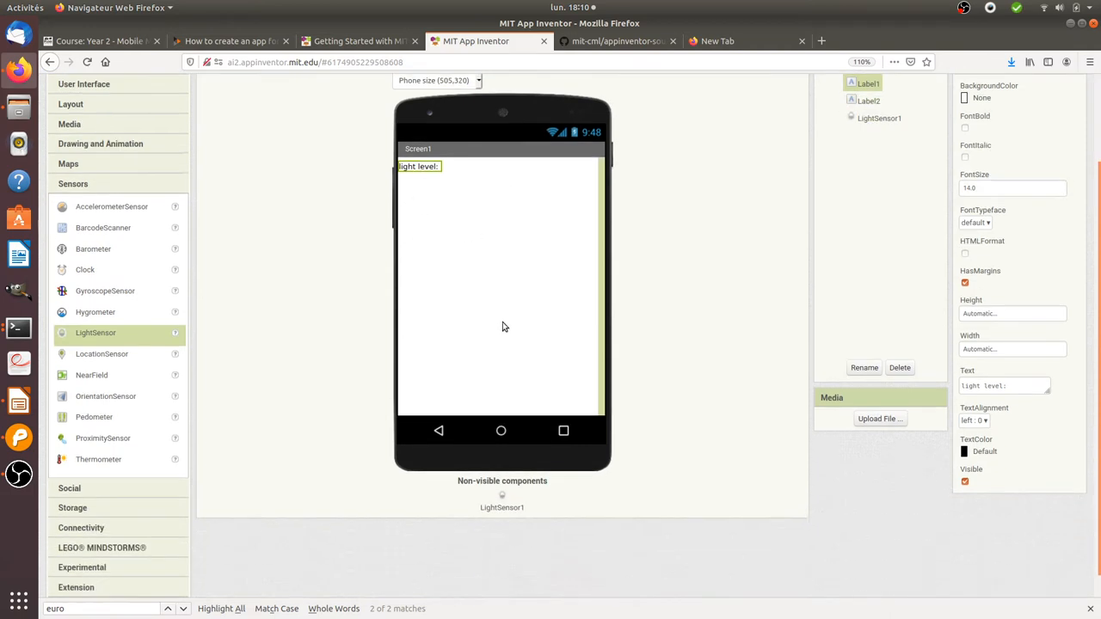
scroll("up", 3)
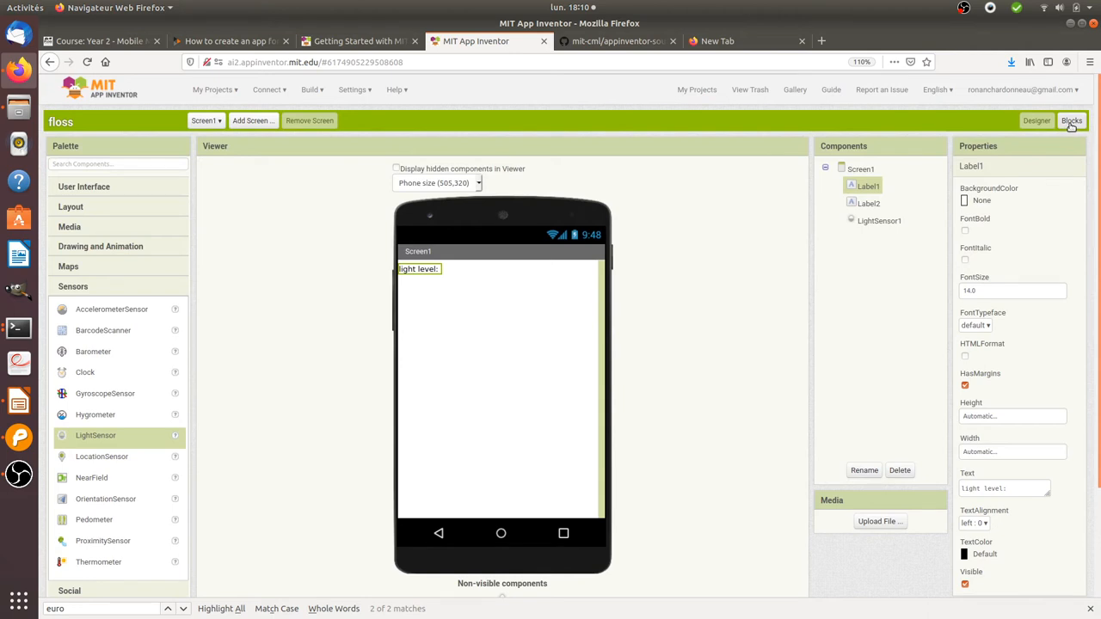
- In the Blocks editor, nest set Label2.Text to lux inside the LightSensor1.LightChanged event
left_click(1071, 120)
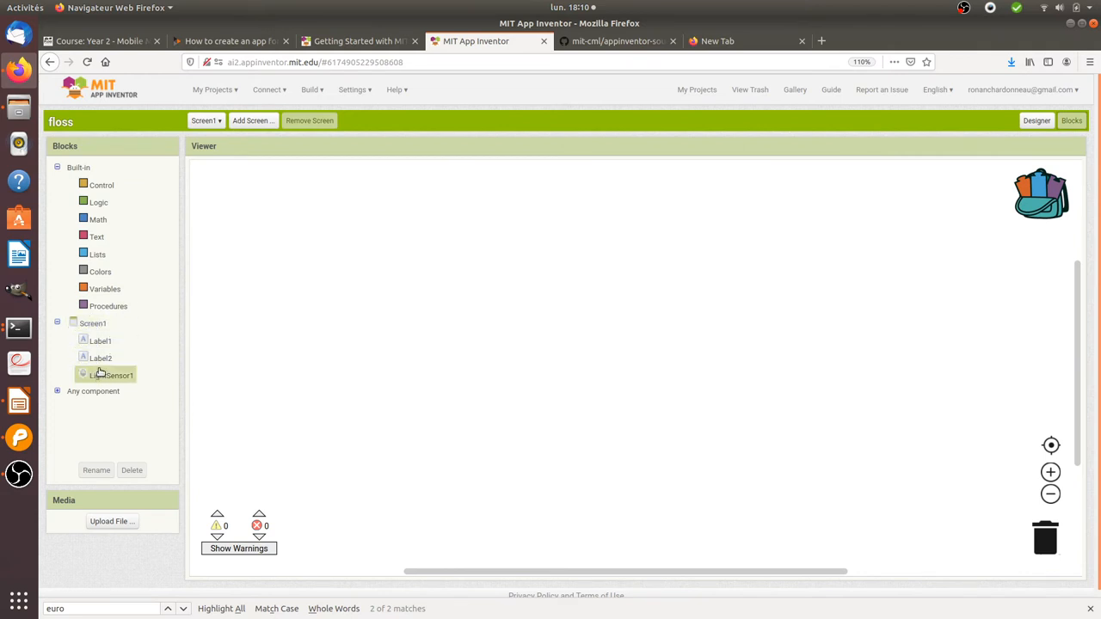
left_click(101, 357)
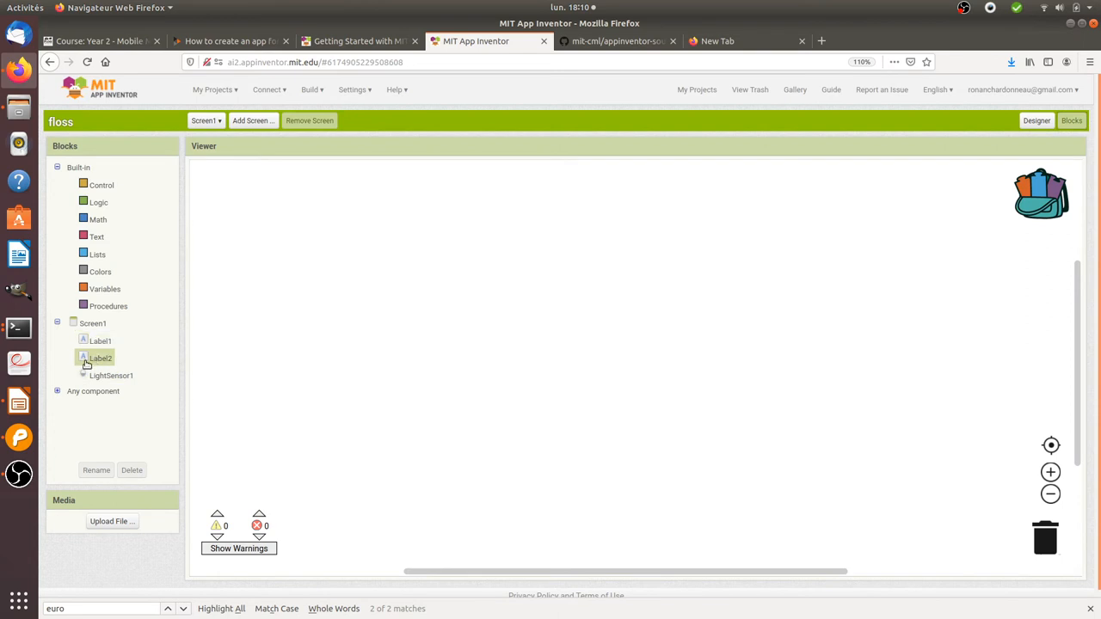
left_click(92, 323)
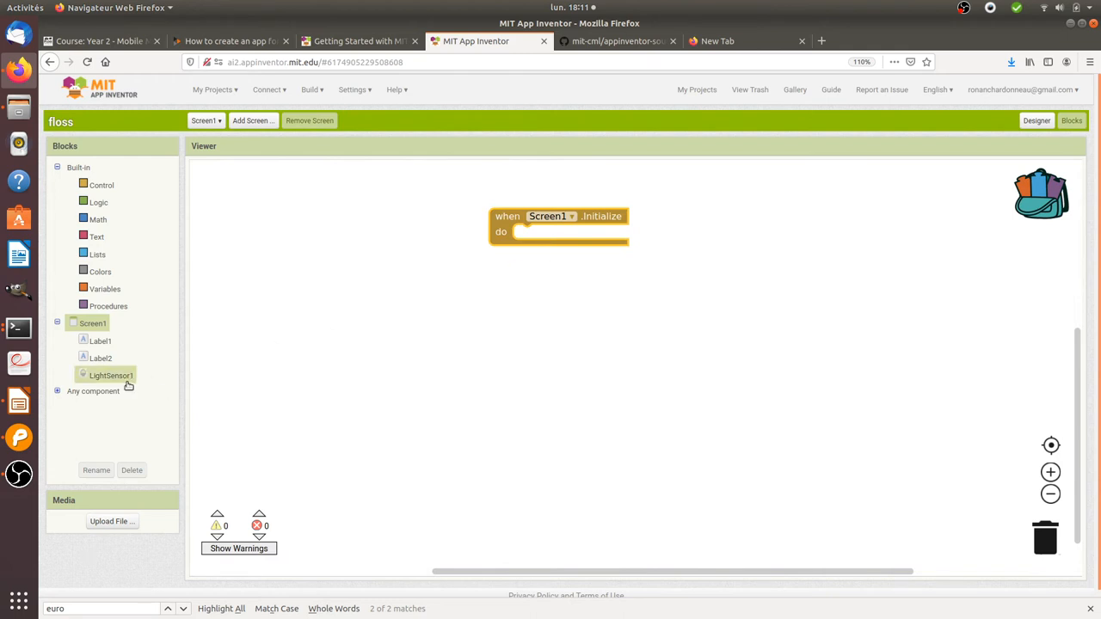
left_click(110, 375)
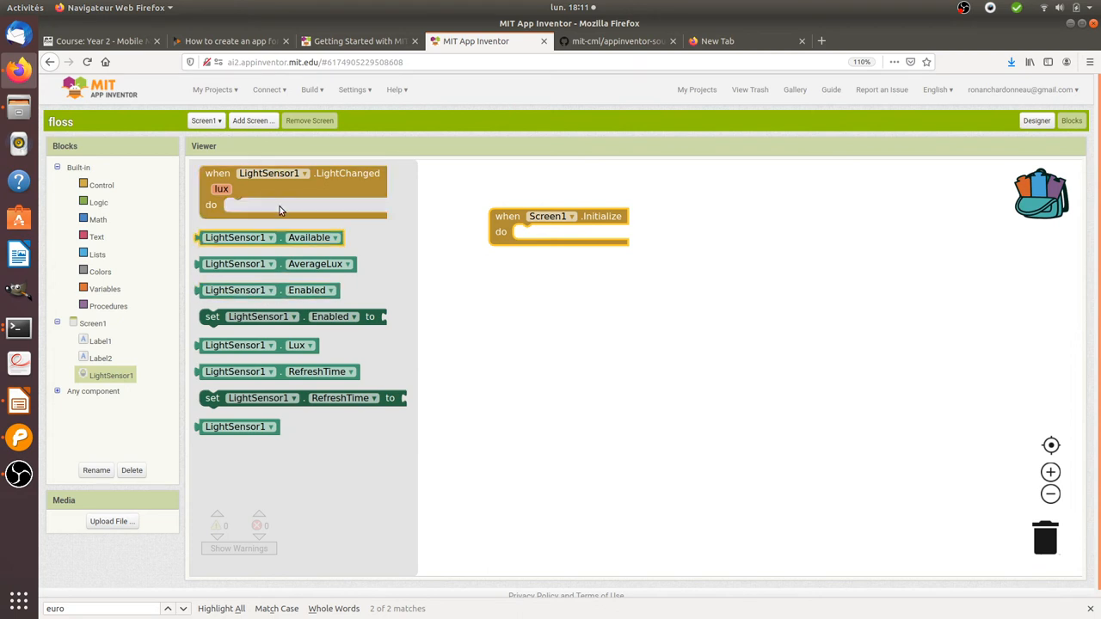
mouse_move(324, 191)
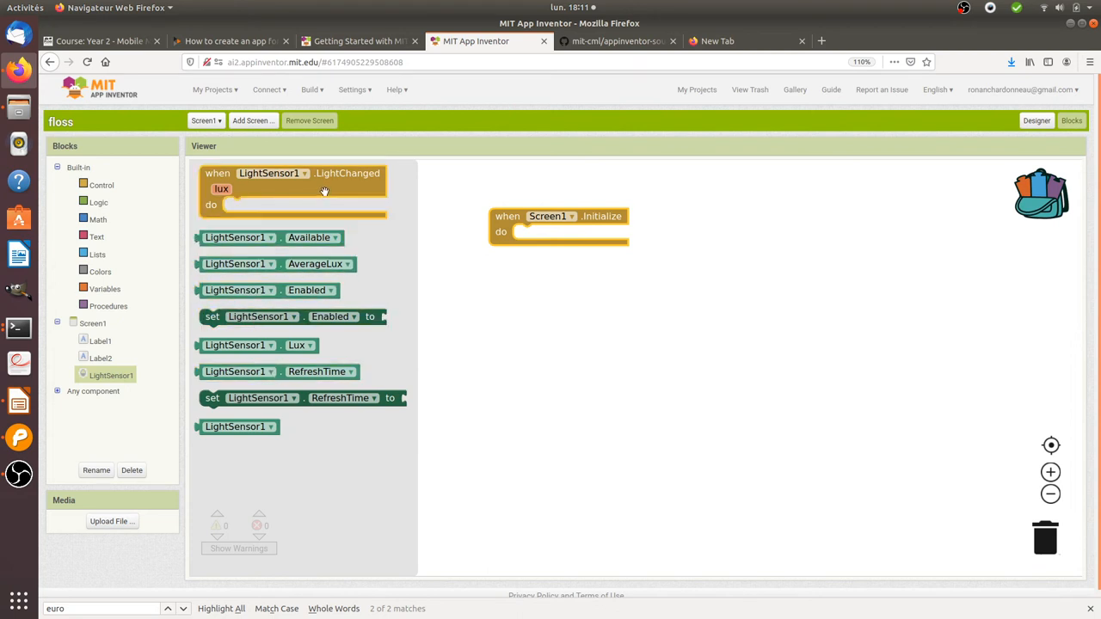
mouse_move(338, 190)
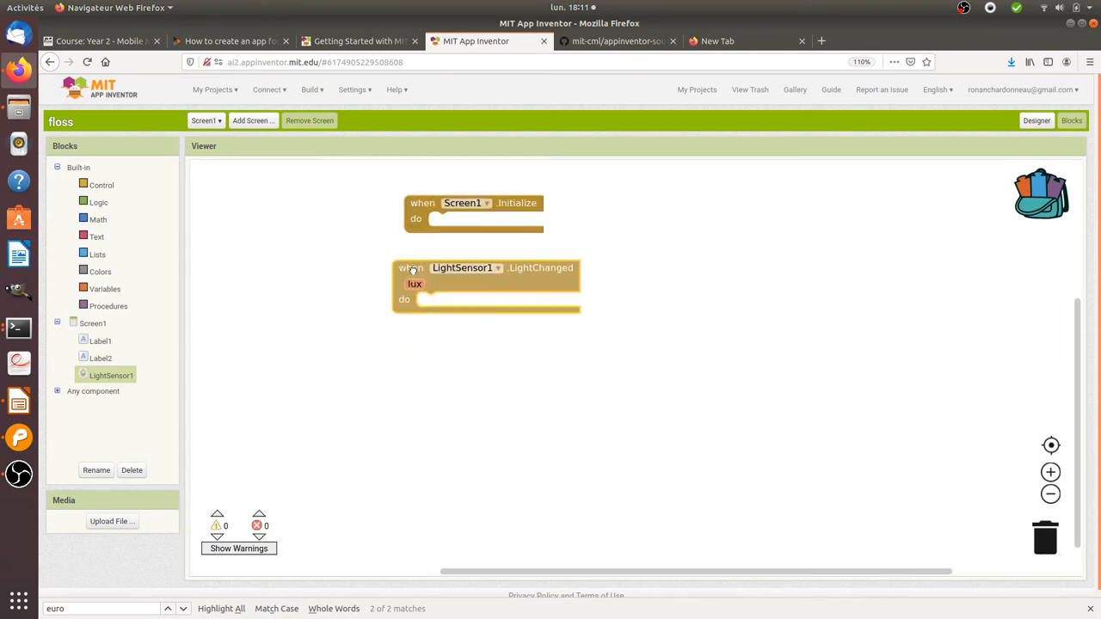
left_click(99, 358)
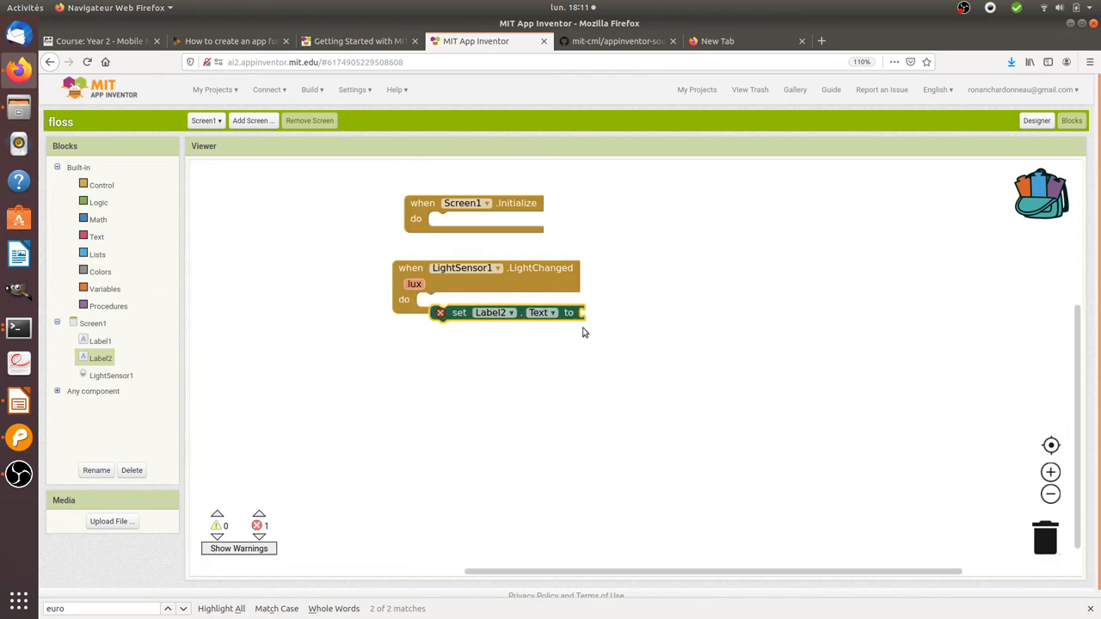
left_click_drag(493, 313, 481, 299)
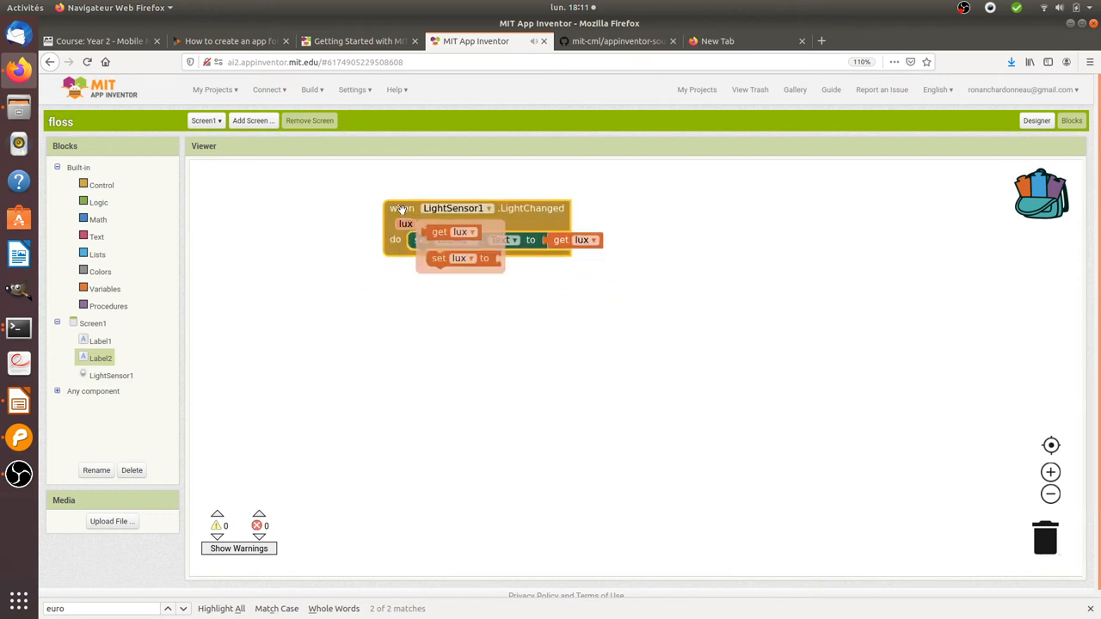
mouse_move(395, 192)
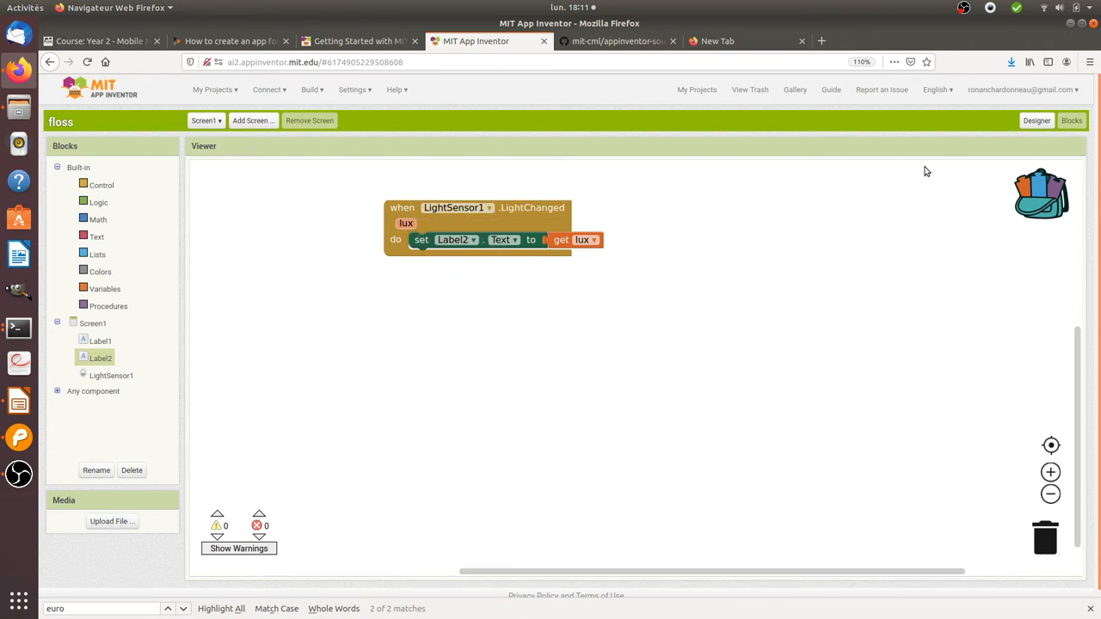
- Return to the Designer and build the floss app as an APK with a QR code link
left_click(1037, 120)
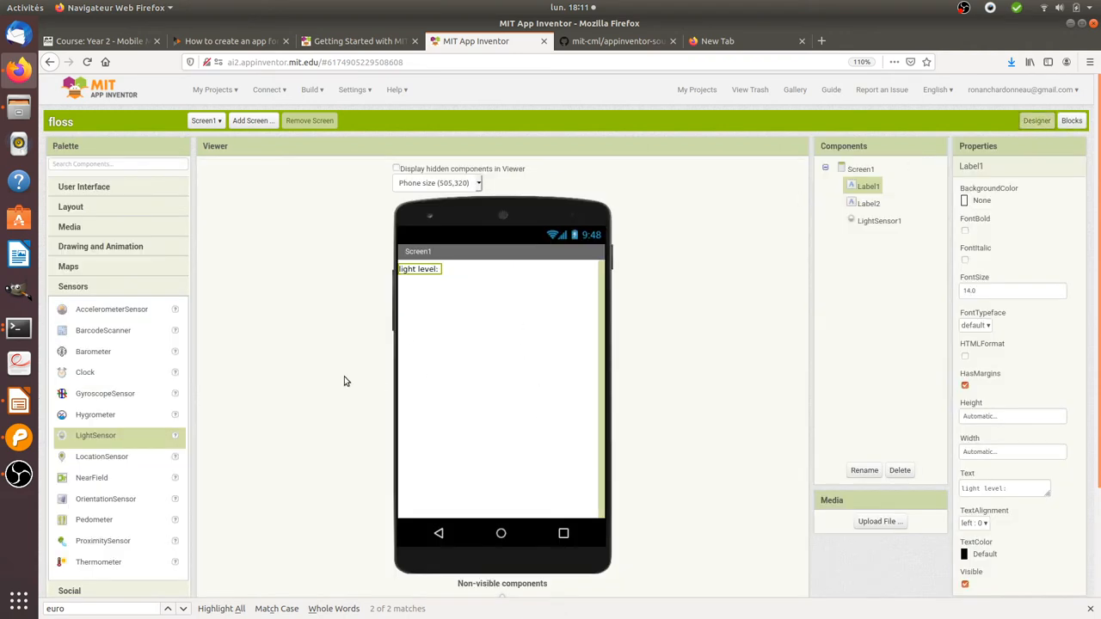
mouse_move(456, 319)
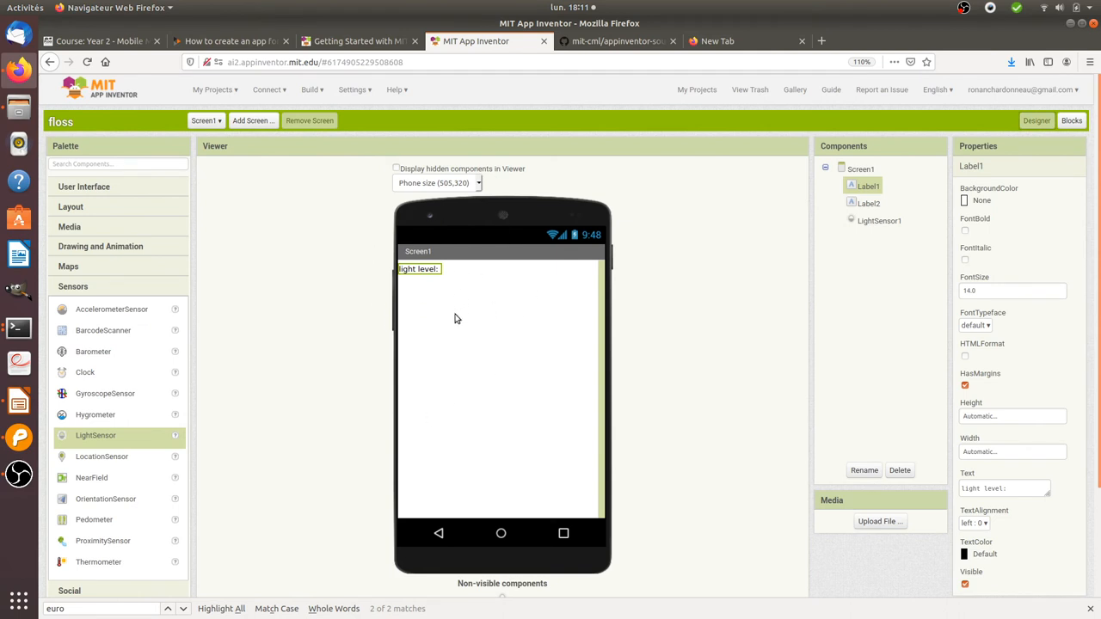
mouse_move(514, 321)
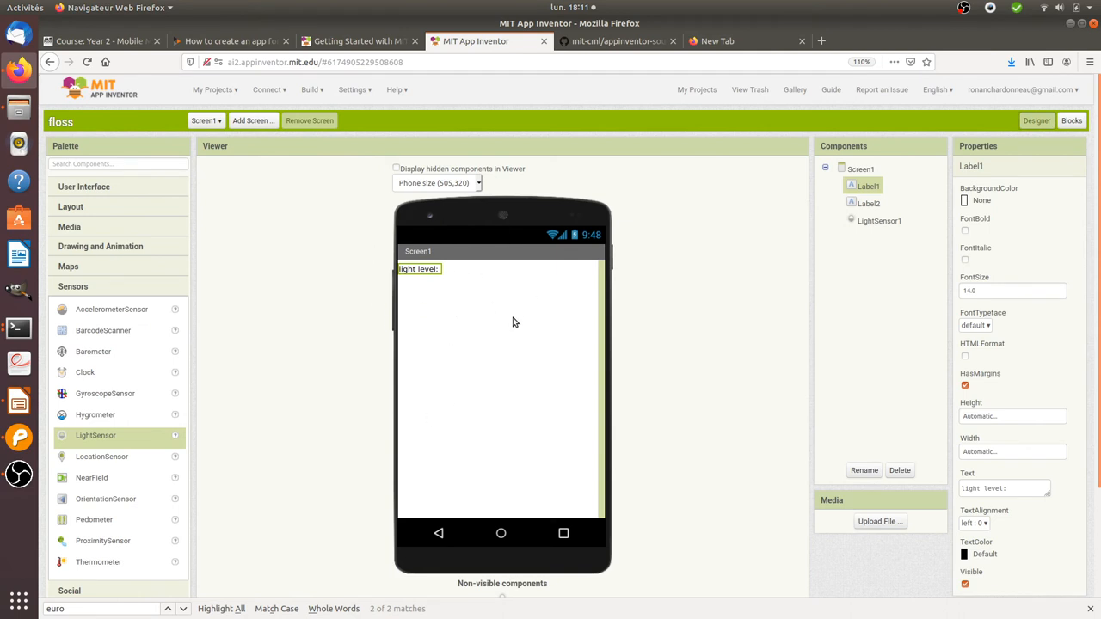
mouse_move(335, 239)
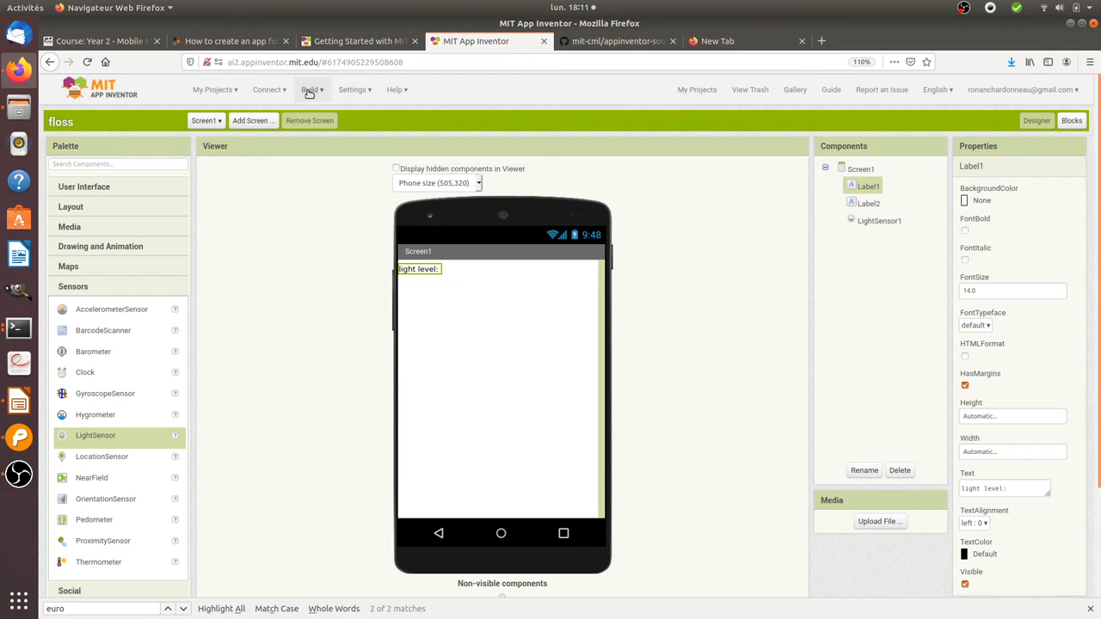
left_click(310, 89)
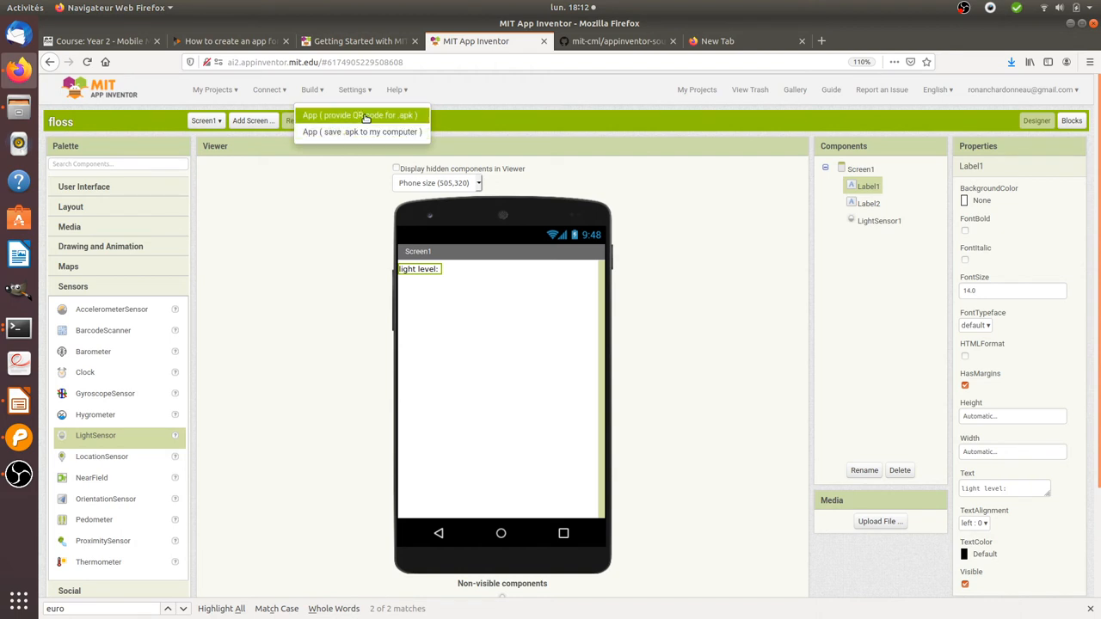
mouse_move(360, 131)
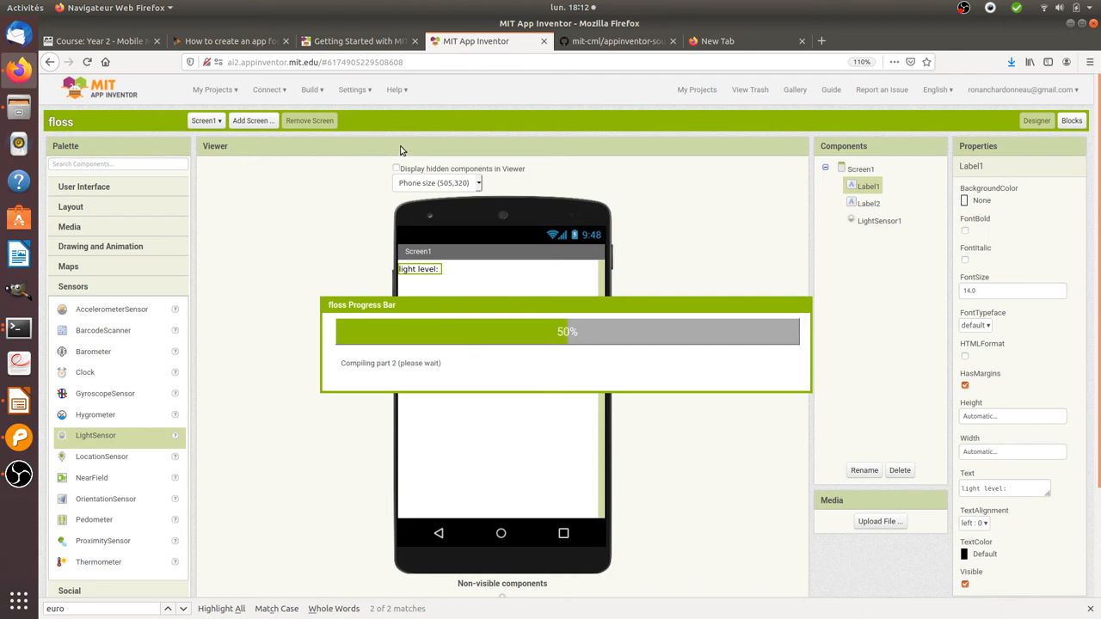
mouse_move(388, 161)
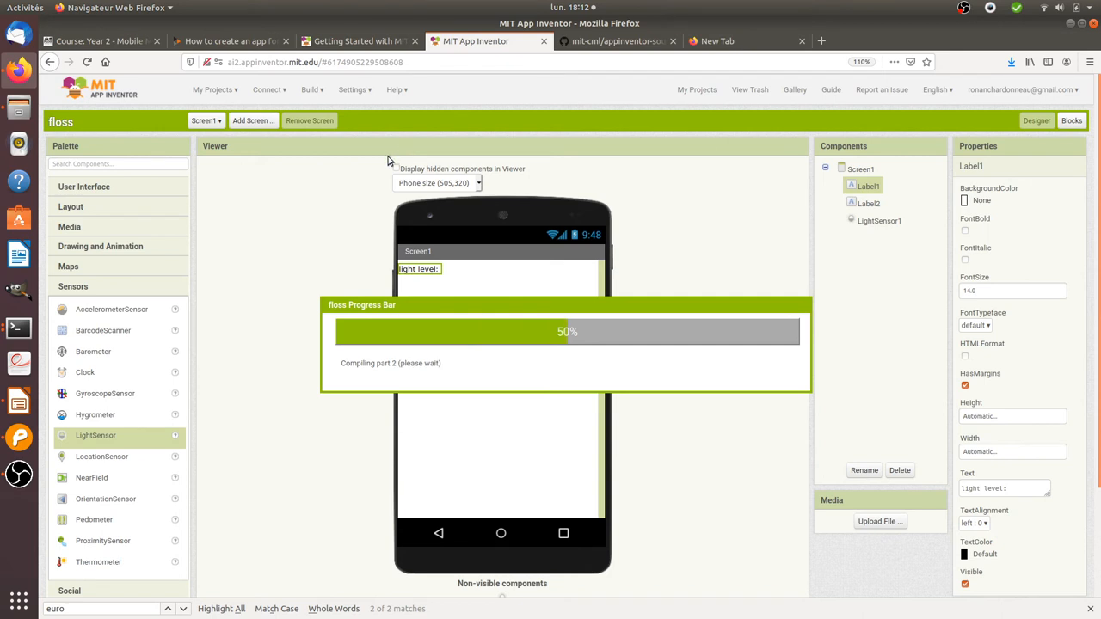
mouse_move(378, 203)
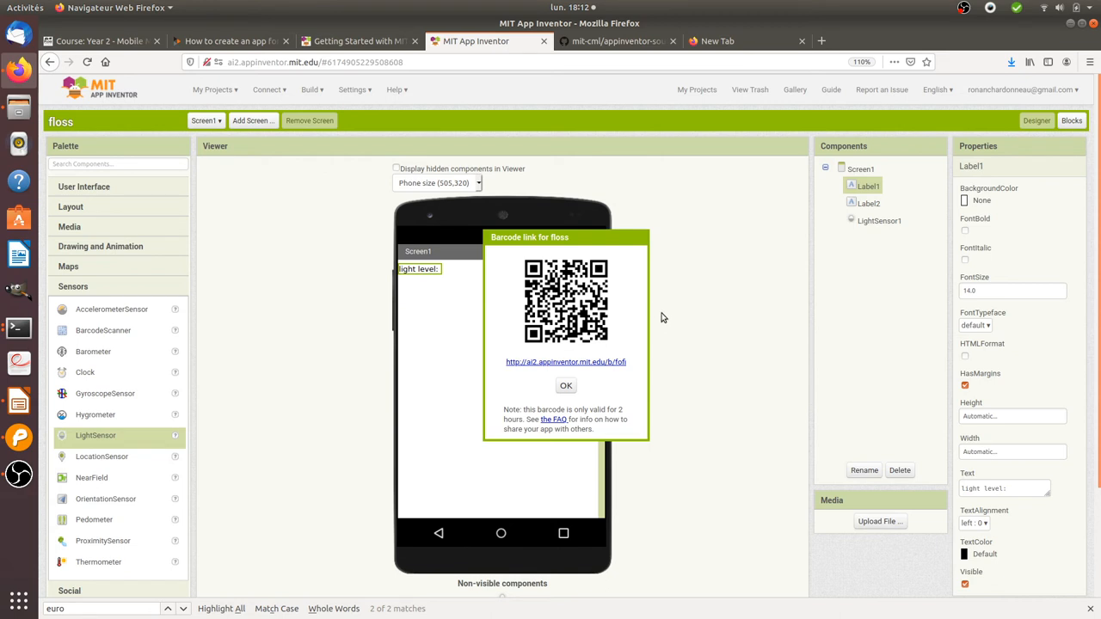
mouse_move(422, 265)
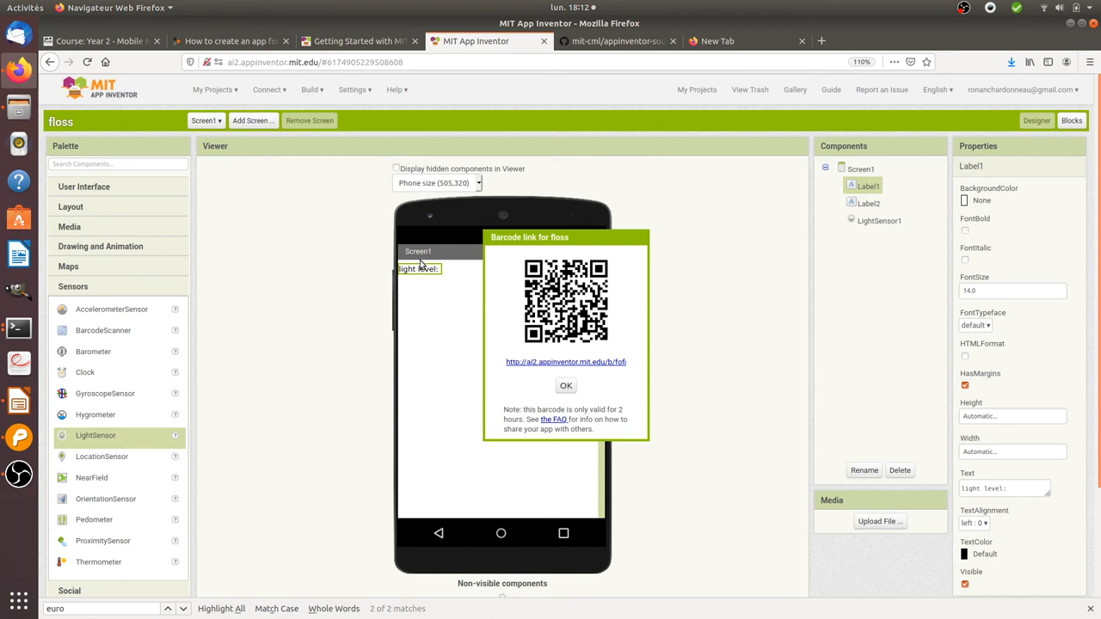
mouse_move(407, 313)
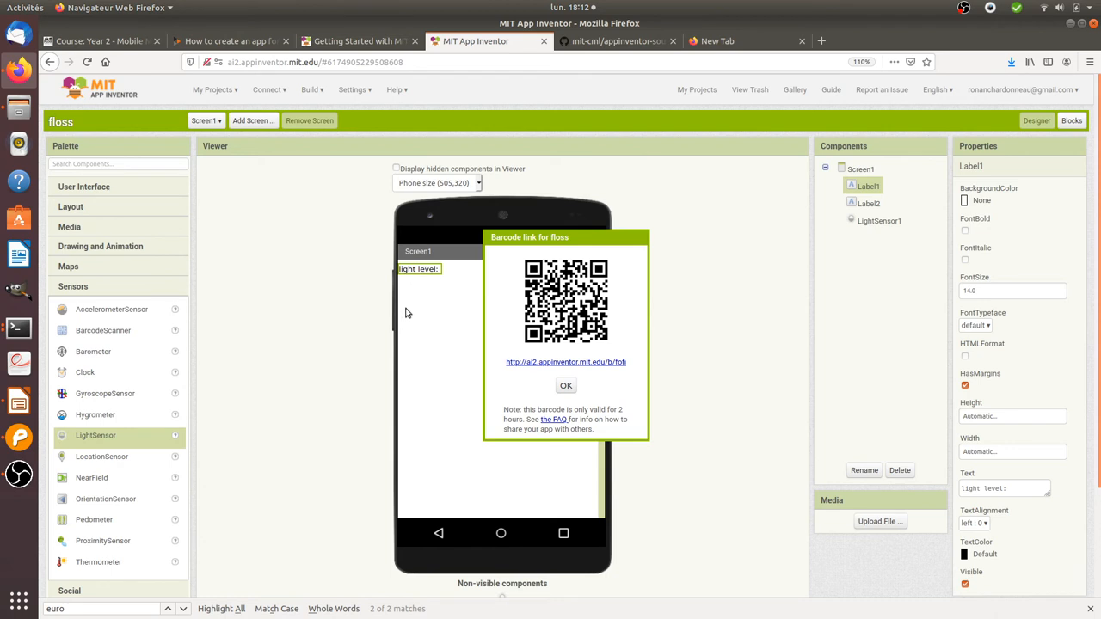
mouse_move(418, 303)
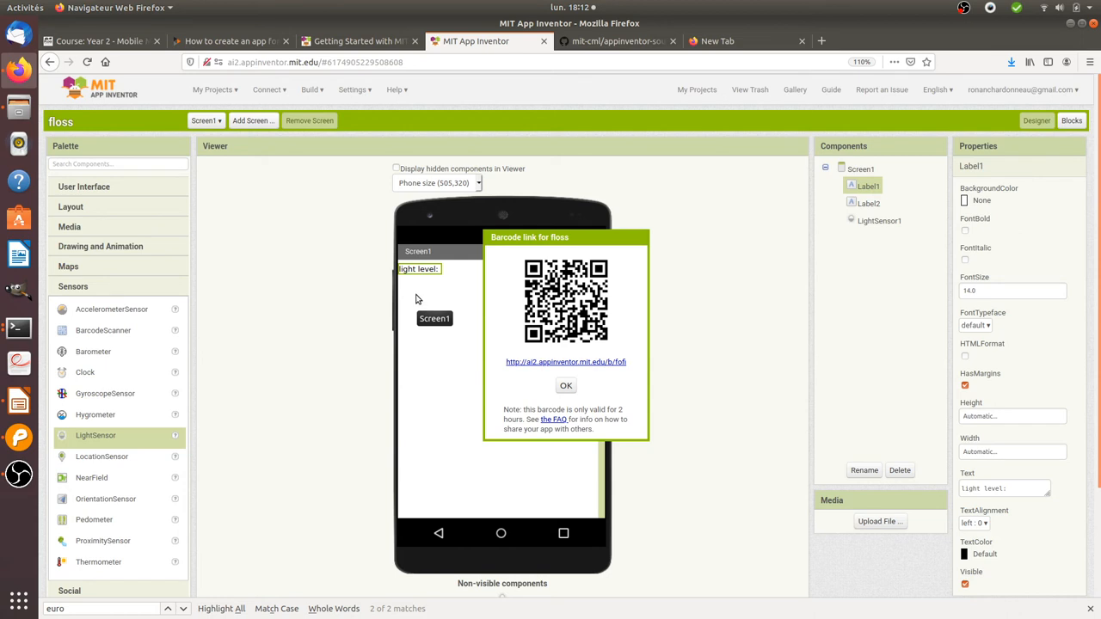
mouse_move(352, 273)
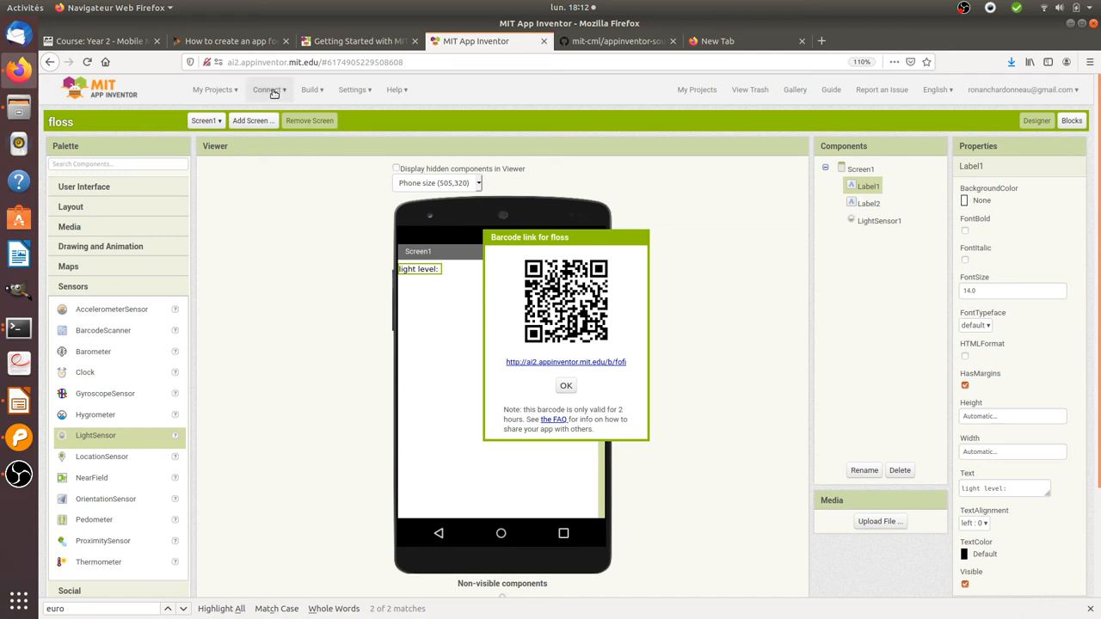
mouse_move(408, 280)
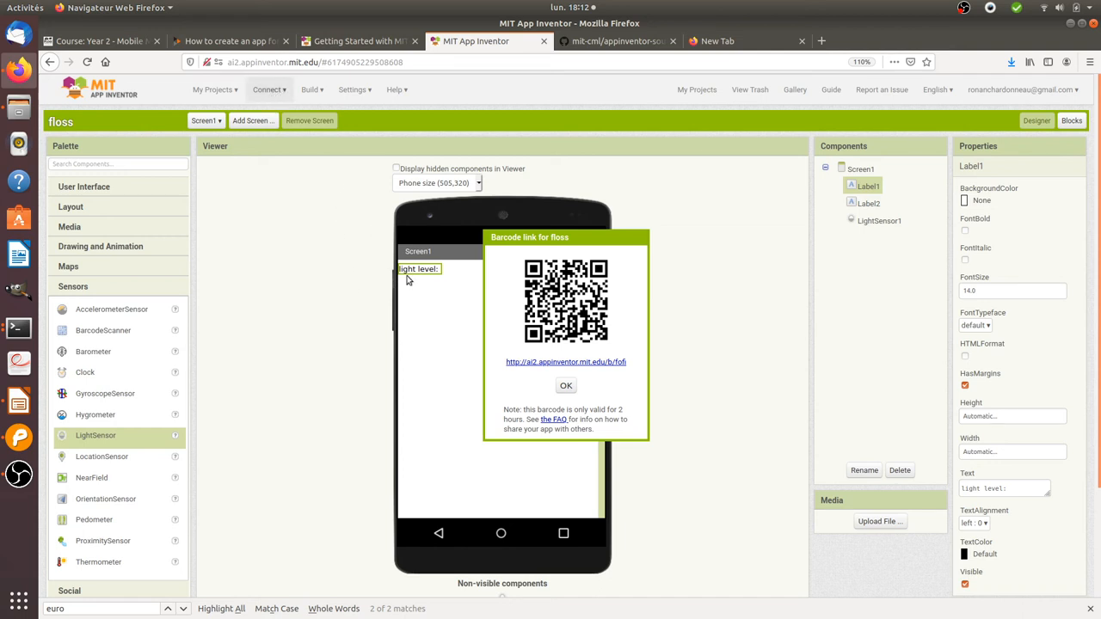
- Dismiss the QR link, attempt an Emulator connection, and acknowledge the aiStarter warning
left_click(565, 386)
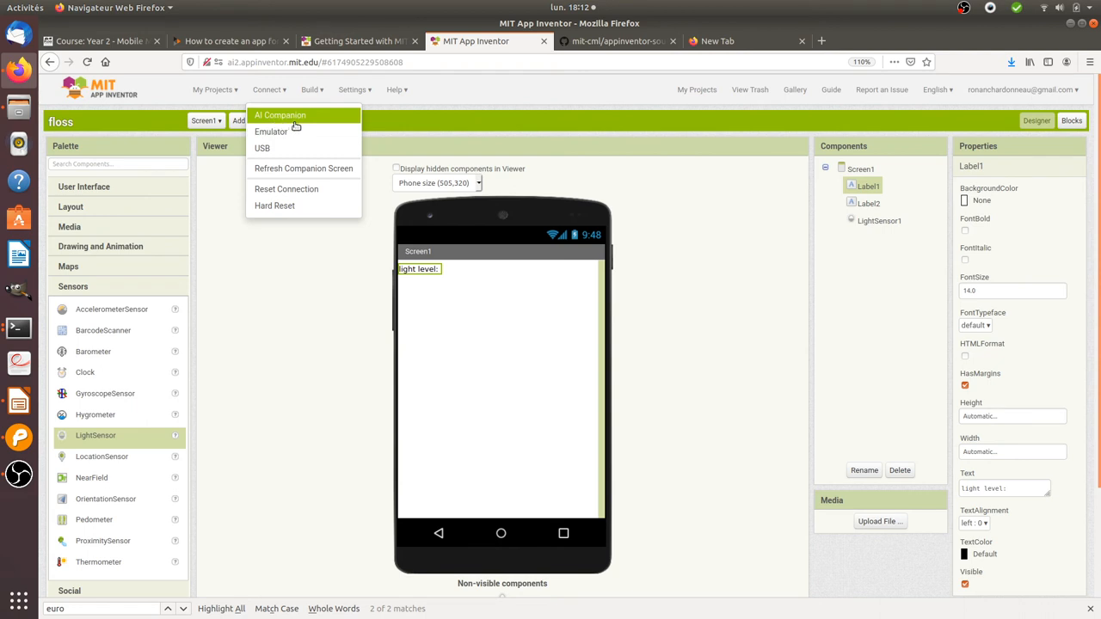
mouse_move(495, 359)
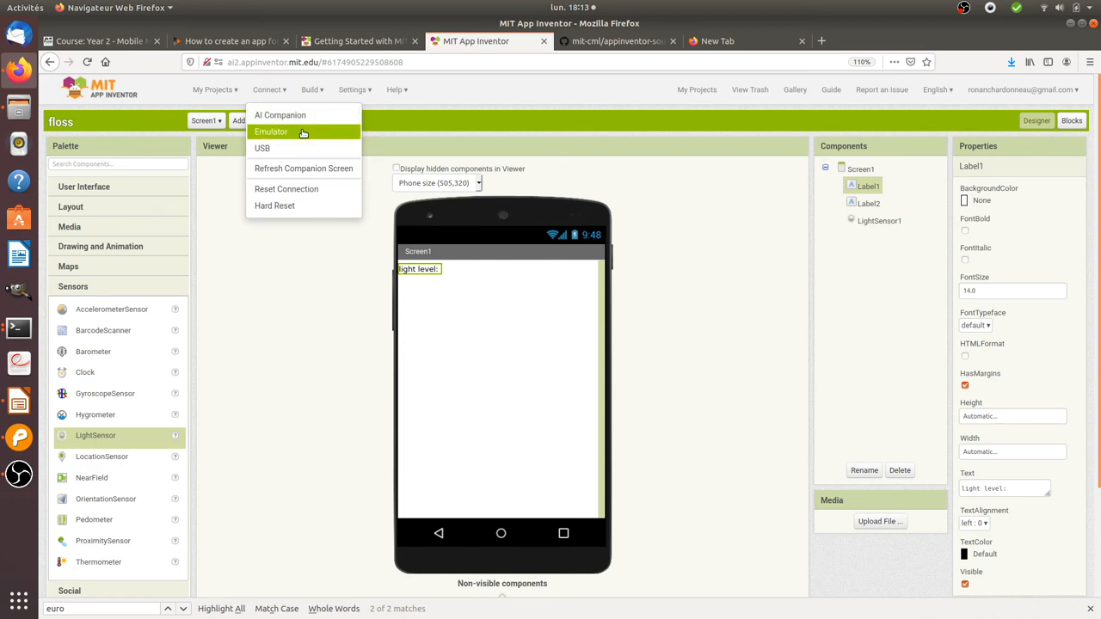
left_click(272, 130)
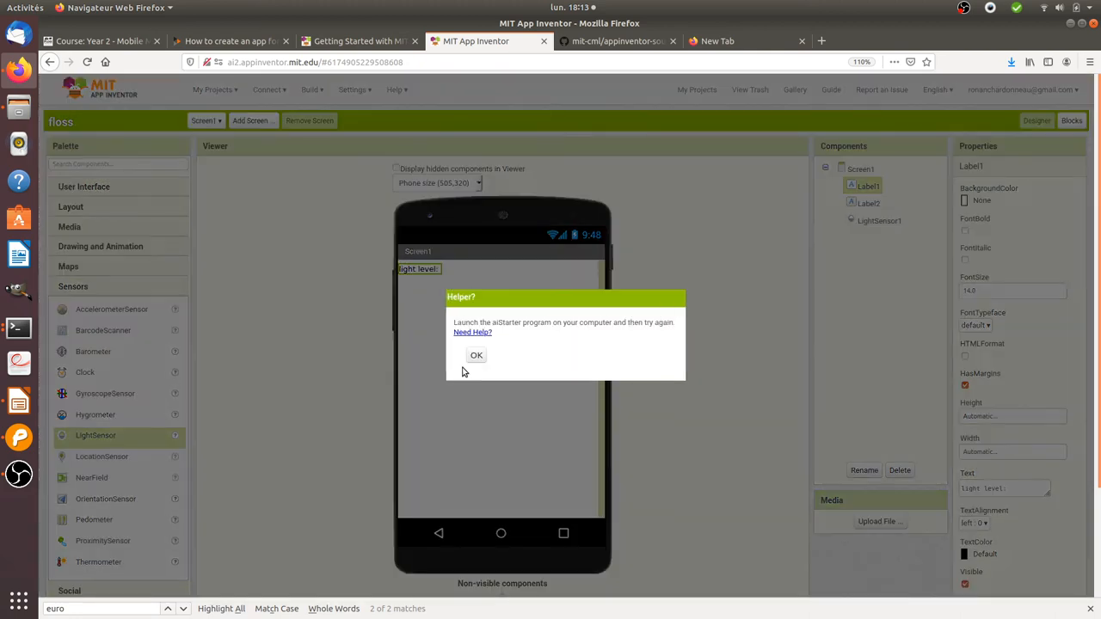
left_click(476, 355)
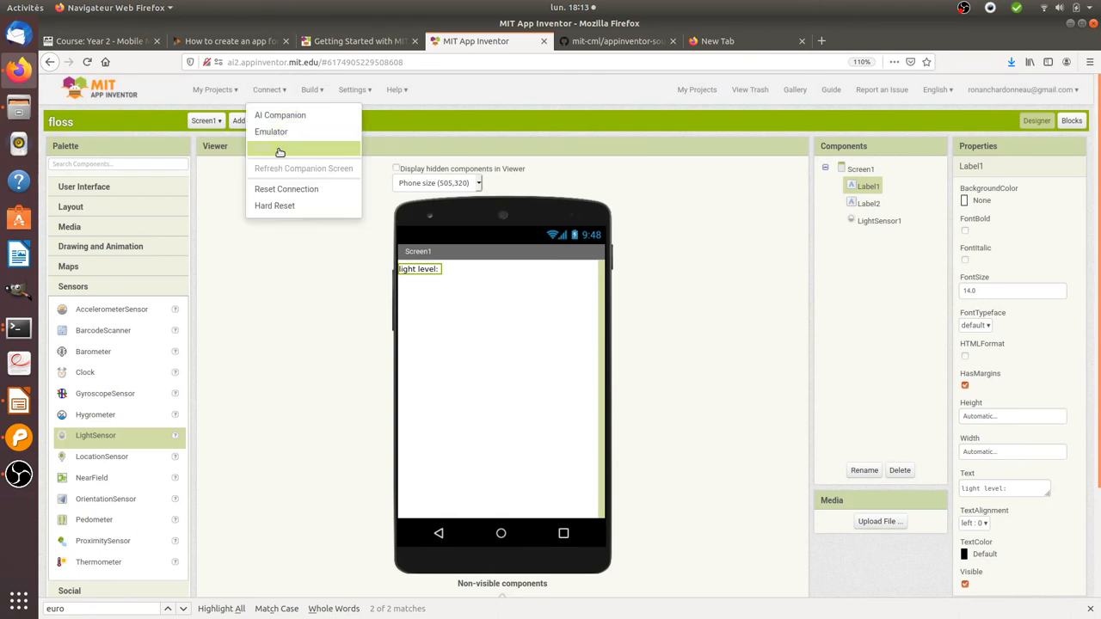
mouse_move(279, 148)
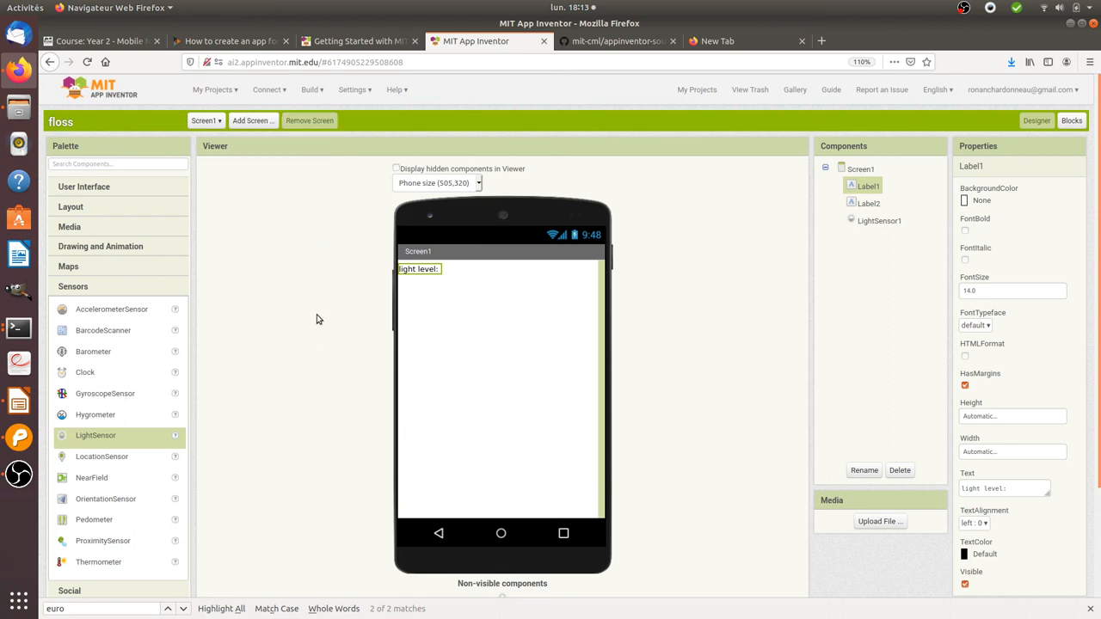
mouse_move(338, 457)
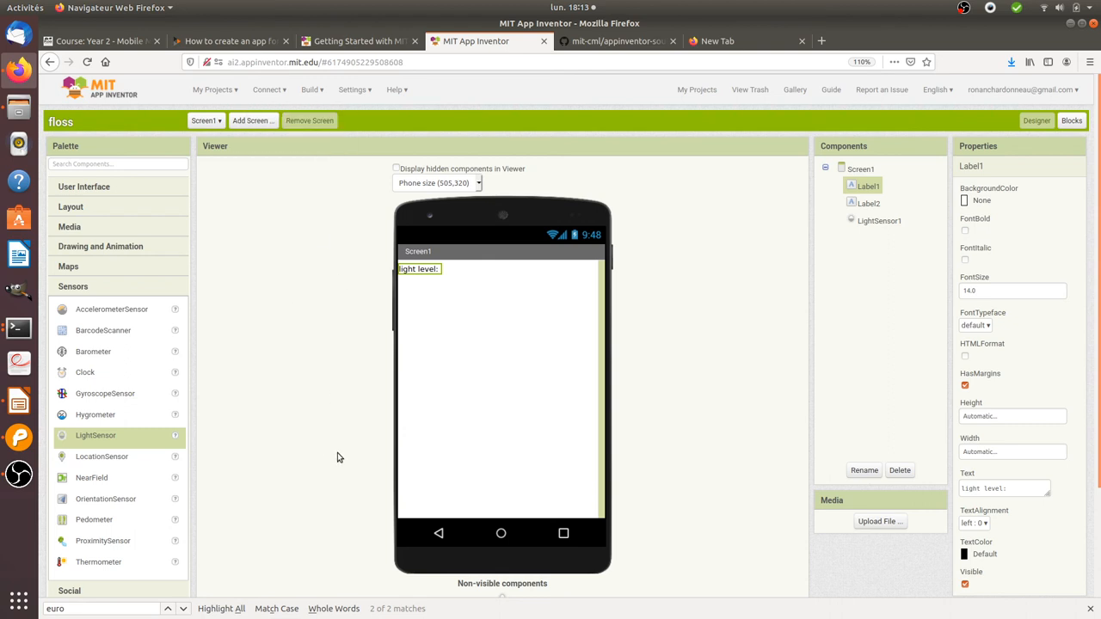